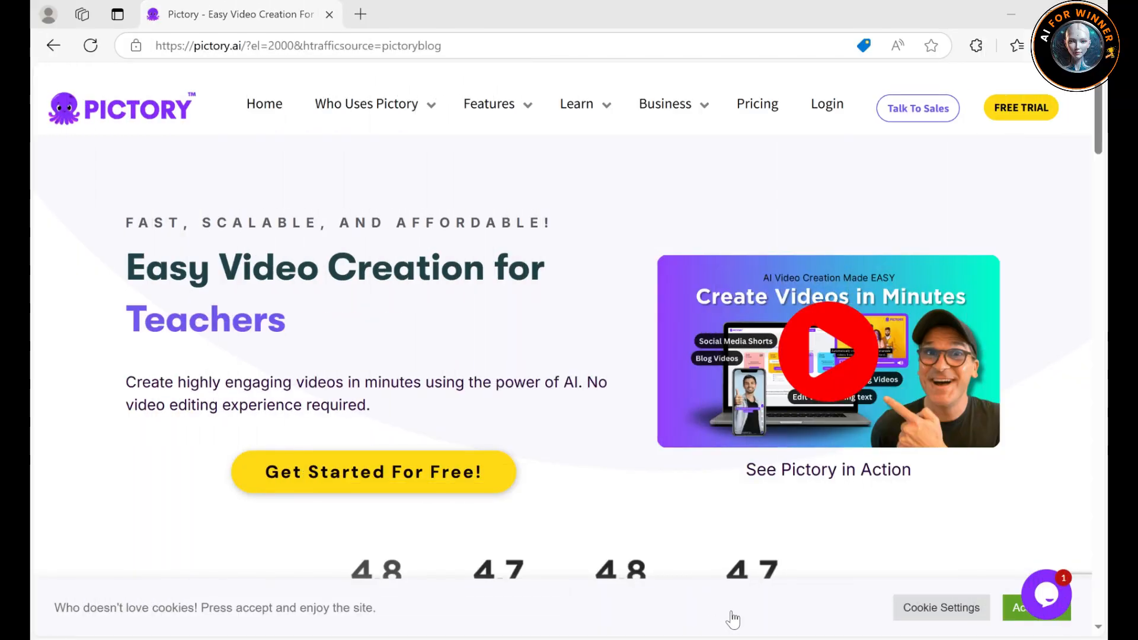
Sign up for the Pictory free trial using a Google account
{"action": "scroll", "scroll_direction": "up", "scroll_amount": 3}
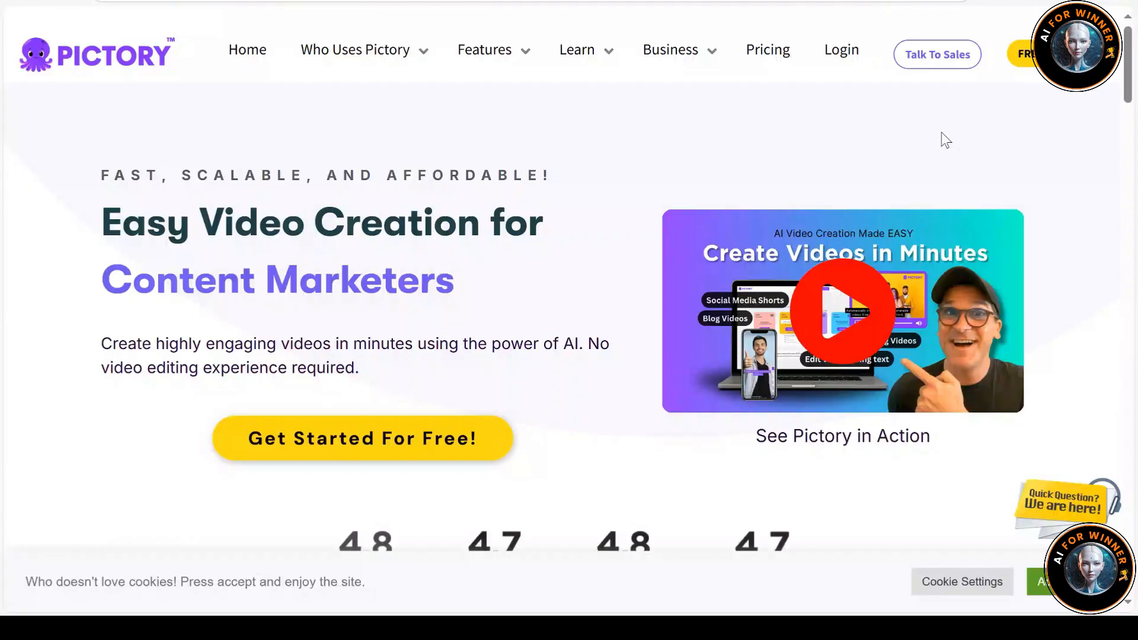
{"action": "mouse_move", "coordinate": [1032, 99]}
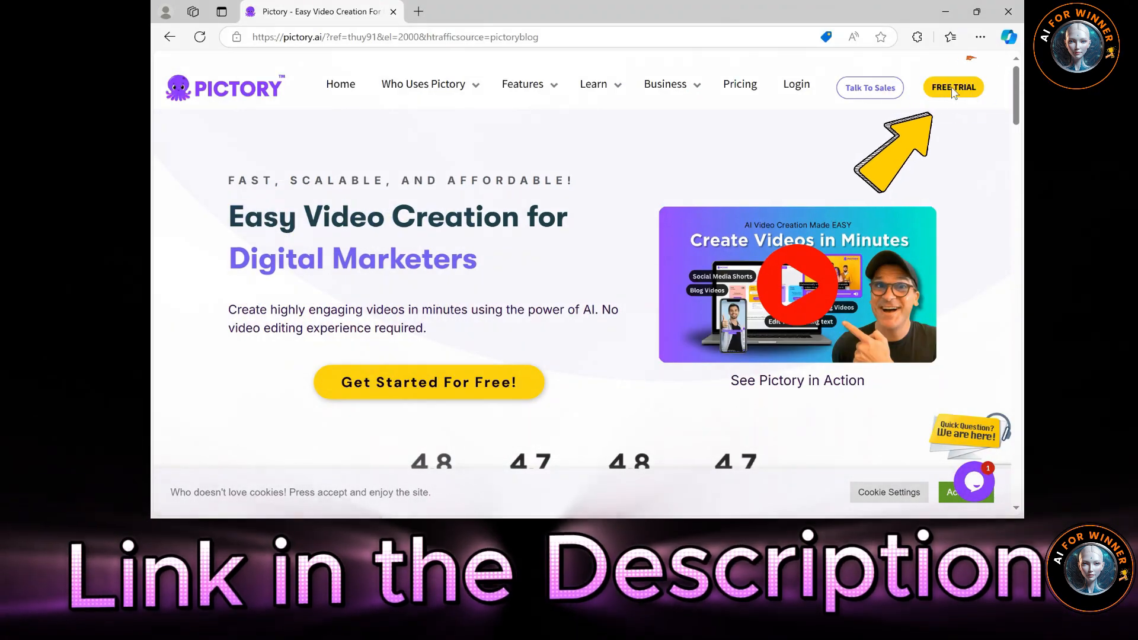
{"action": "left_click", "coordinate": [953, 87]}
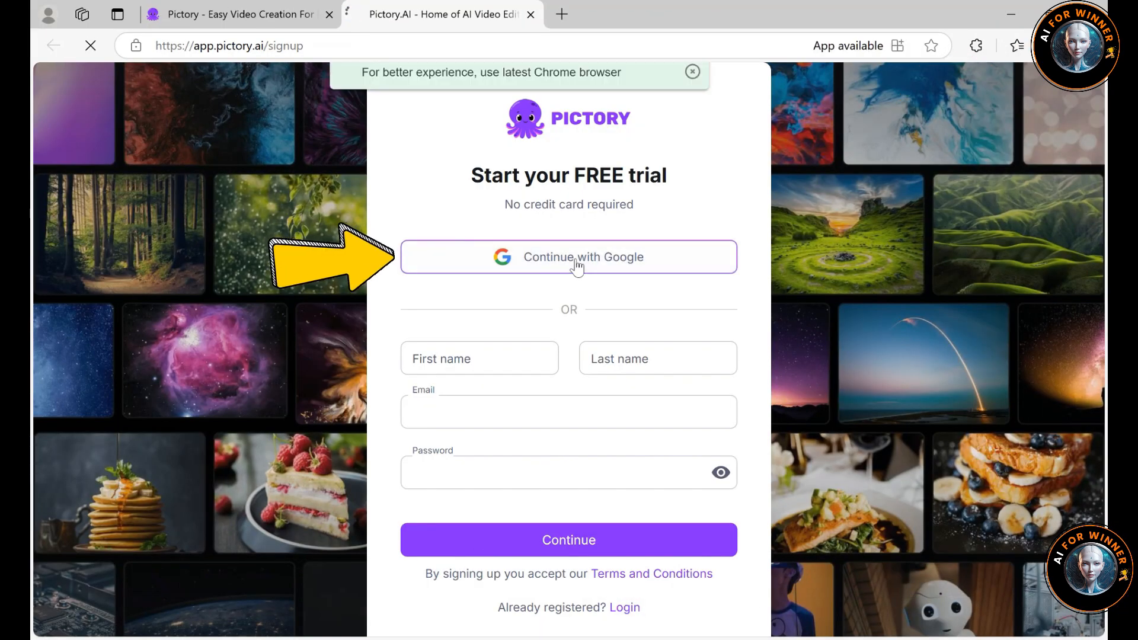
{"action": "left_click", "coordinate": [568, 257]}
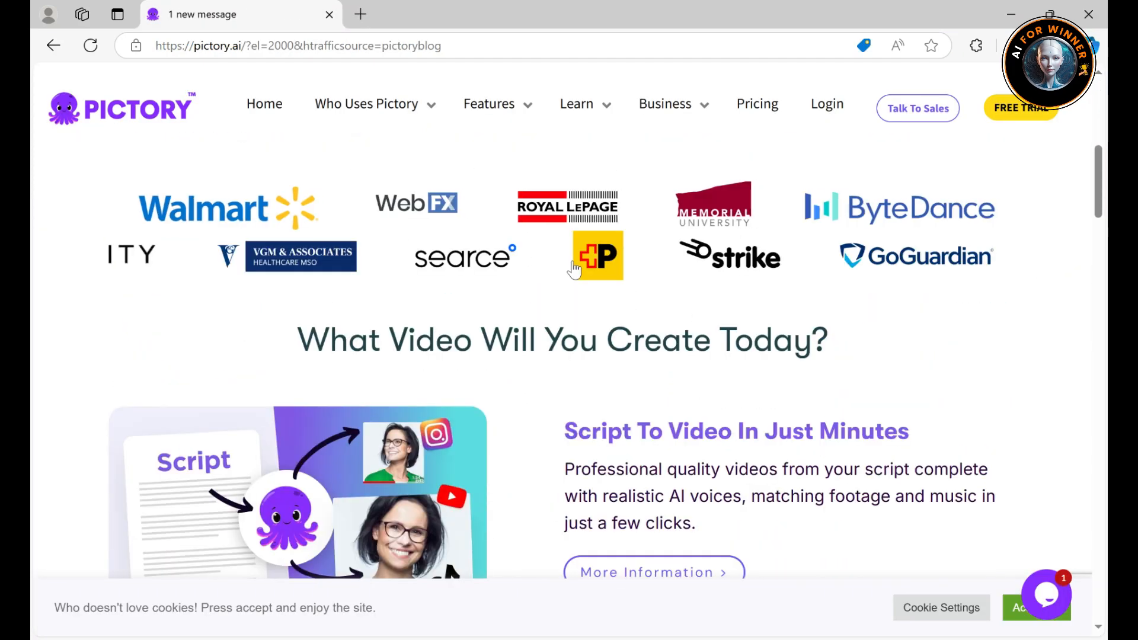
{"action": "scroll", "scroll_direction": "down", "scroll_amount": 3}
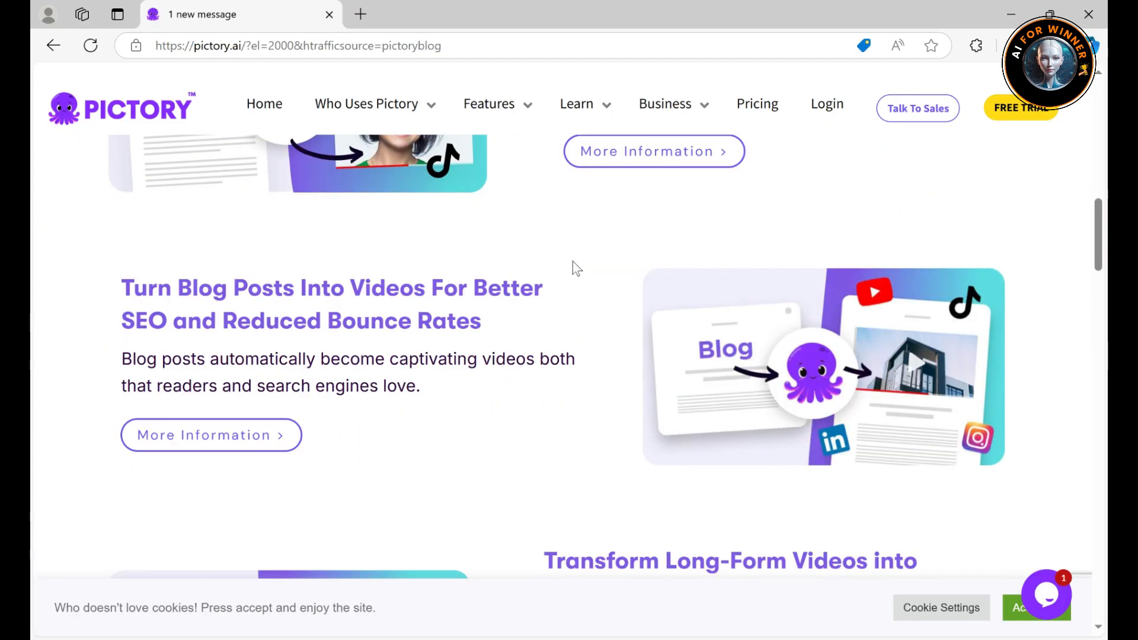
{"action": "scroll", "scroll_direction": "down", "scroll_amount": 3}
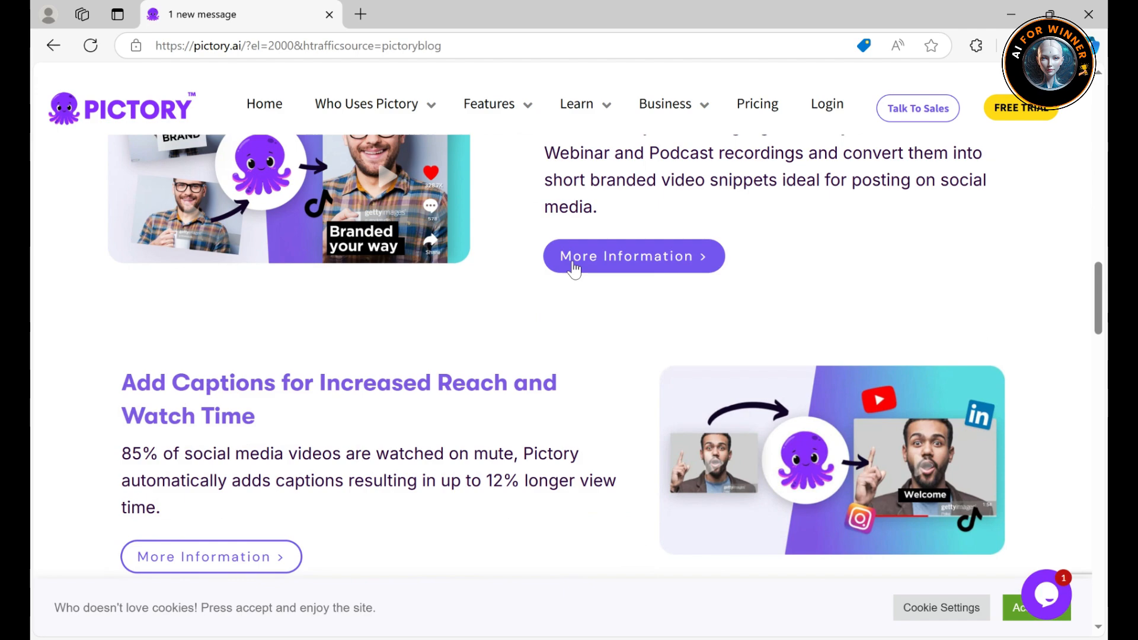
{"action": "scroll", "scroll_direction": "down", "scroll_amount": 3}
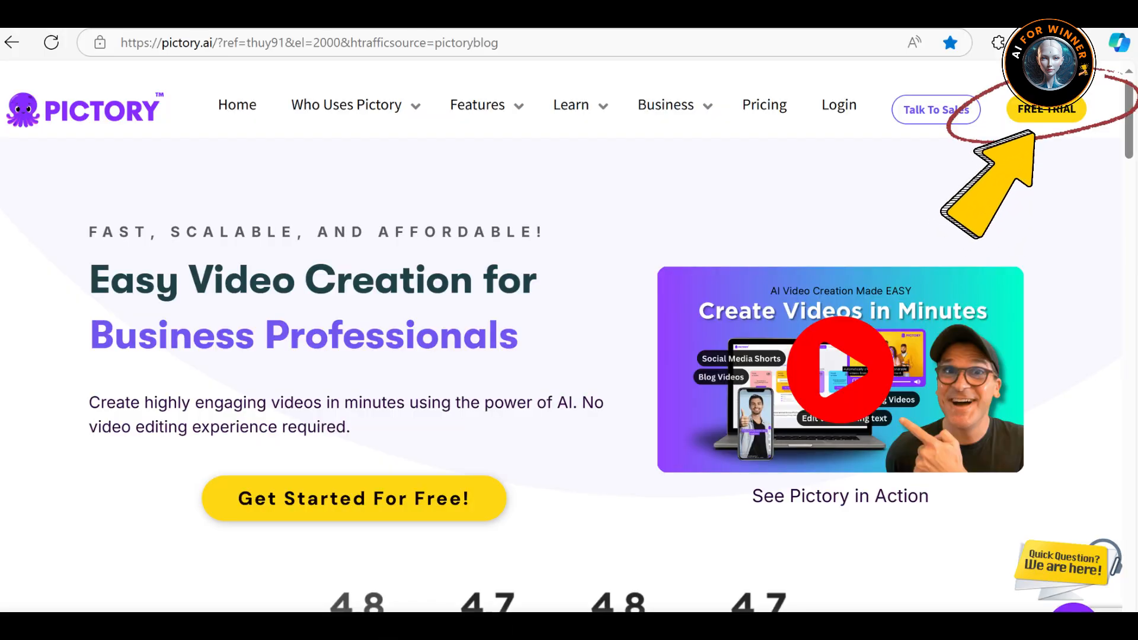
{"action": "left_click", "coordinate": [1046, 109]}
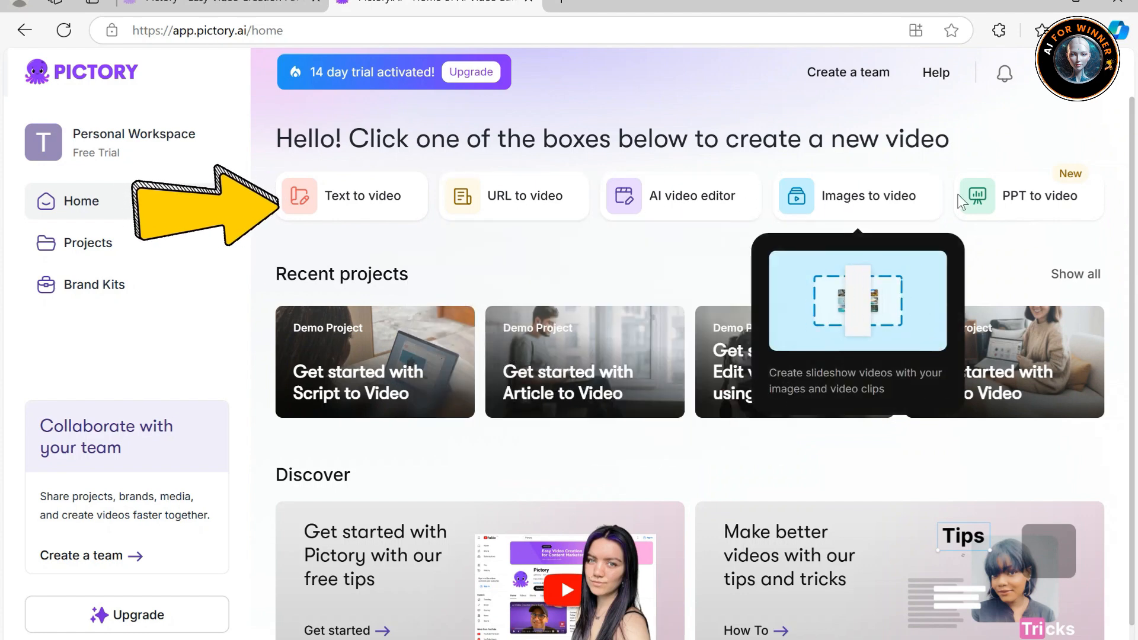
{"action": "mouse_move", "coordinate": [1029, 195]}
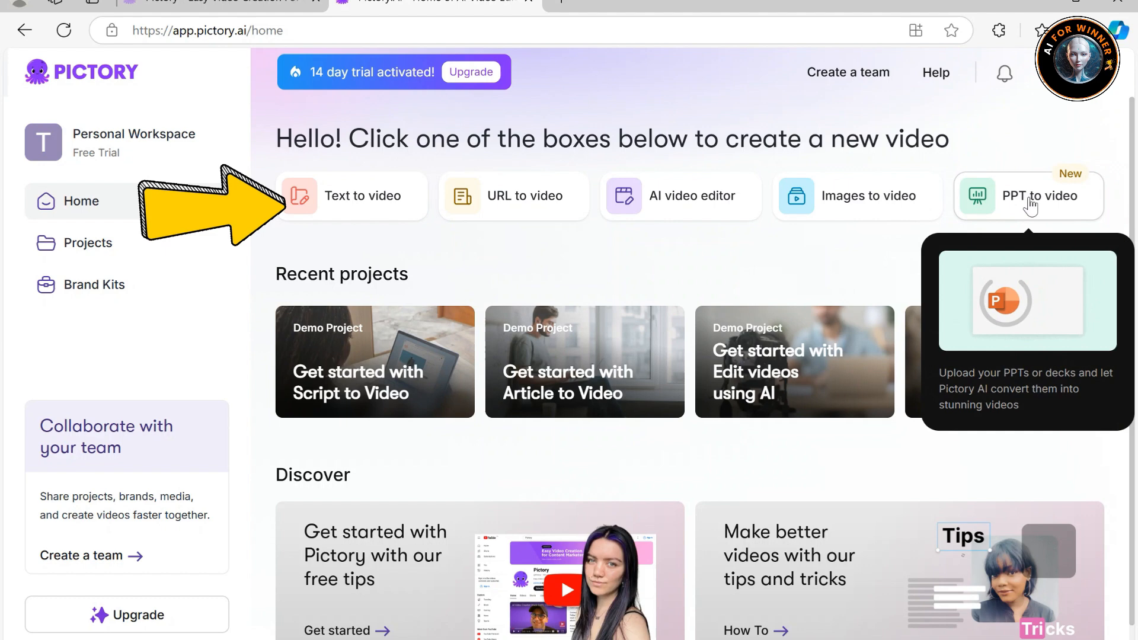
{"action": "mouse_move", "coordinate": [414, 243]}
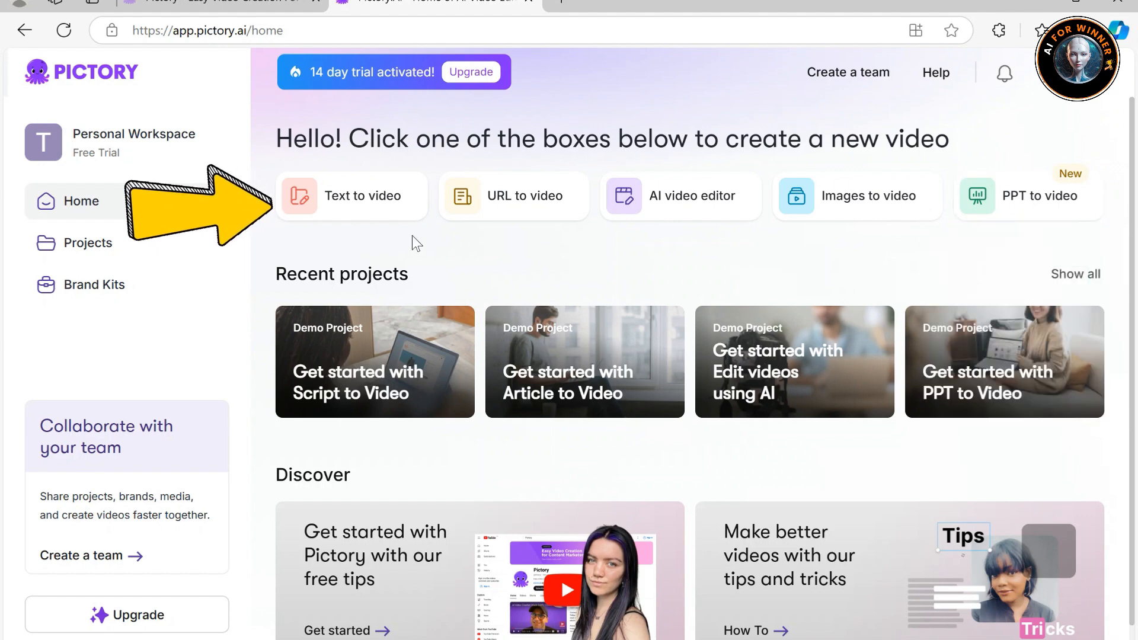
Preview the Text to video, URL to video and AI video editor creation options from Home
{"action": "left_click", "coordinate": [352, 196]}
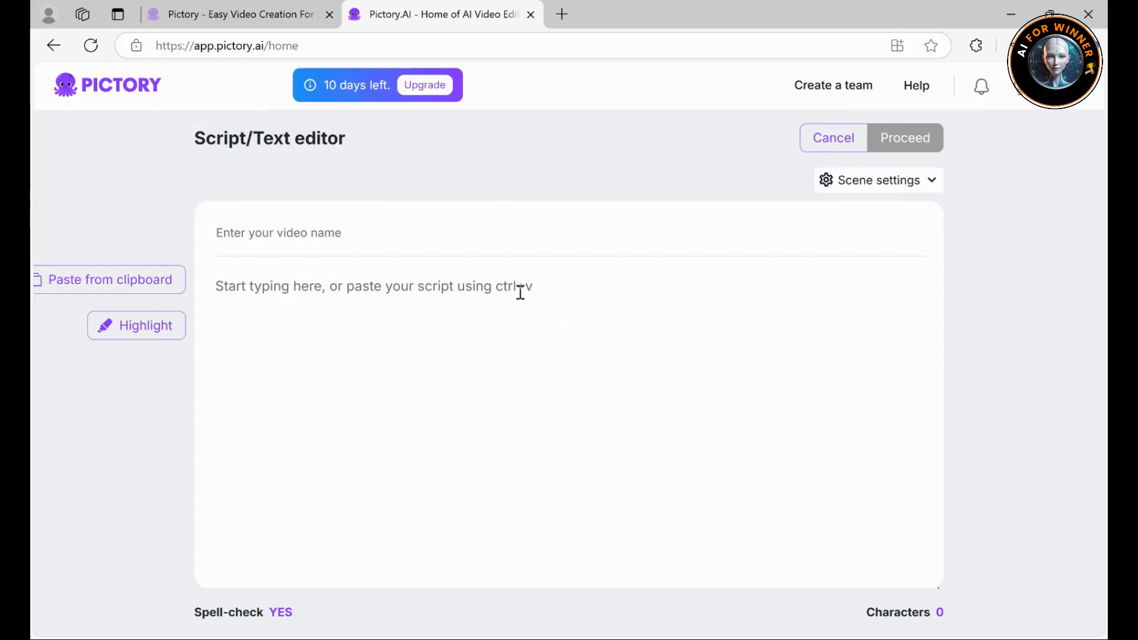
{"action": "left_click", "coordinate": [905, 138]}
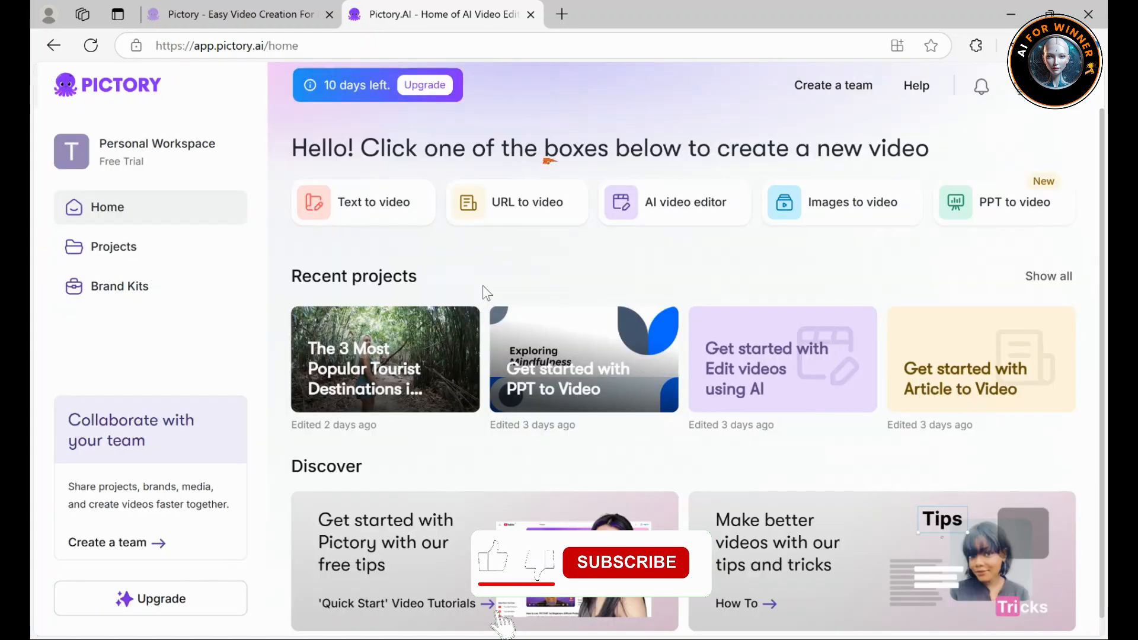
{"action": "mouse_move", "coordinate": [517, 202]}
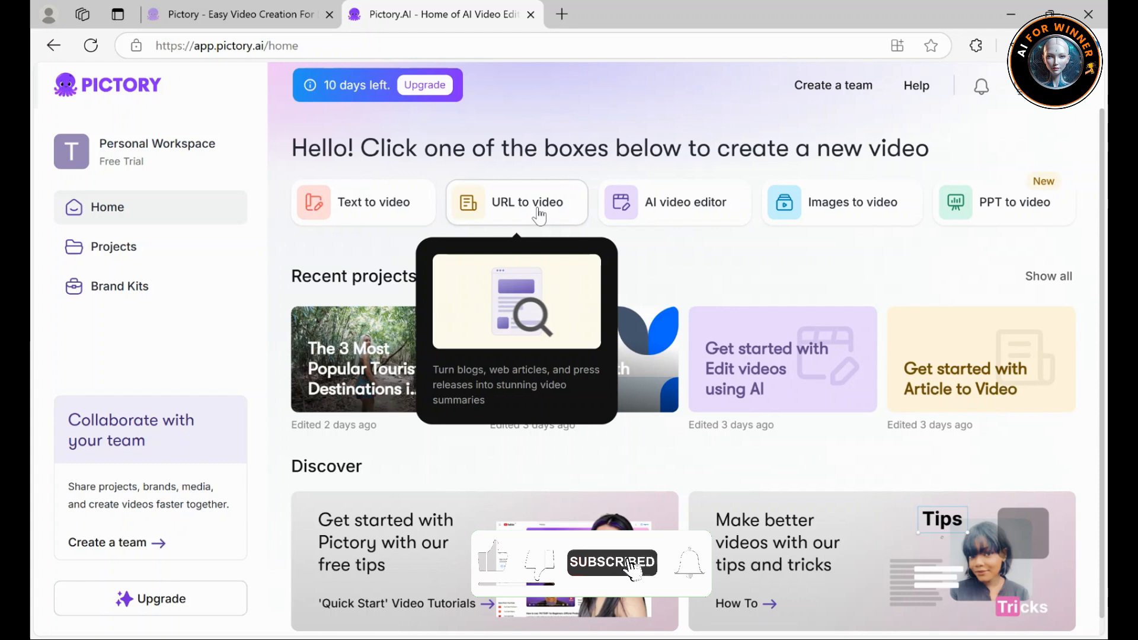
{"action": "left_click", "coordinate": [516, 202]}
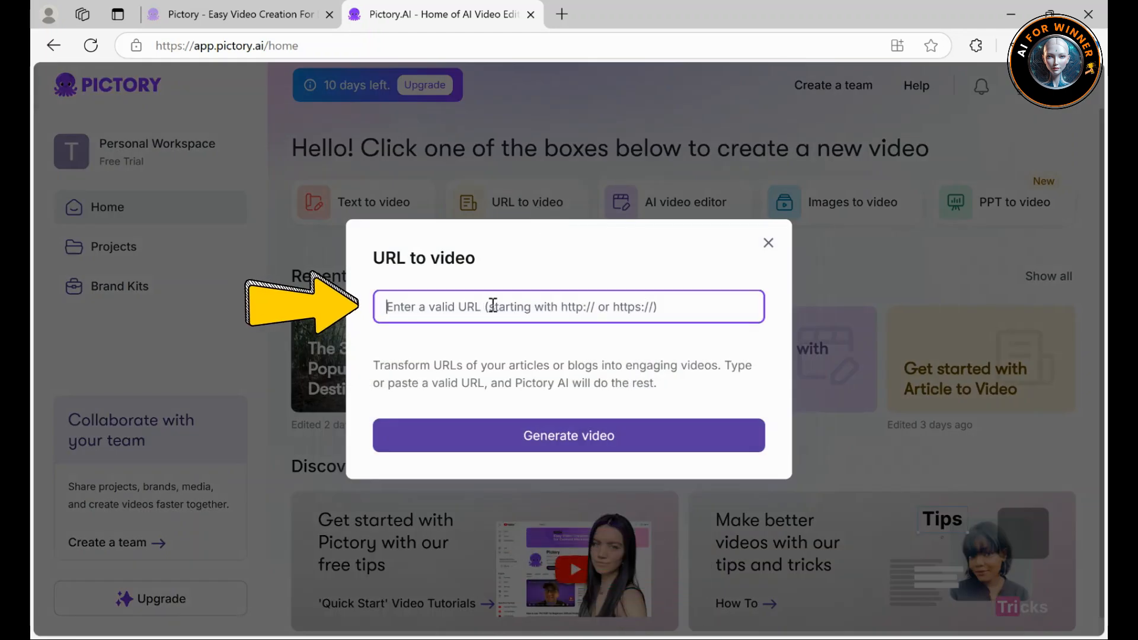
{"action": "mouse_move", "coordinate": [568, 436]}
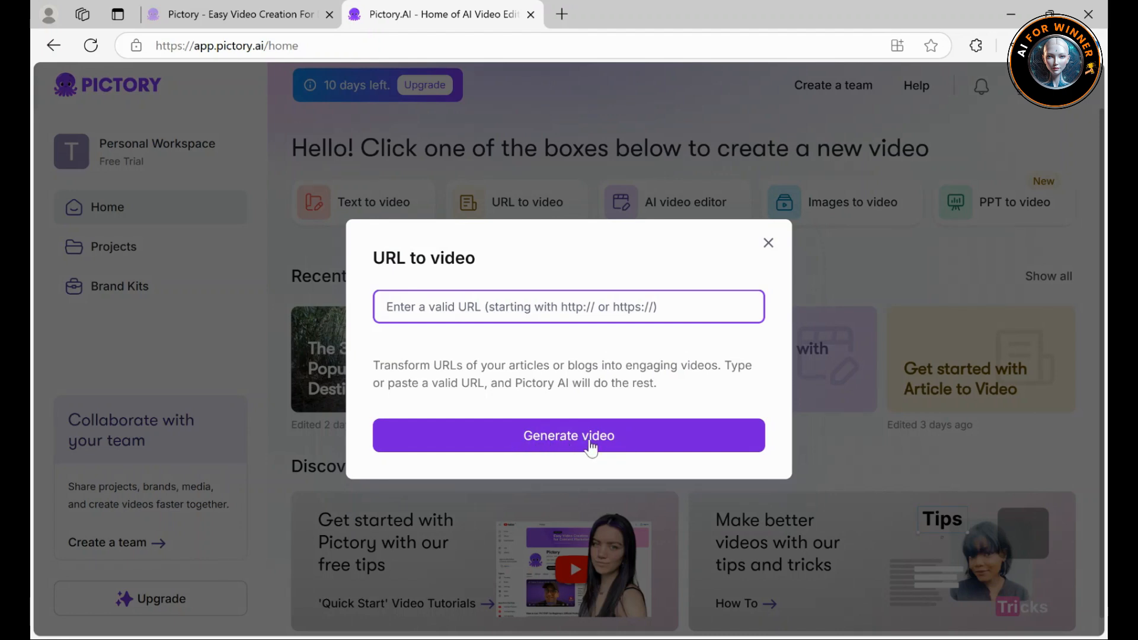
{"action": "left_click", "coordinate": [568, 435]}
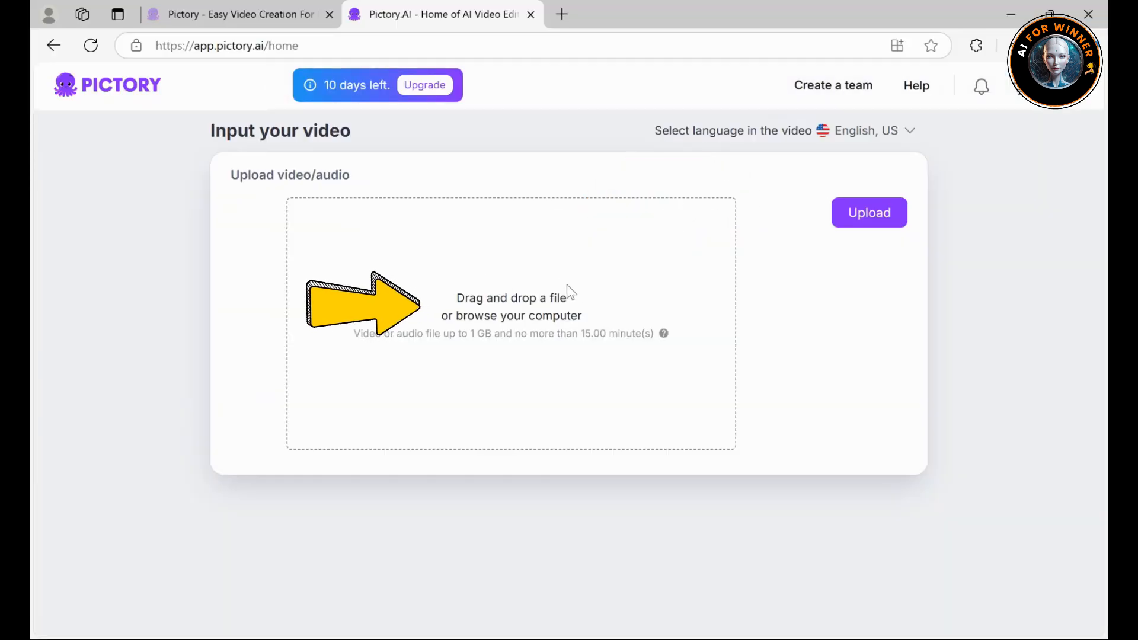
{"action": "mouse_move", "coordinate": [869, 212]}
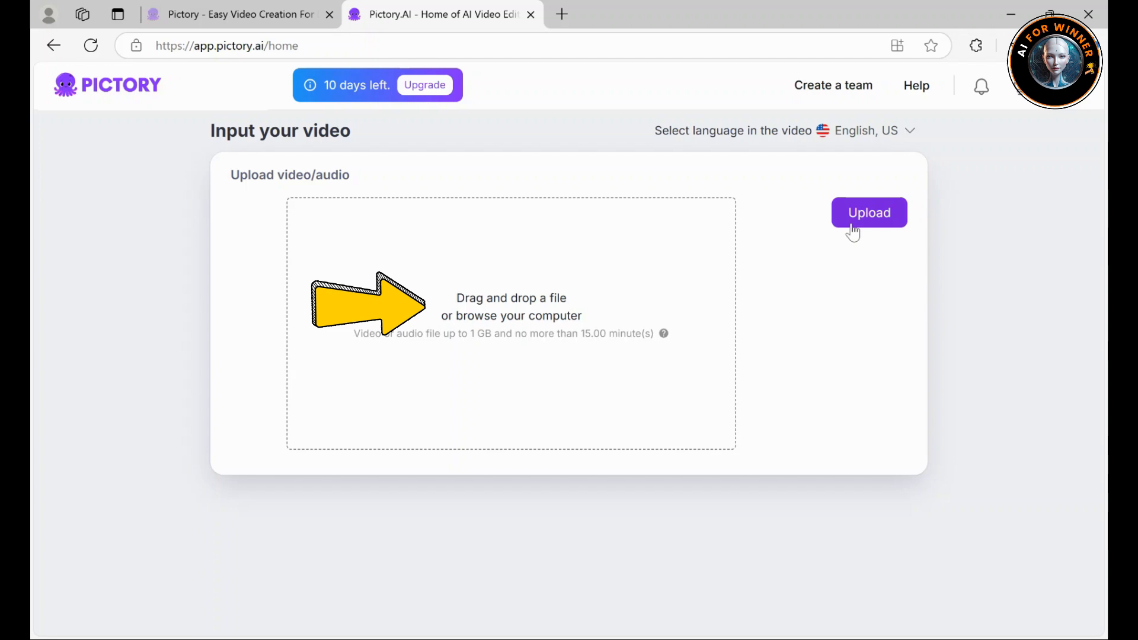
{"action": "left_click", "coordinate": [869, 212]}
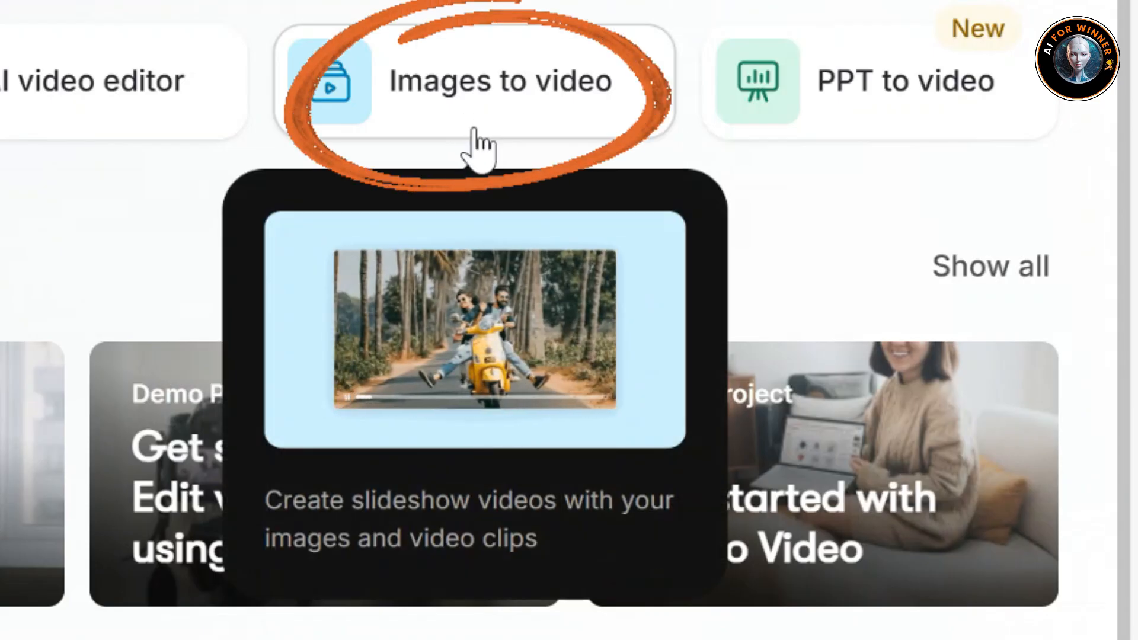
{"action": "mouse_move", "coordinate": [497, 141]}
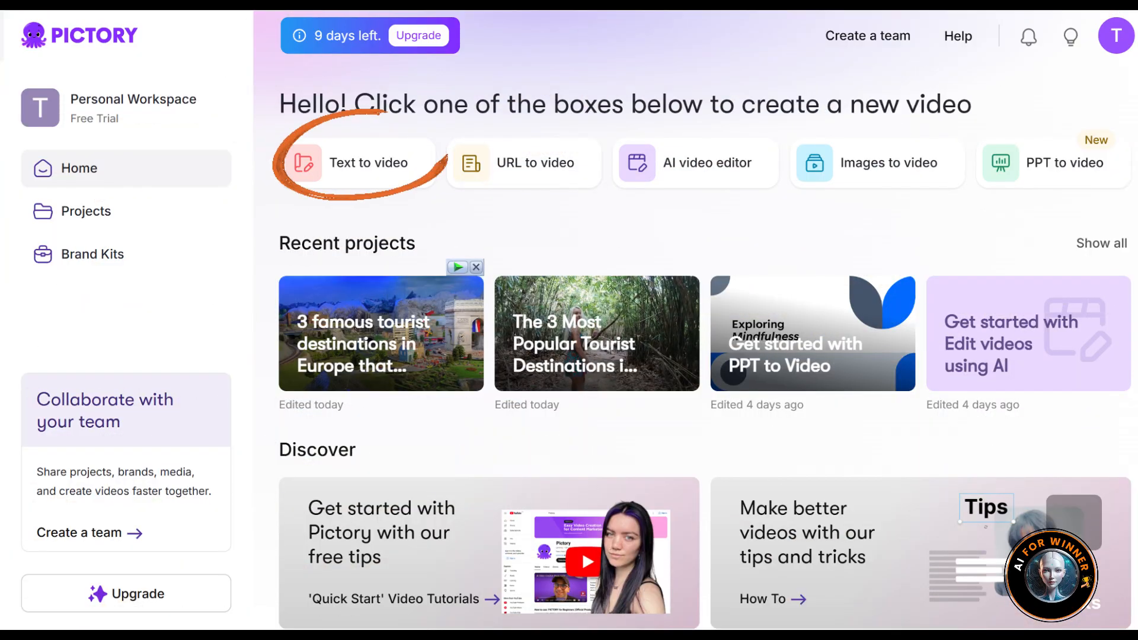
Start a Text to video project and write a prompt for 3 famous tourist destinations in Europe
{"action": "left_click", "coordinate": [356, 163]}
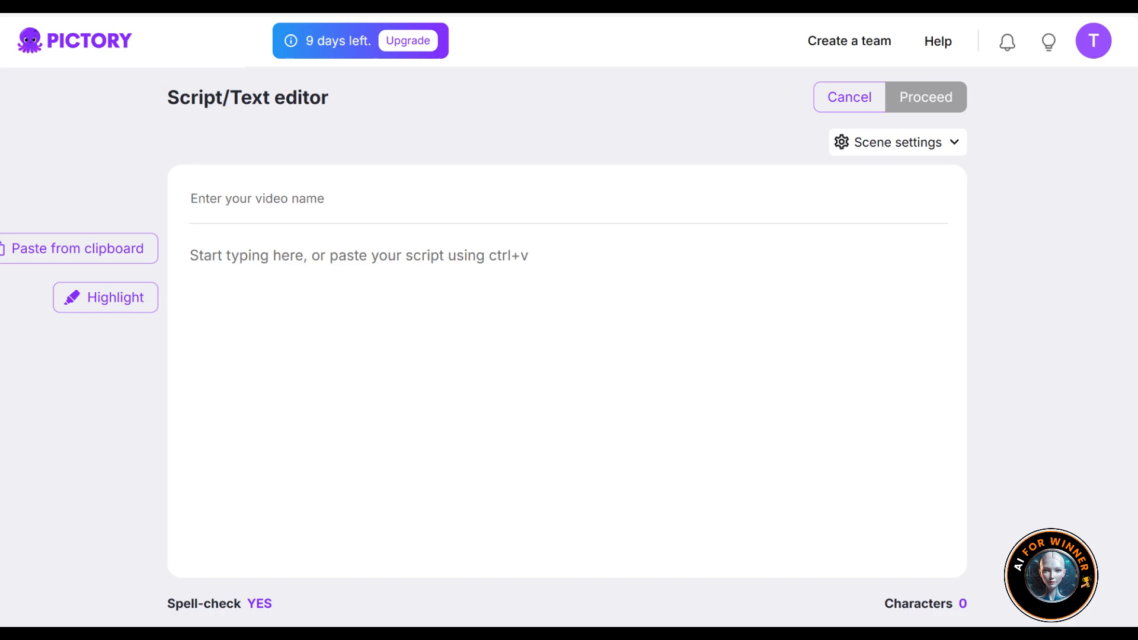
{"action": "type", "text": "3 famous tourist destinations in Europe that attract travelers"}
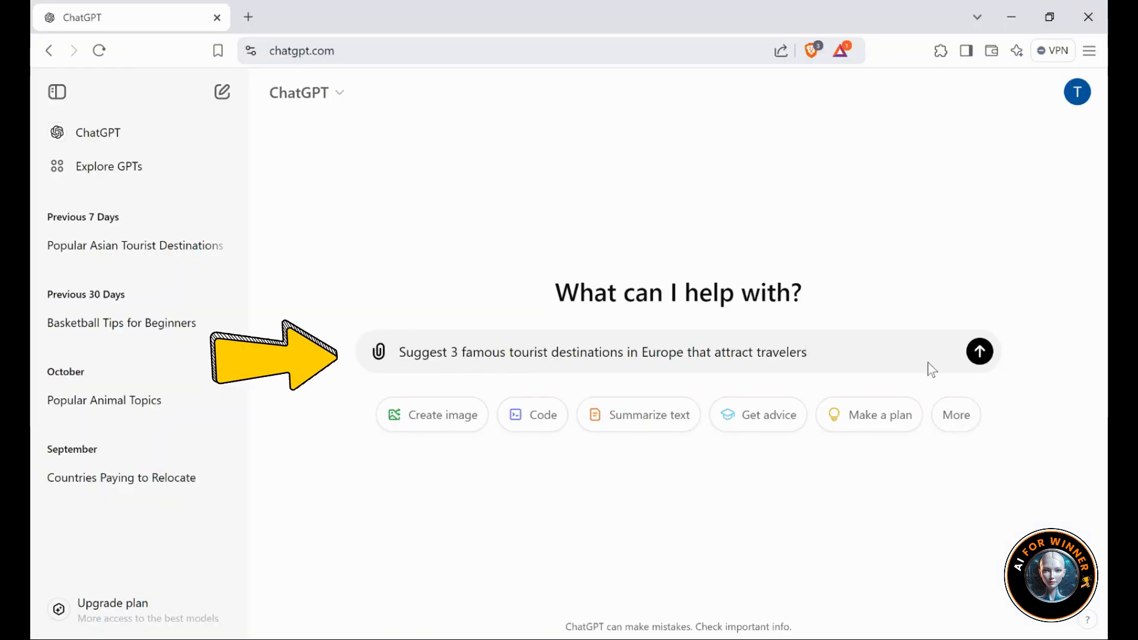
Send the European destinations prompt to ChatGPT to get the Paris, Rome and Santorini script
{"action": "left_click", "coordinate": [978, 351]}
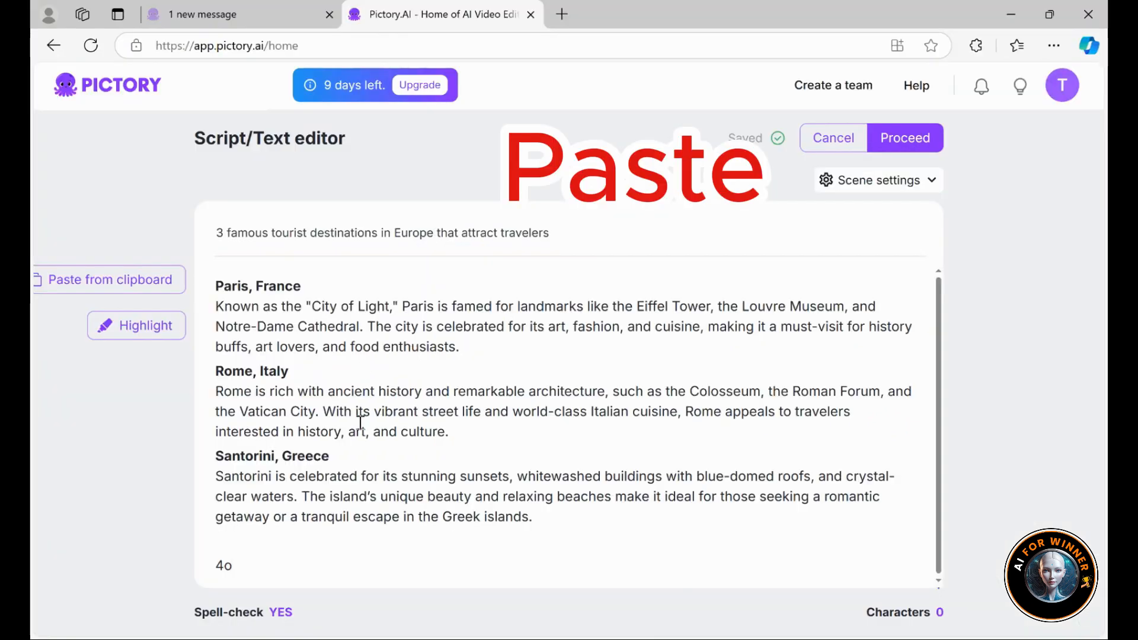
Select the whole pasted script and proceed to generate the storyboard scenes
{"action": "key", "text": "ctrl+a"}
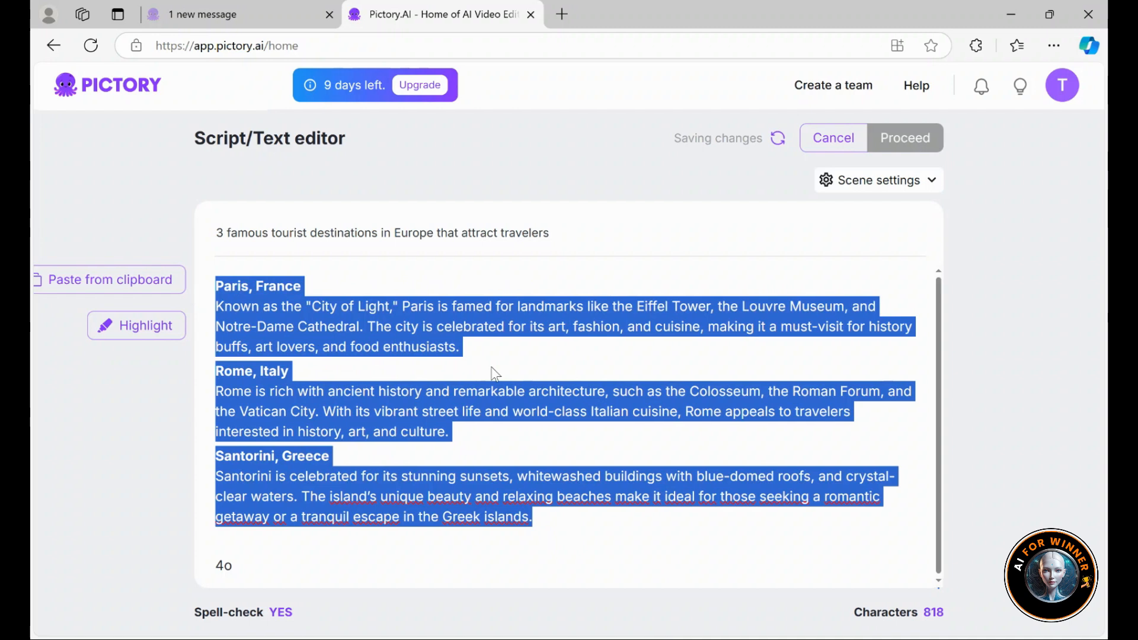
{"action": "left_click", "coordinate": [905, 138]}
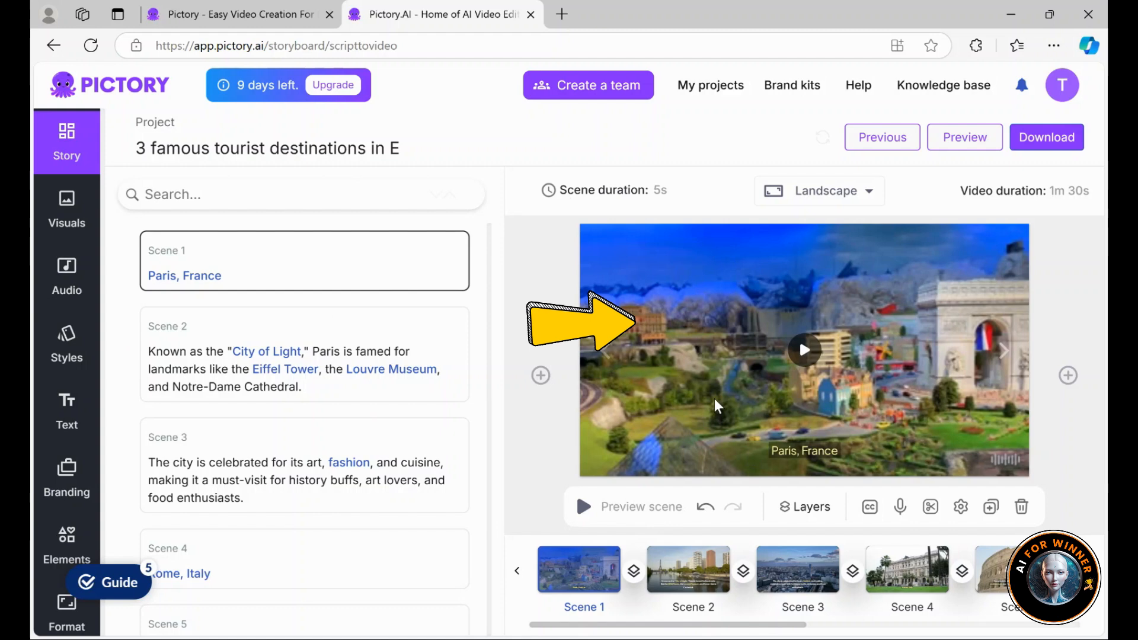
{"action": "mouse_move", "coordinate": [798, 419]}
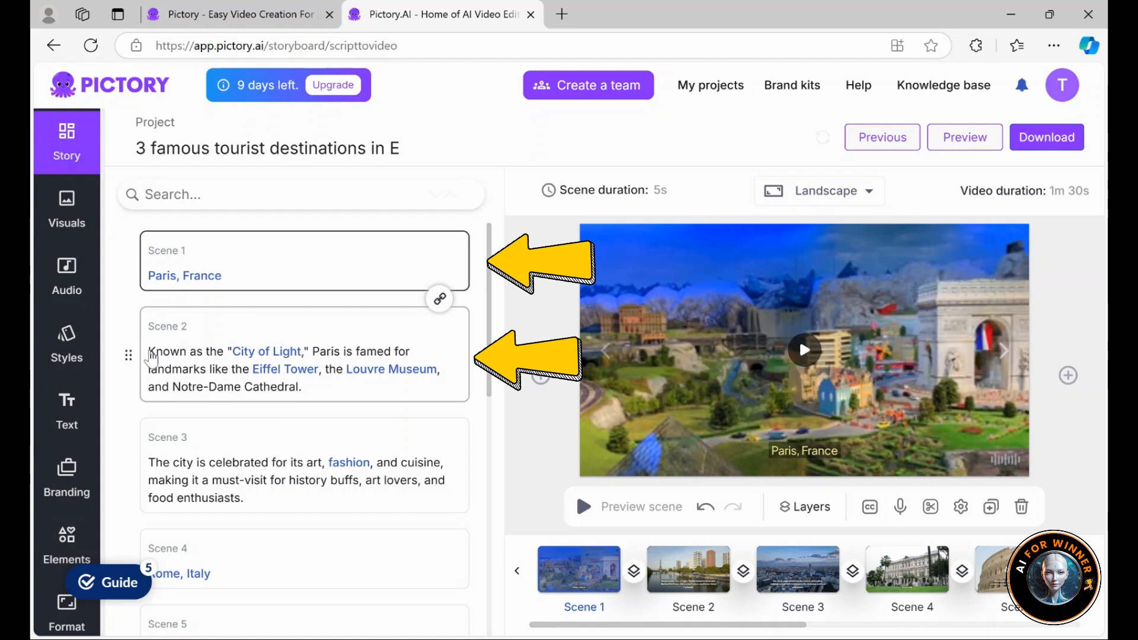
{"action": "mouse_move", "coordinate": [157, 393]}
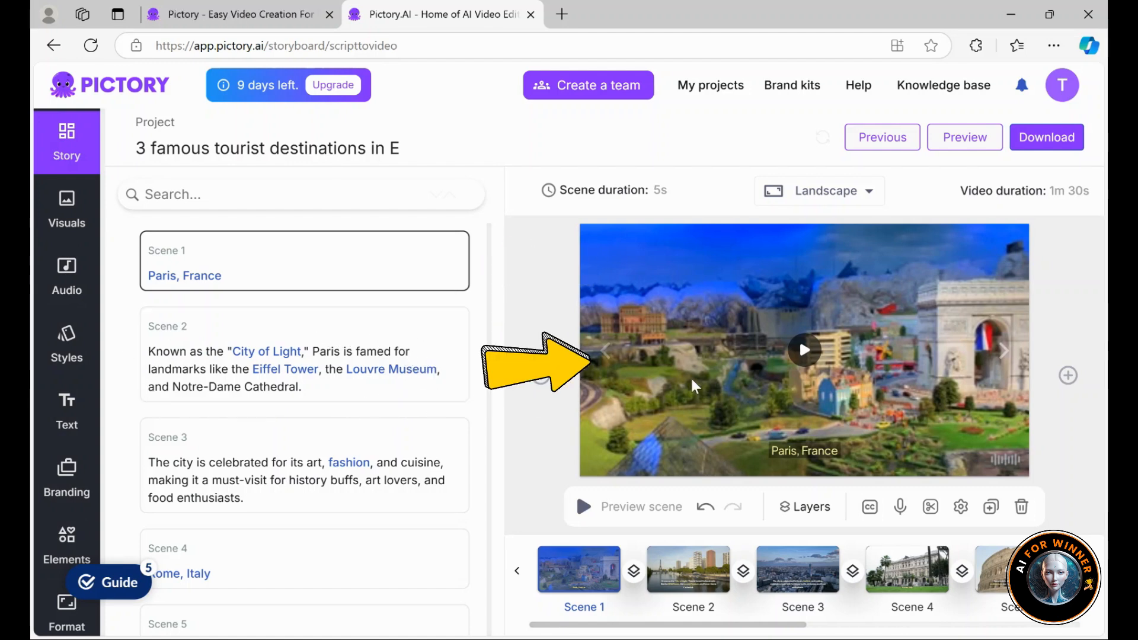
{"action": "mouse_move", "coordinate": [835, 376]}
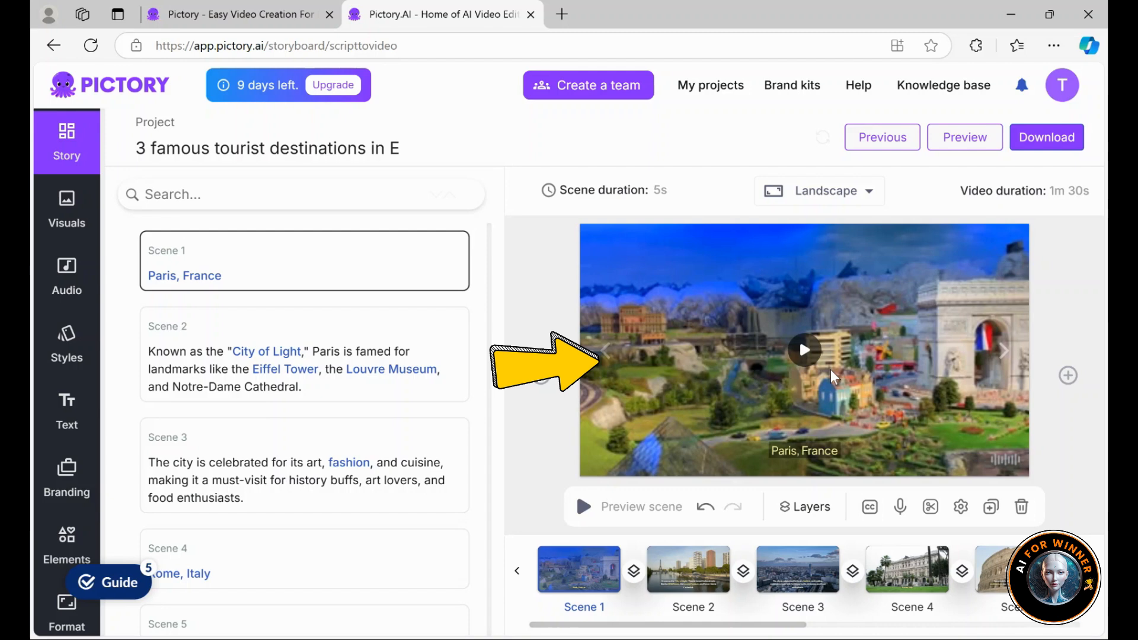
{"action": "mouse_move", "coordinate": [791, 400]}
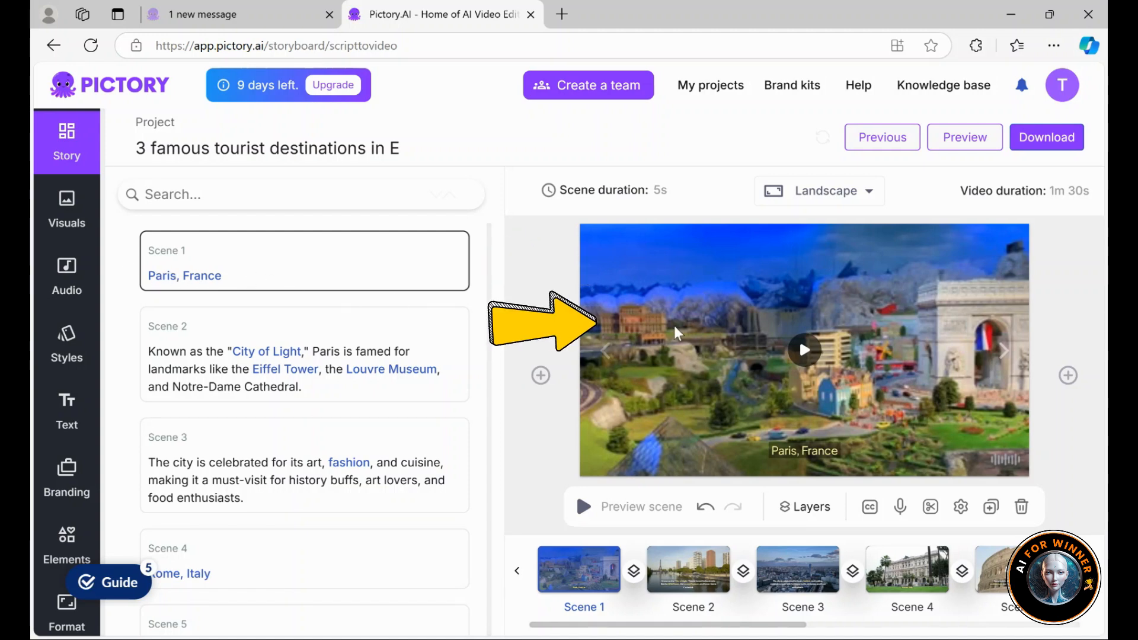
{"action": "mouse_move", "coordinate": [834, 385]}
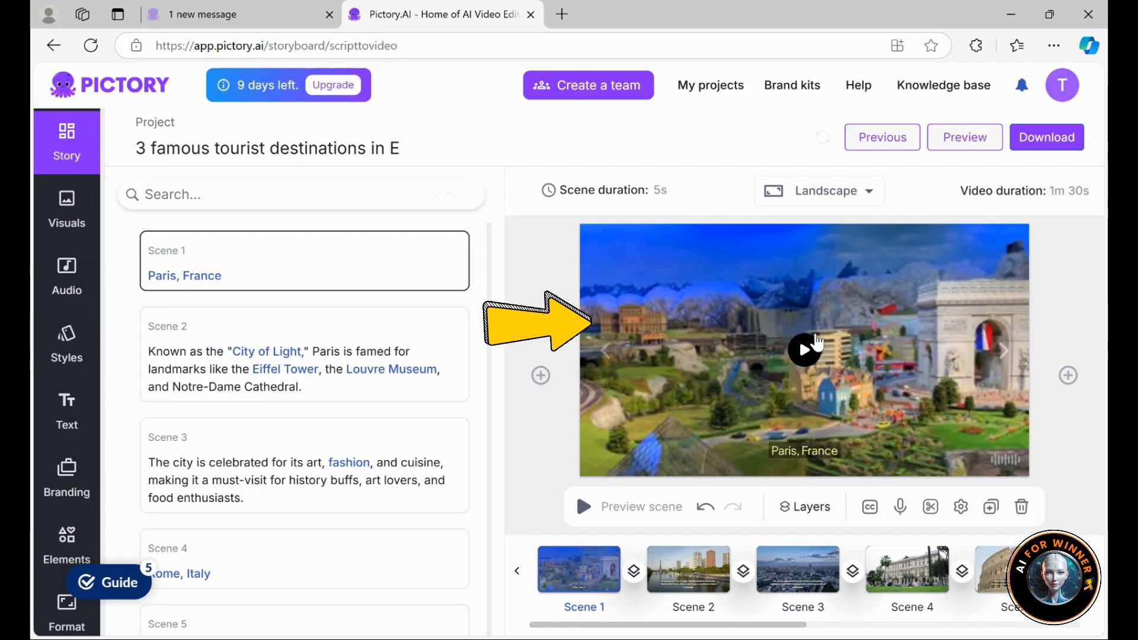
{"action": "mouse_move", "coordinate": [785, 397]}
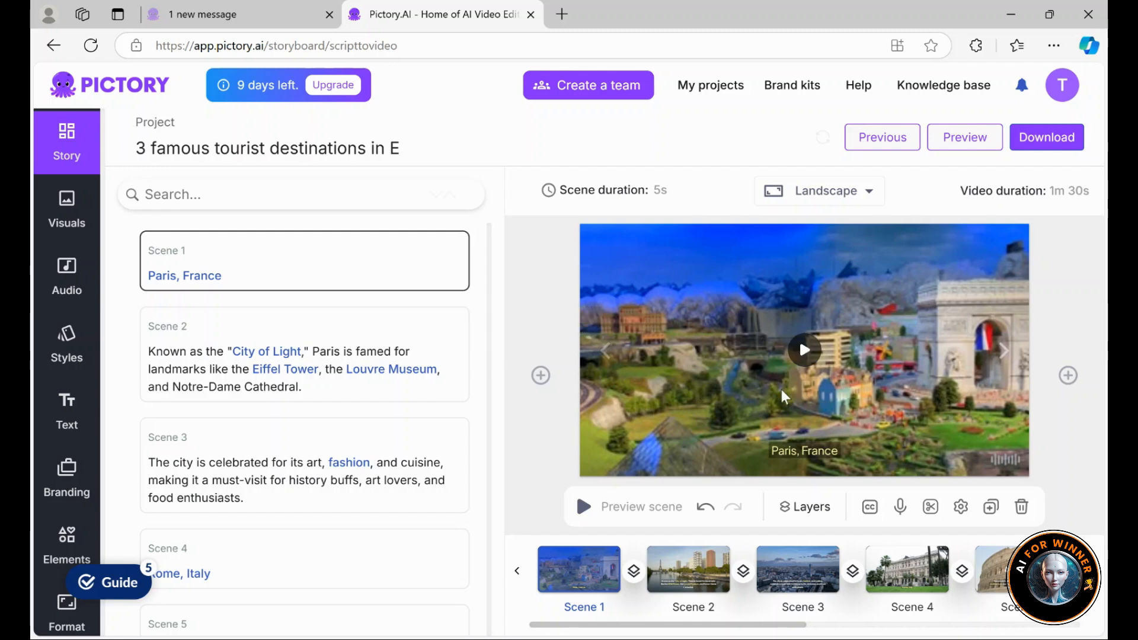
{"action": "mouse_move", "coordinate": [799, 472]}
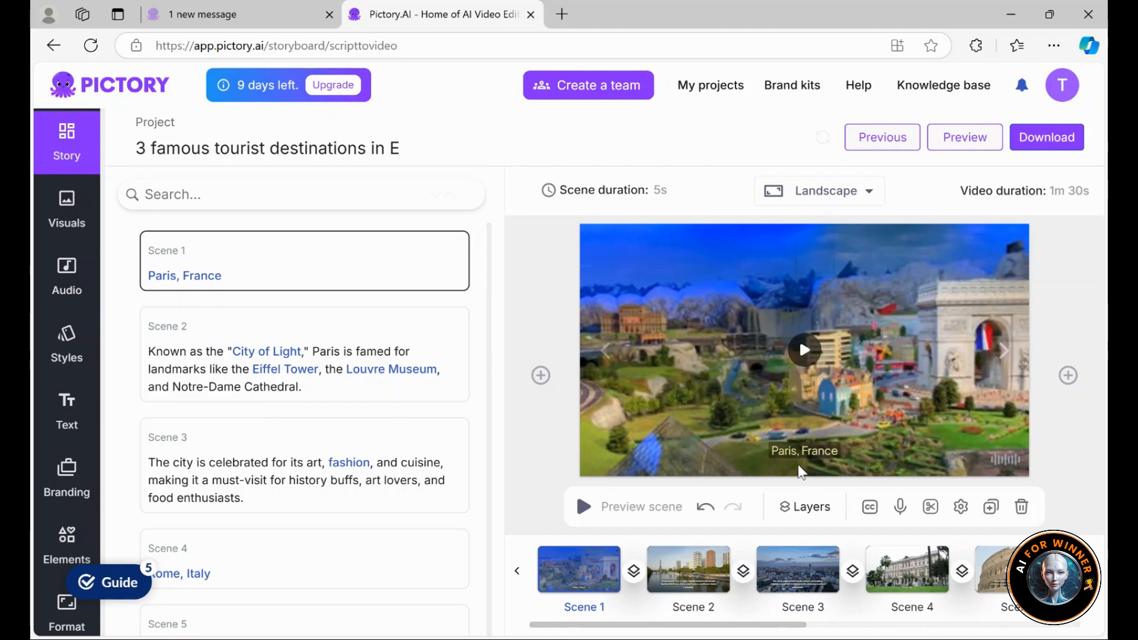
{"action": "mouse_move", "coordinate": [964, 137]}
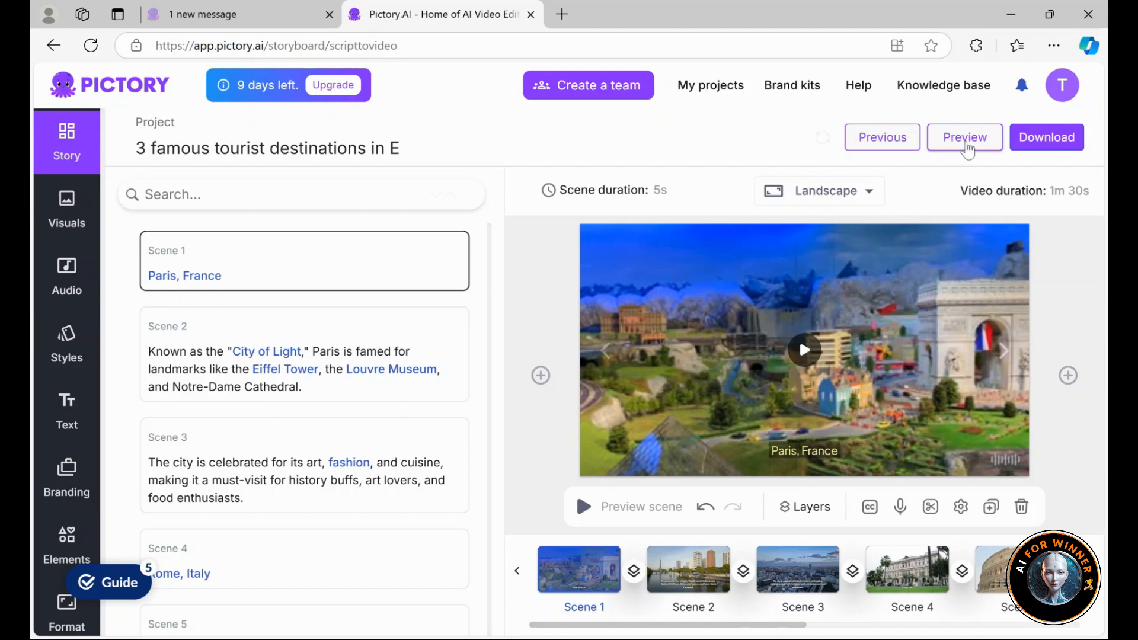
{"action": "left_click", "coordinate": [964, 137]}
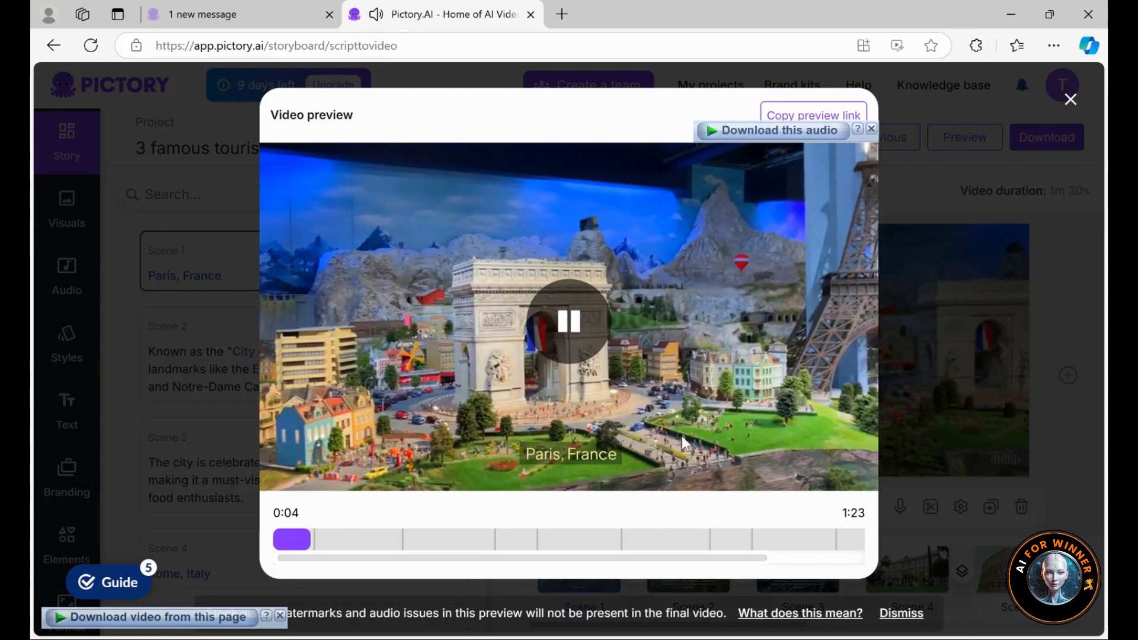
{"action": "left_click", "coordinate": [1069, 100]}
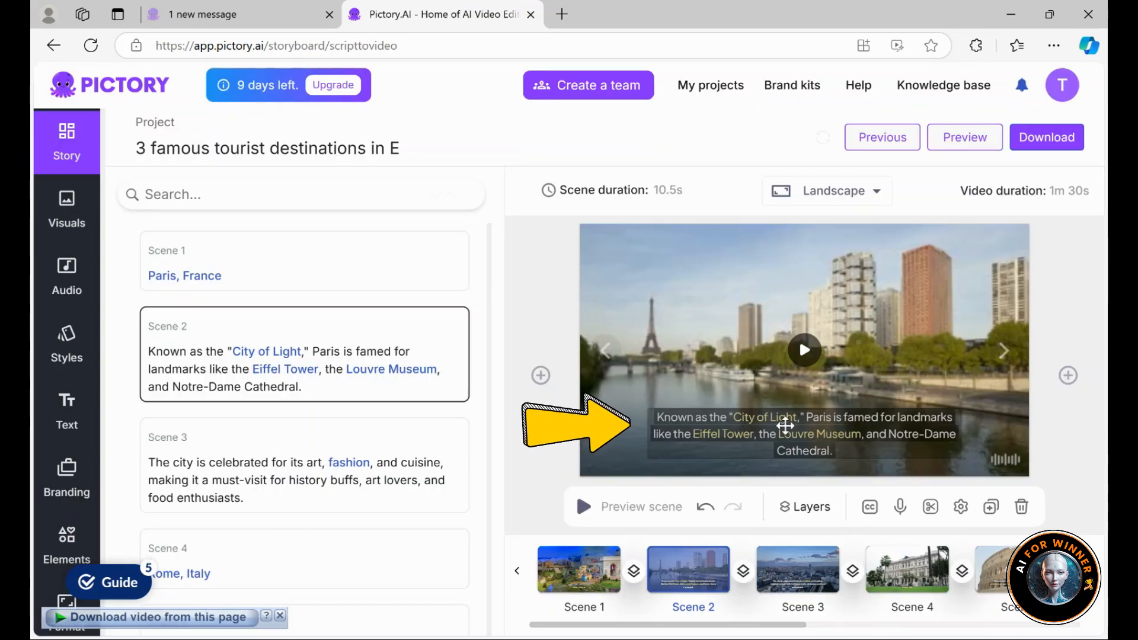
{"action": "left_click", "coordinate": [900, 506]}
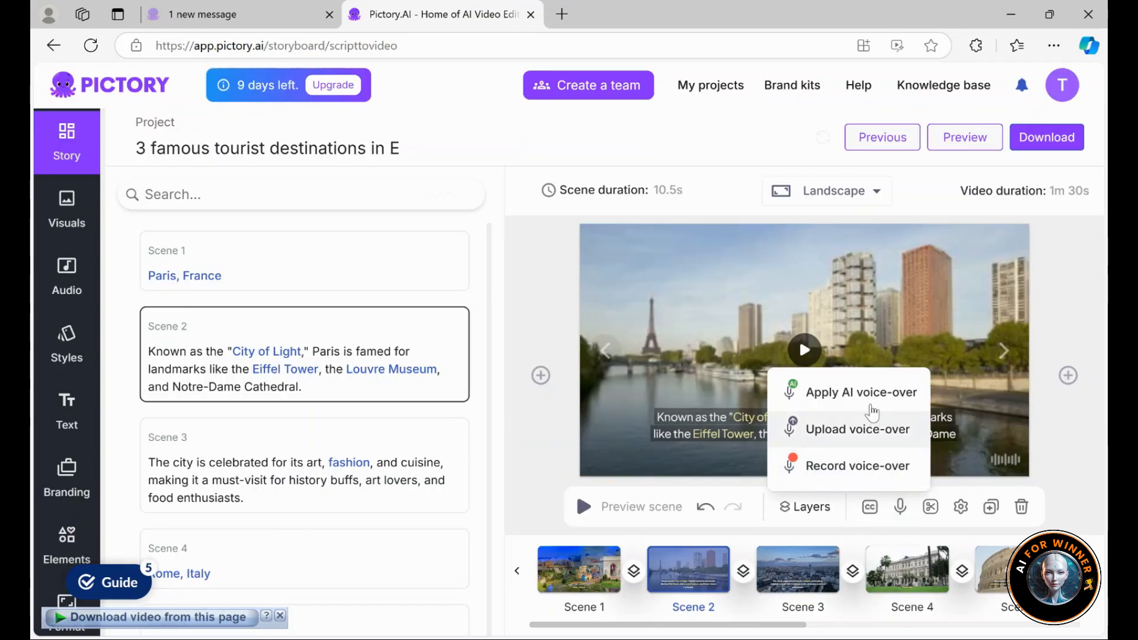
{"action": "mouse_move", "coordinate": [887, 437]}
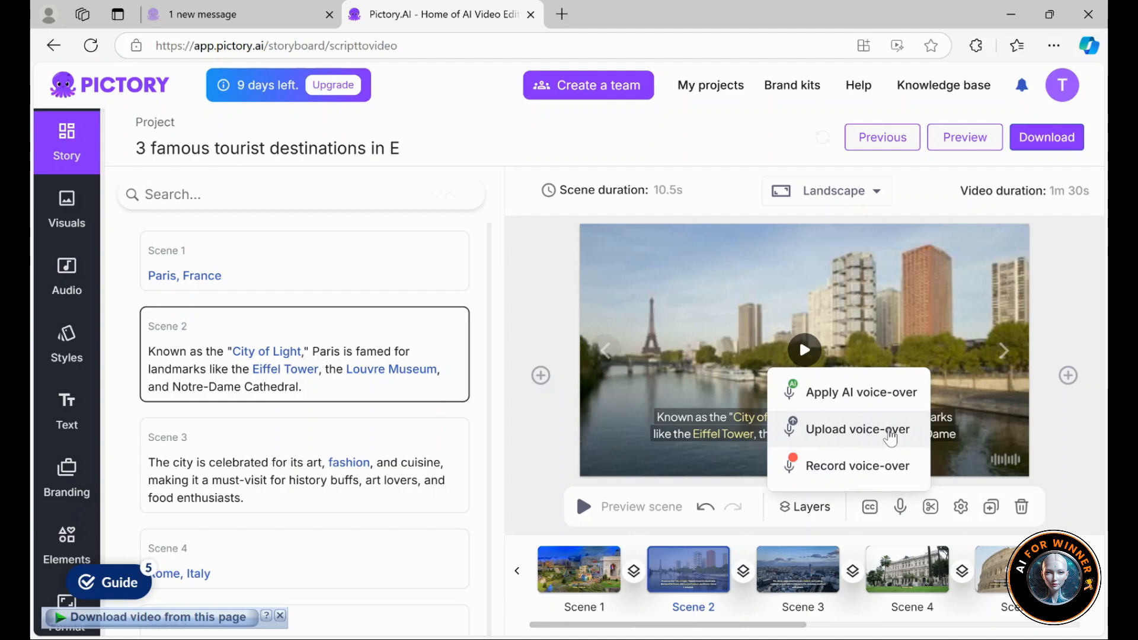
{"action": "left_click", "coordinate": [67, 210]}
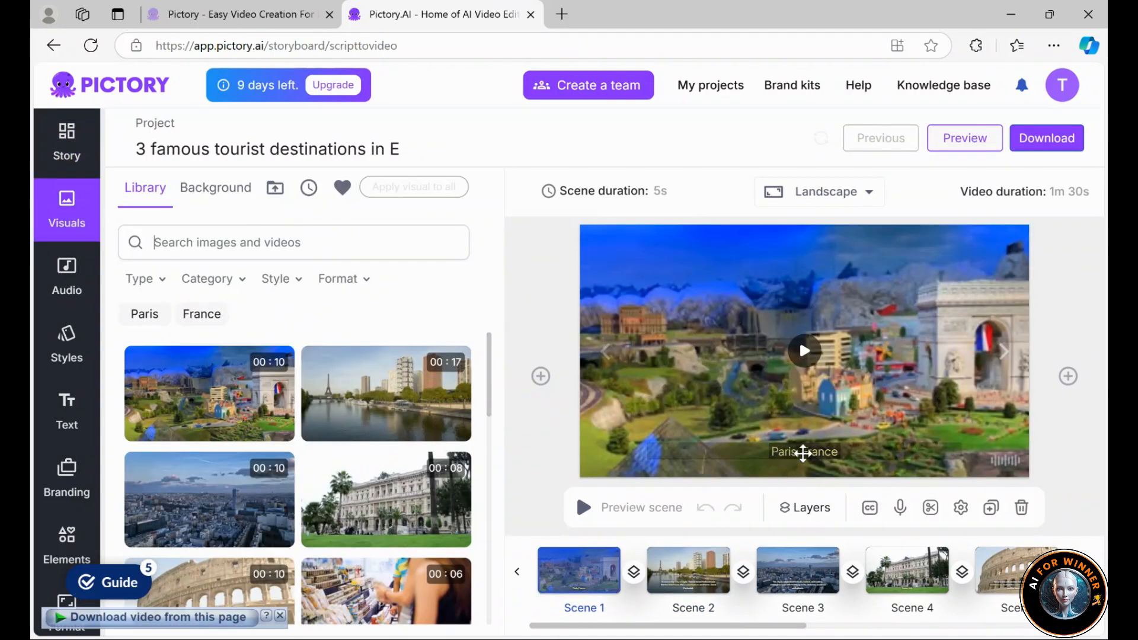
{"action": "mouse_move", "coordinate": [726, 454]}
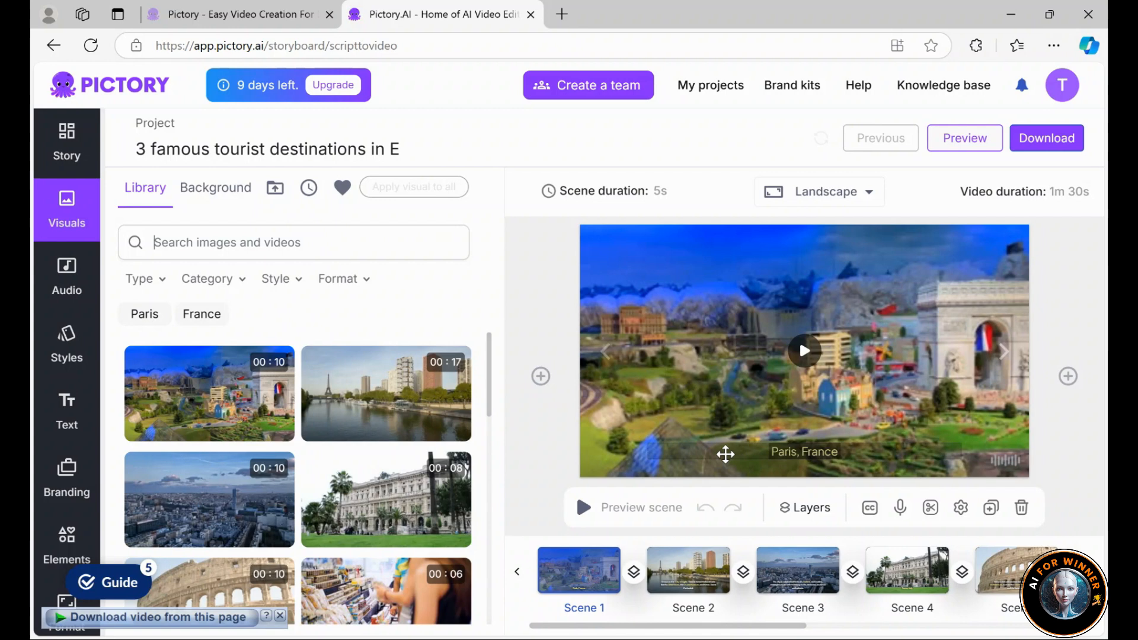
{"action": "left_click", "coordinate": [66, 143]}
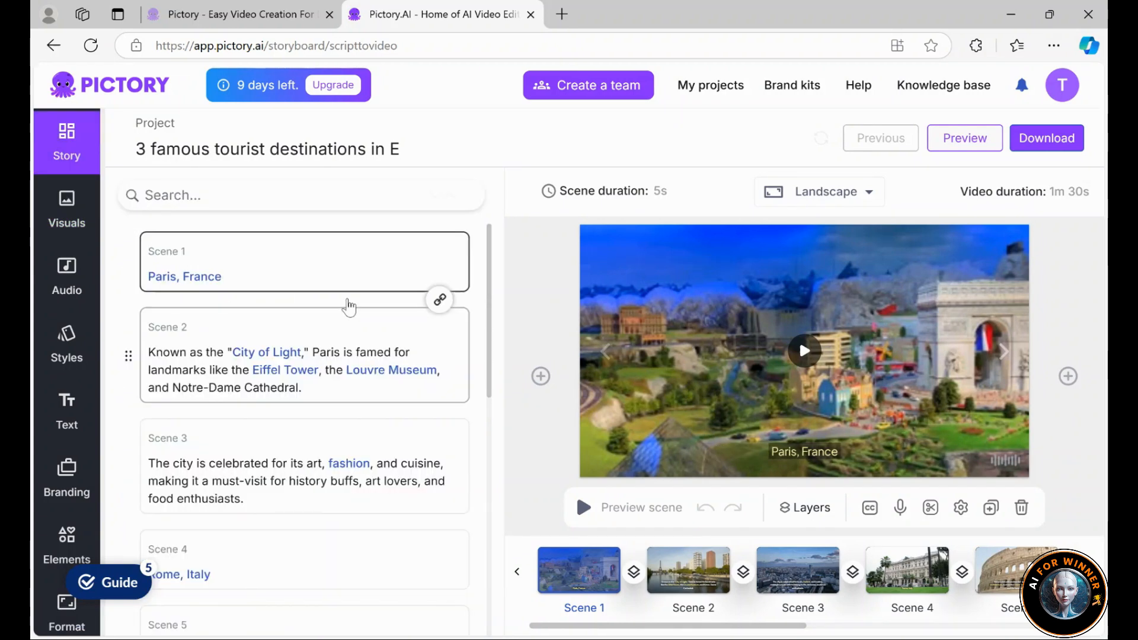
{"action": "mouse_move", "coordinate": [321, 420]}
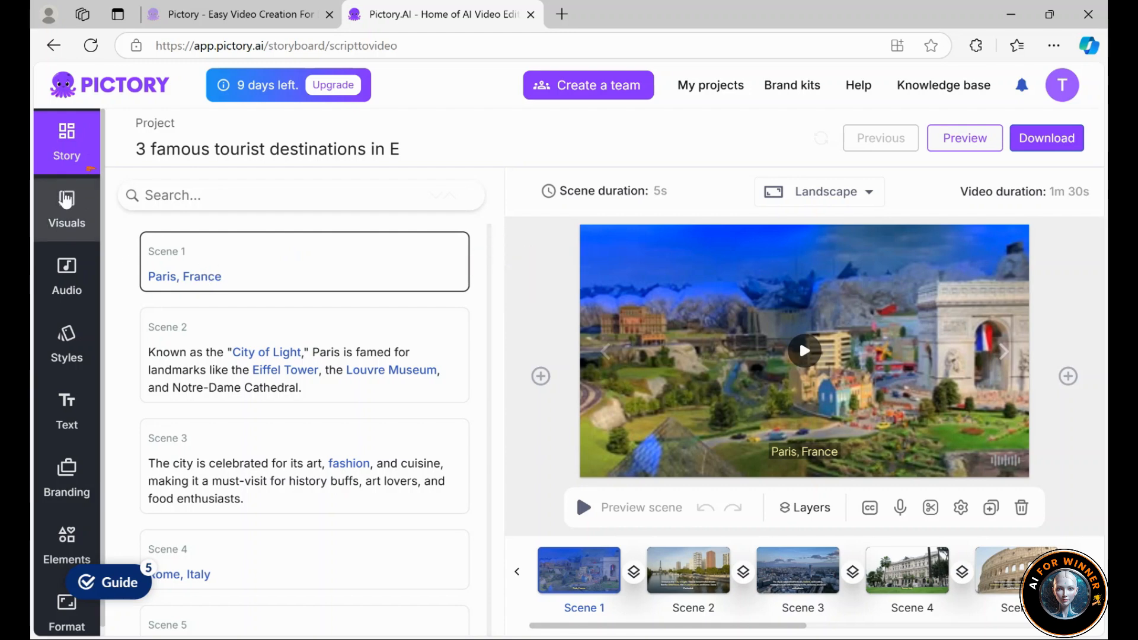
Search the stock visuals library for Paris footage
{"action": "left_click", "coordinate": [66, 208]}
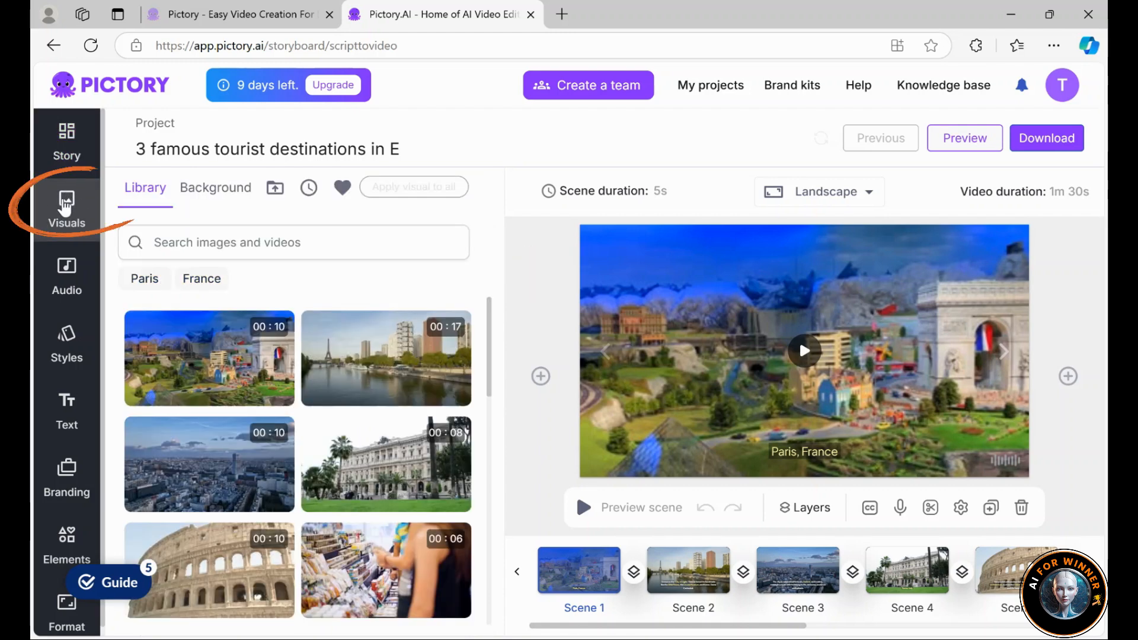
{"action": "scroll", "scroll_direction": "down", "scroll_amount": 3}
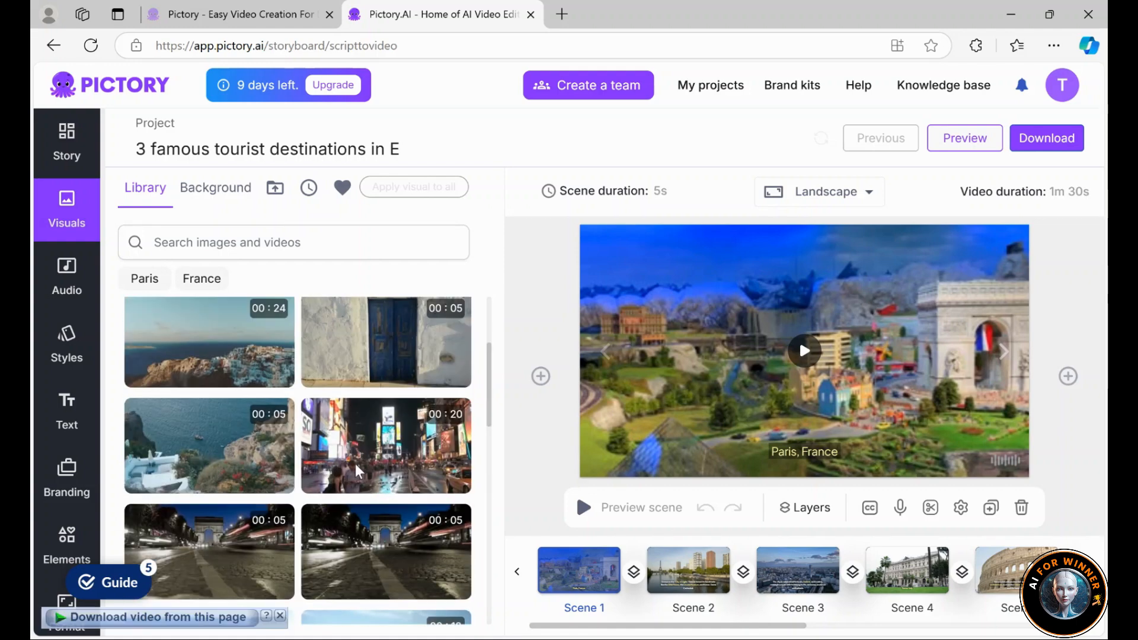
{"action": "left_click", "coordinate": [293, 242]}
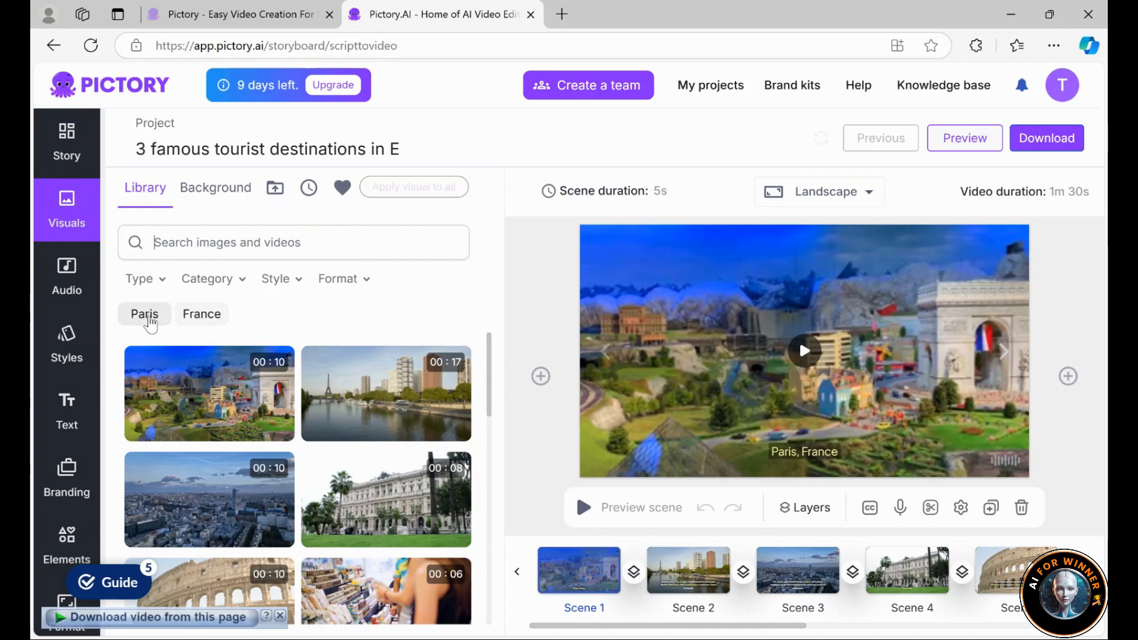
{"action": "left_click", "coordinate": [144, 313]}
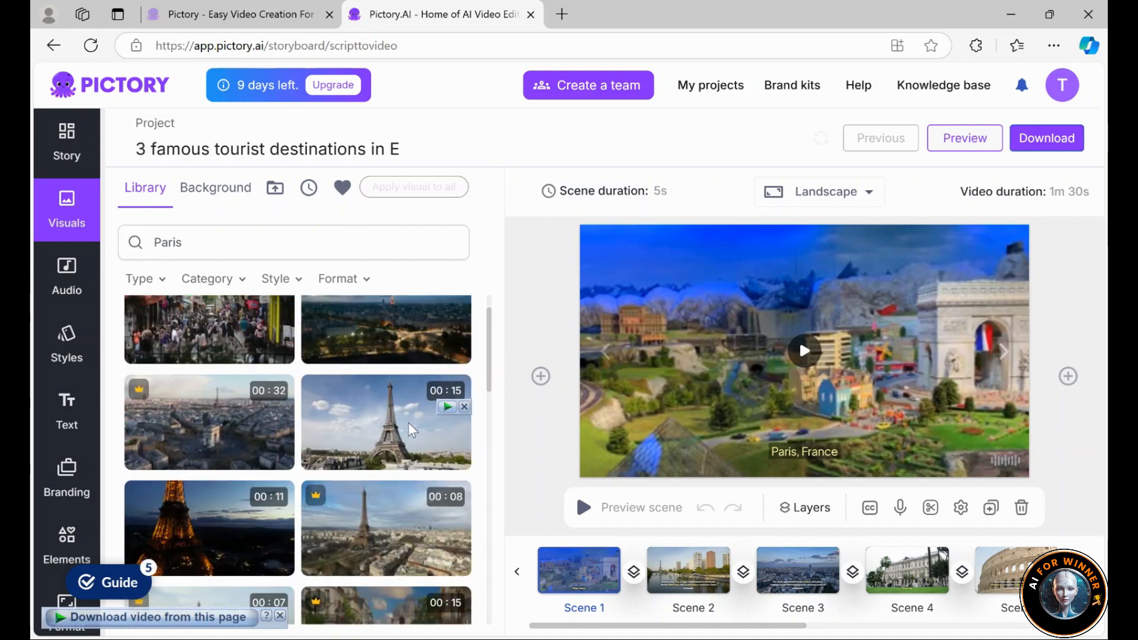
{"action": "scroll", "scroll_direction": "down", "scroll_amount": 3}
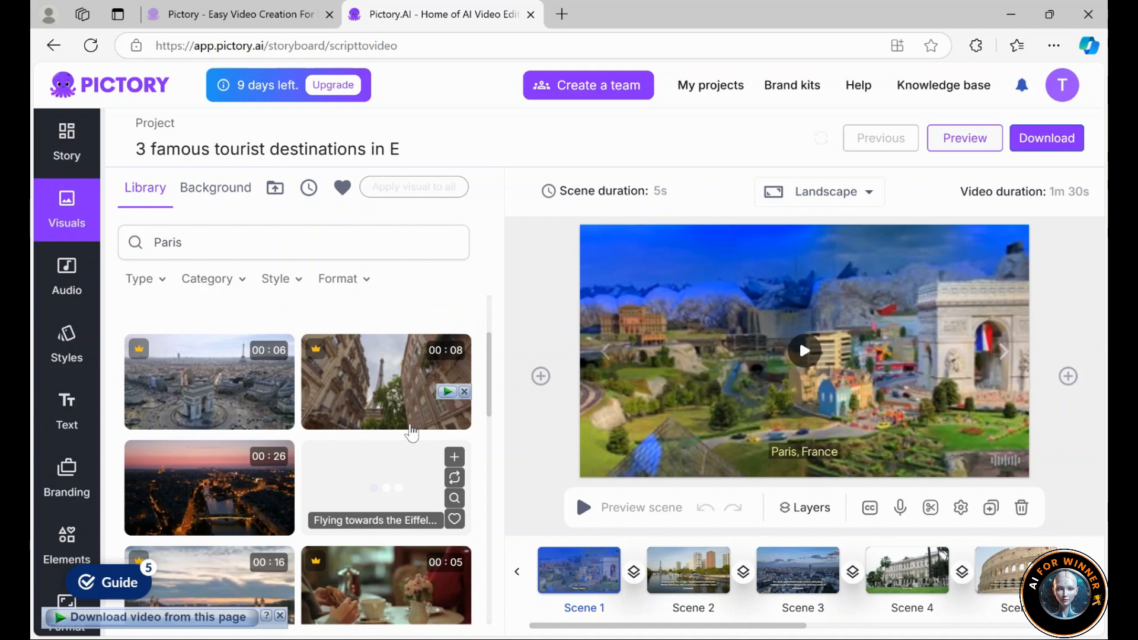
{"action": "scroll", "scroll_direction": "down", "scroll_amount": 3}
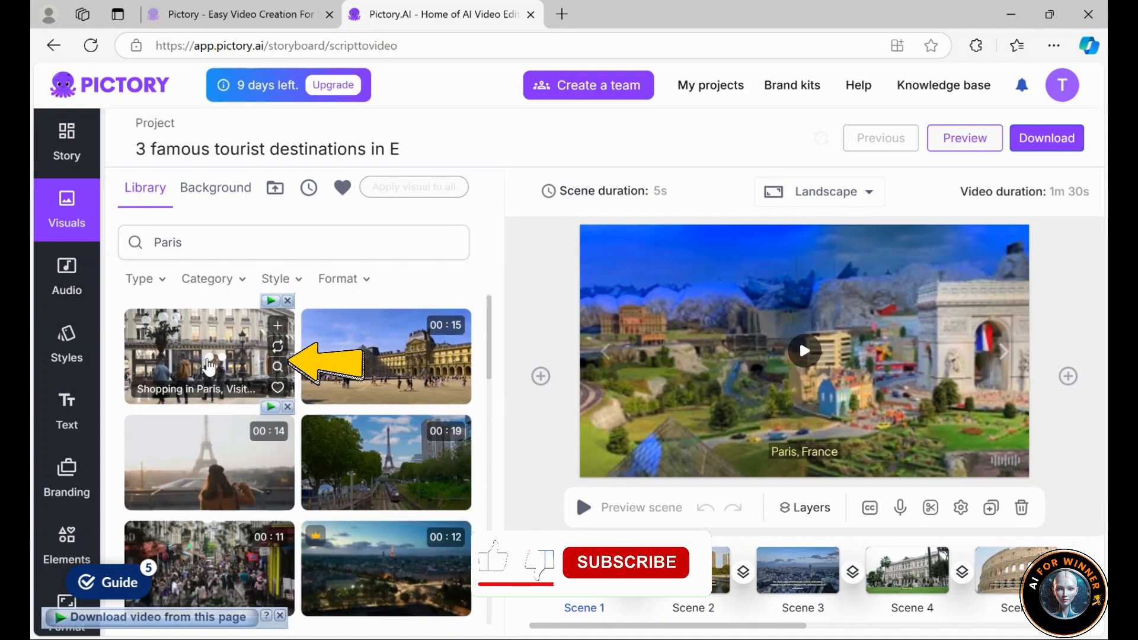
Swap Scene 1's background for the Paris shopping street clip
{"action": "left_click", "coordinate": [209, 356]}
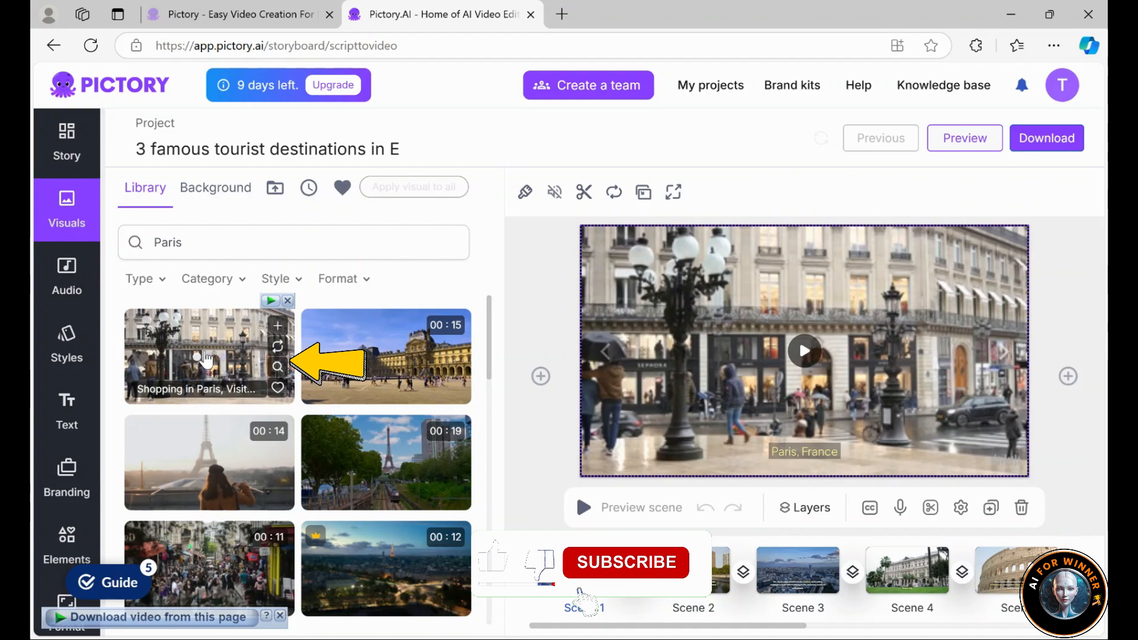
{"action": "left_click", "coordinate": [209, 354]}
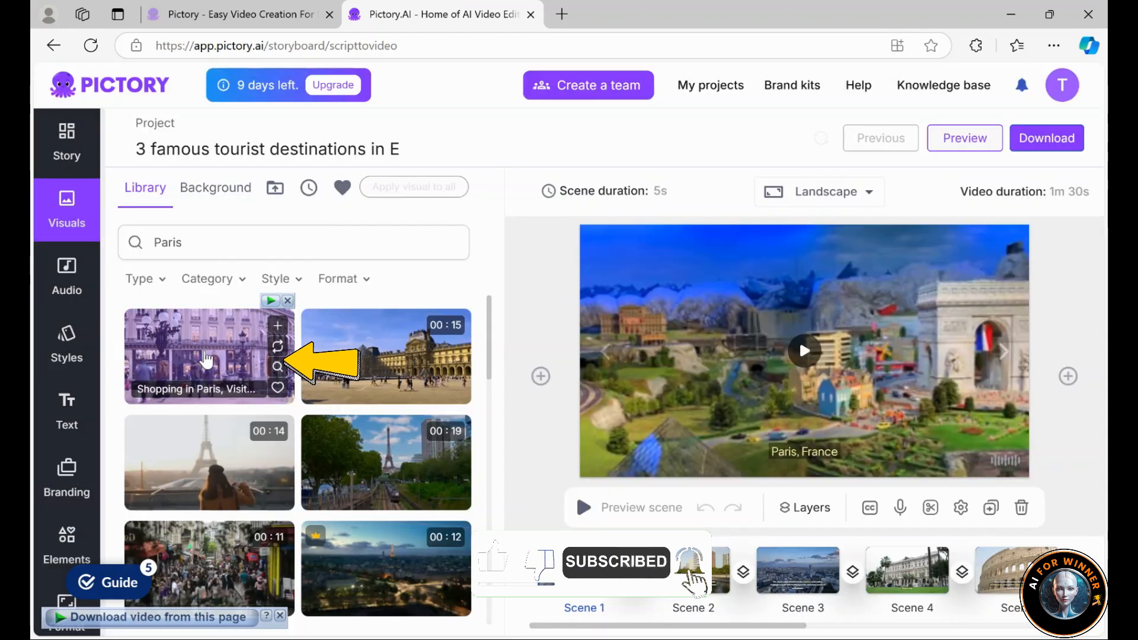
{"action": "left_click", "coordinate": [209, 354]}
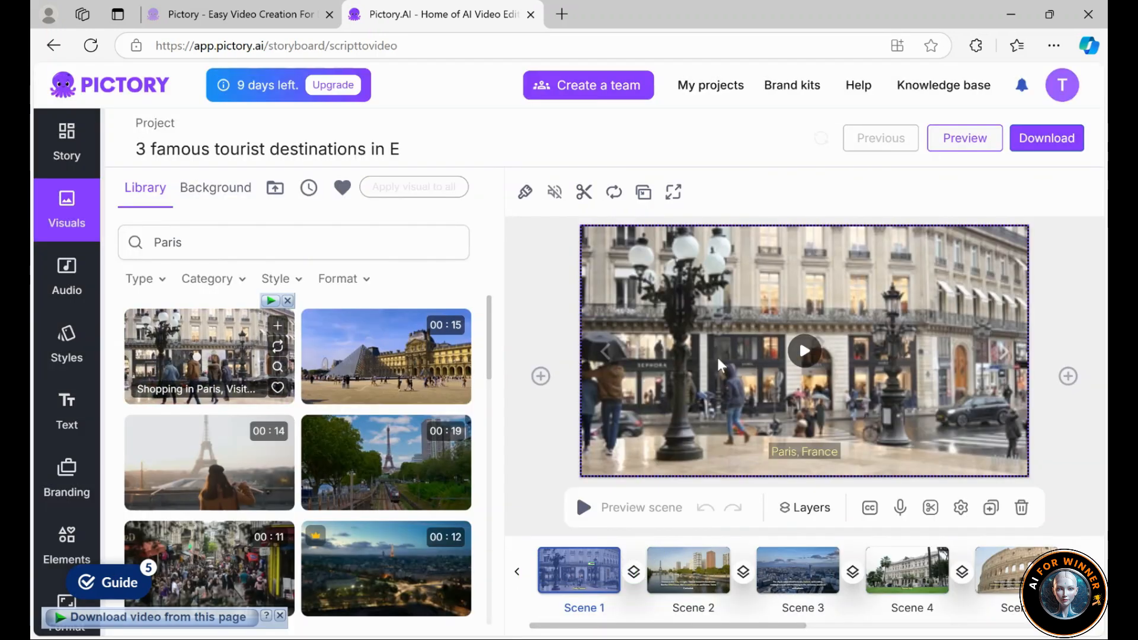
{"action": "left_click", "coordinate": [804, 351]}
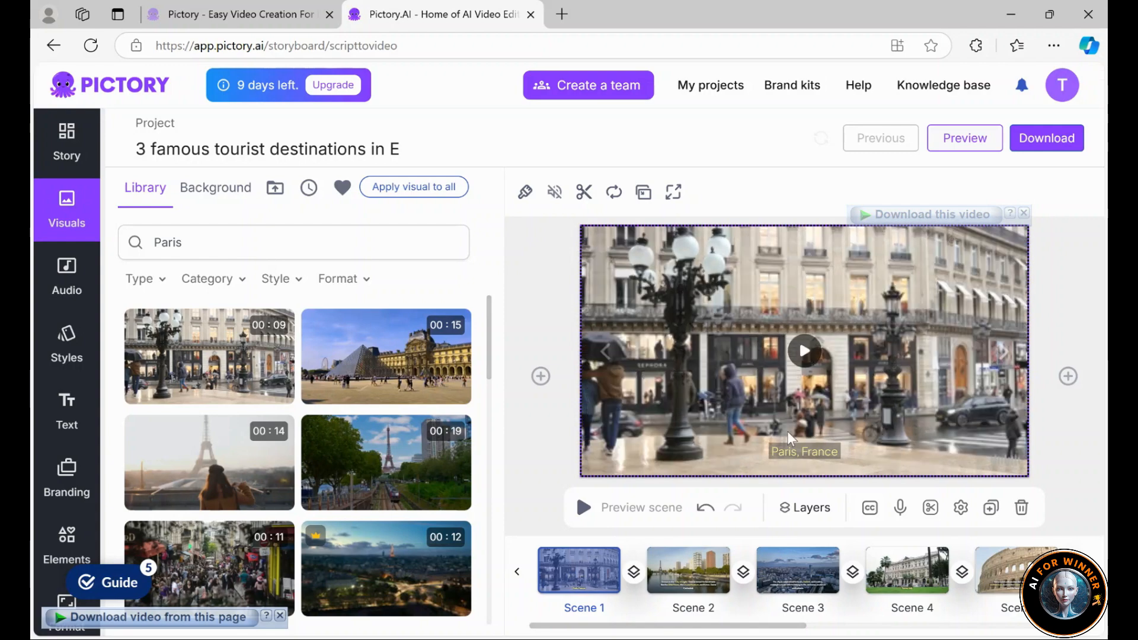
{"action": "left_click", "coordinate": [67, 141]}
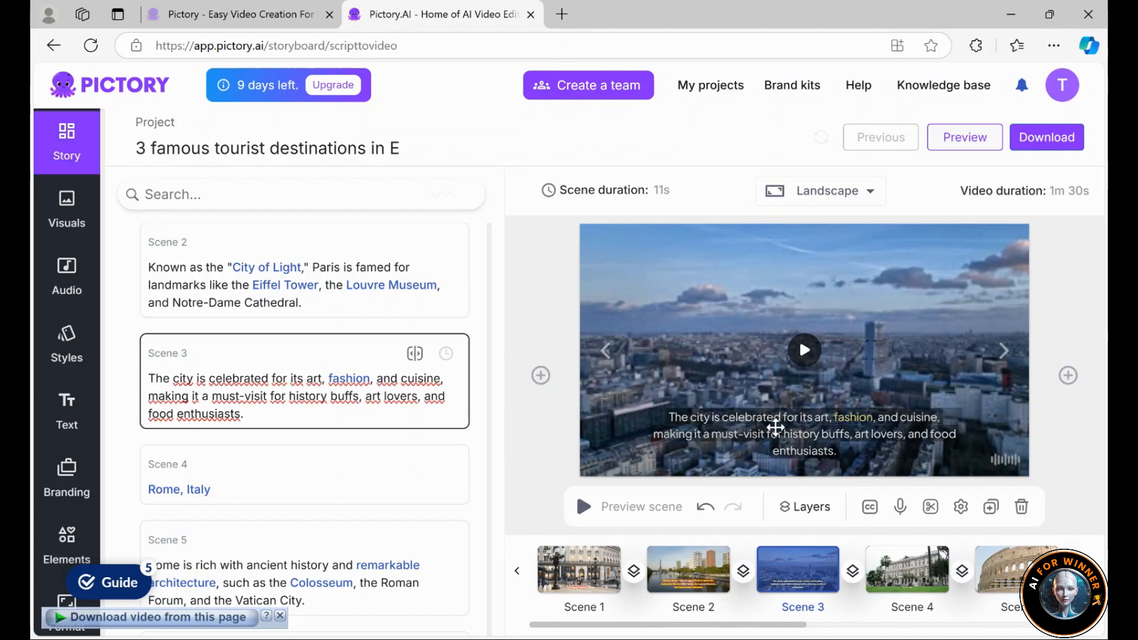
Style the Scene 3 caption as Arial, size 26, bold
{"action": "left_click", "coordinate": [803, 434]}
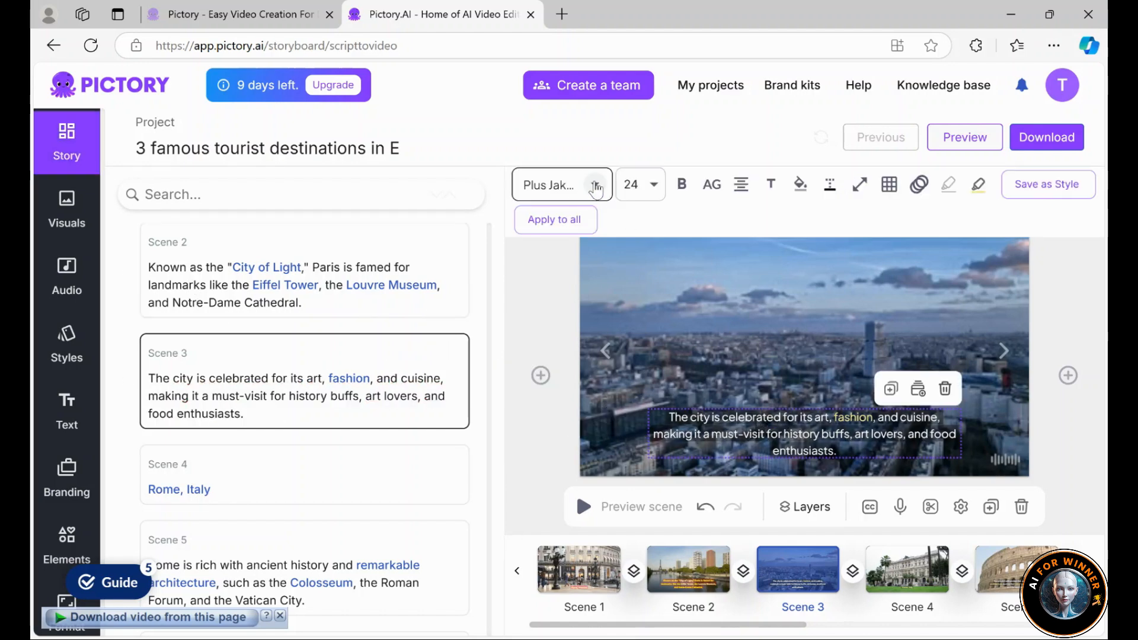
{"action": "left_click", "coordinate": [560, 185]}
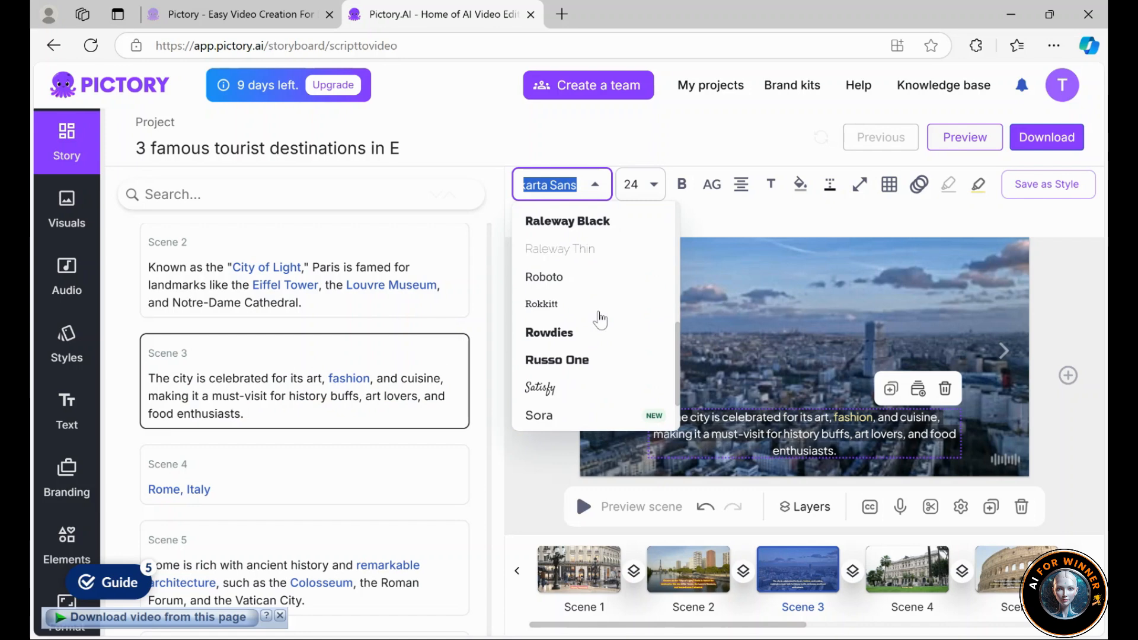
{"action": "scroll", "scroll_direction": "up", "scroll_amount": 3}
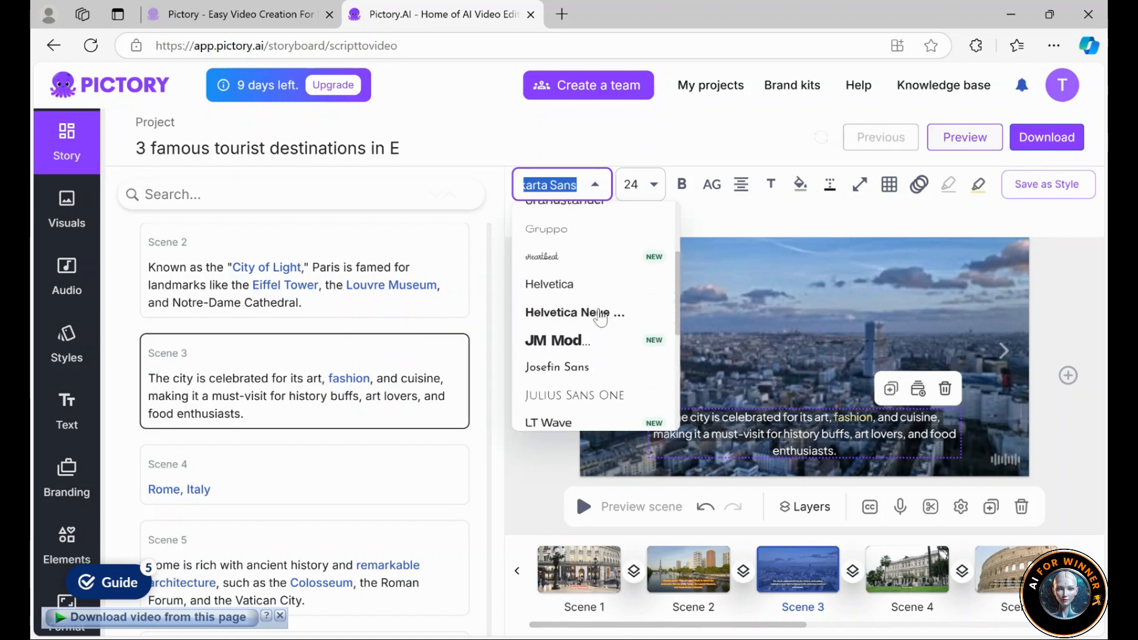
{"action": "scroll", "scroll_direction": "up", "scroll_amount": 3}
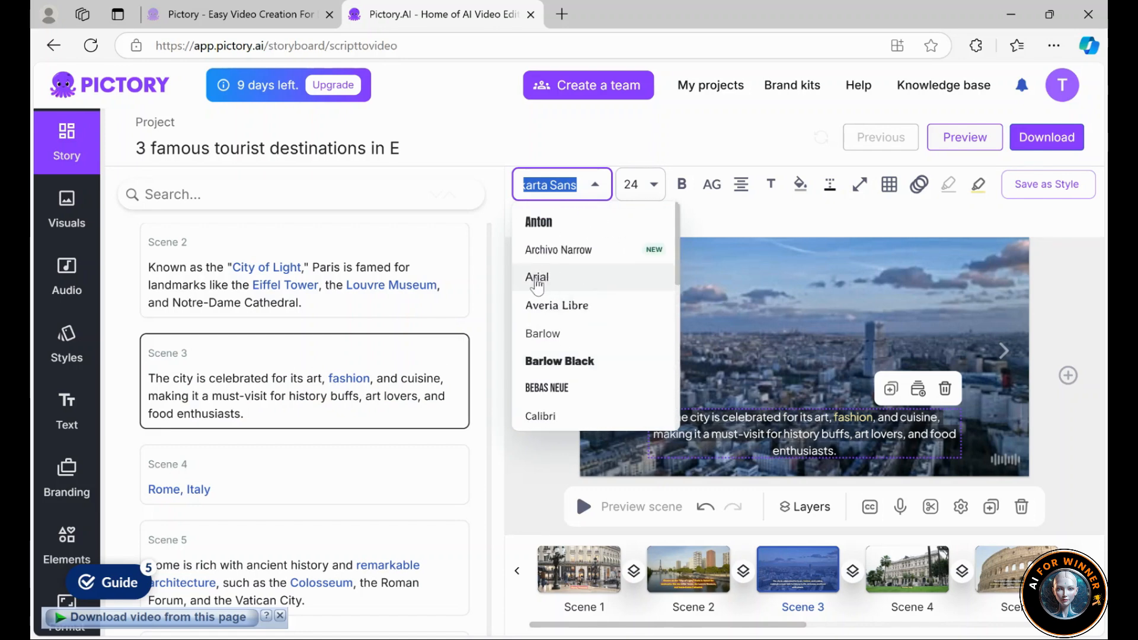
{"action": "left_click", "coordinate": [536, 278]}
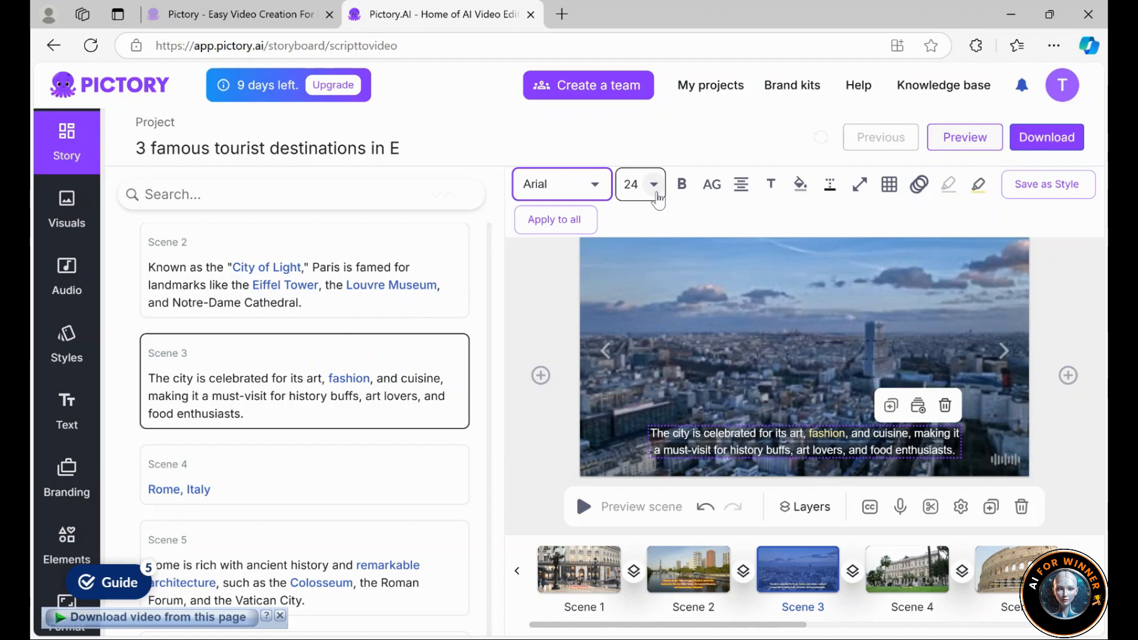
{"action": "left_click", "coordinate": [639, 184]}
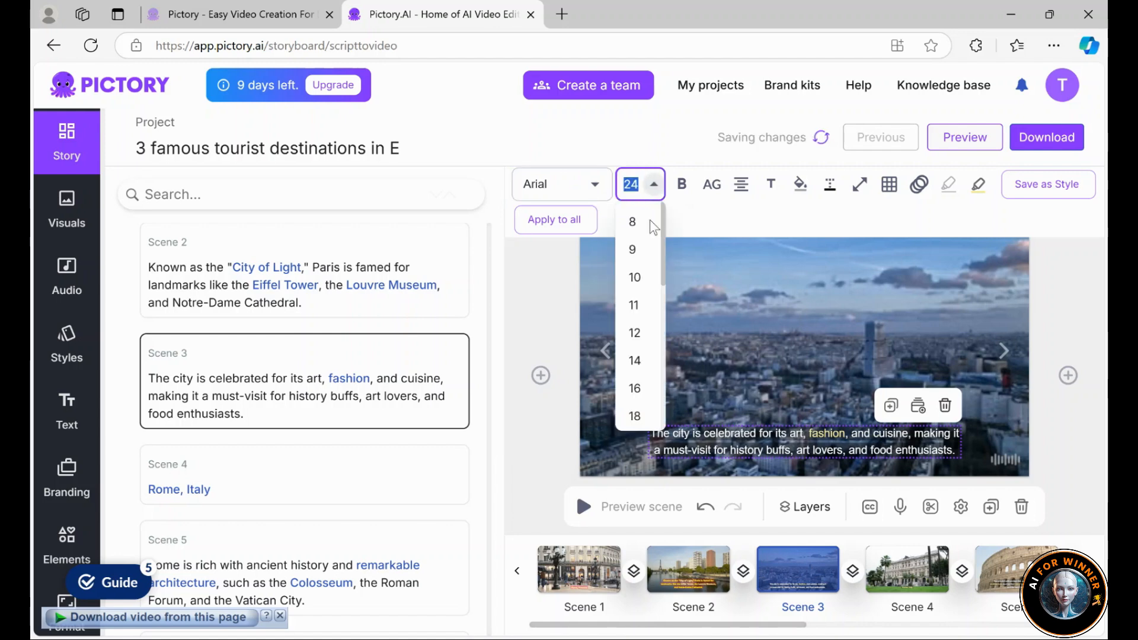
{"action": "scroll", "scroll_direction": "down", "scroll_amount": 3}
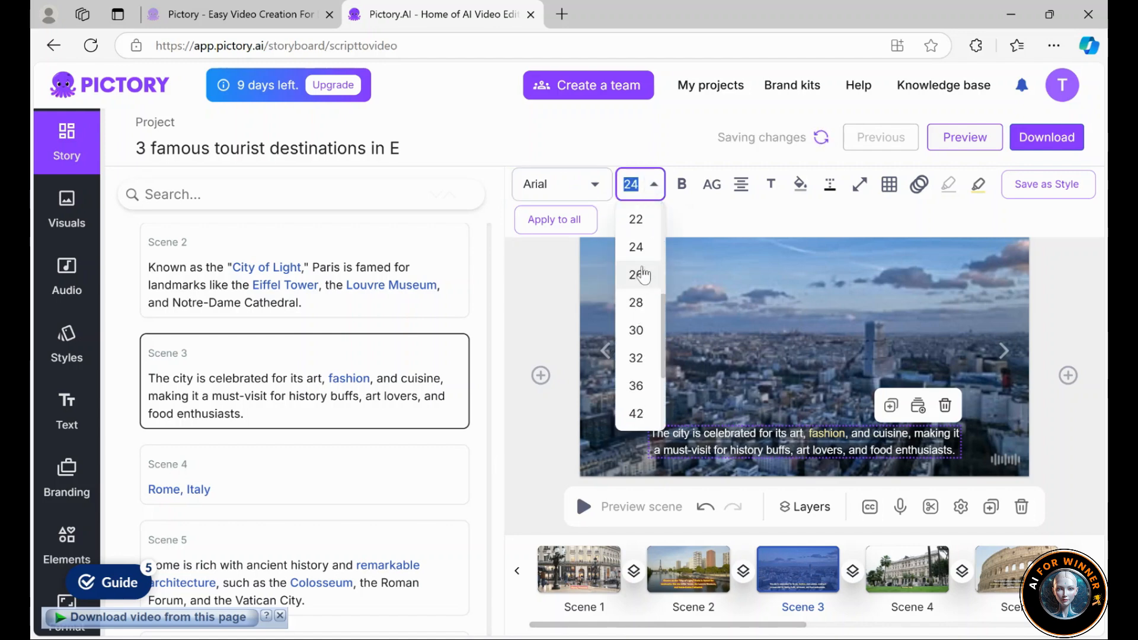
{"action": "left_click", "coordinate": [635, 274]}
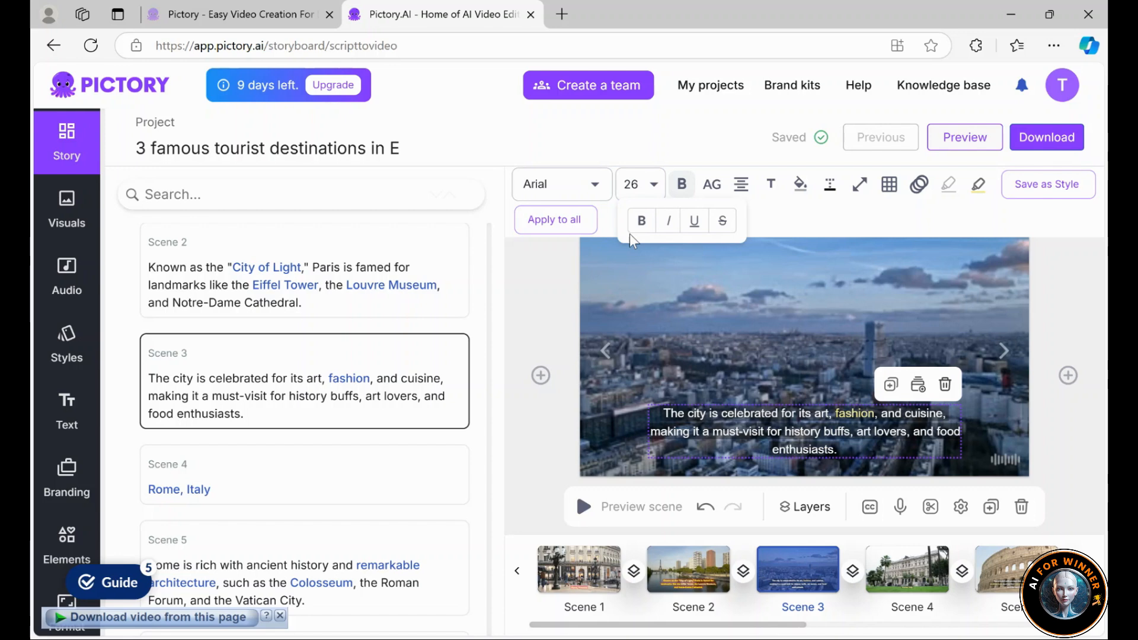
{"action": "left_click", "coordinate": [641, 220]}
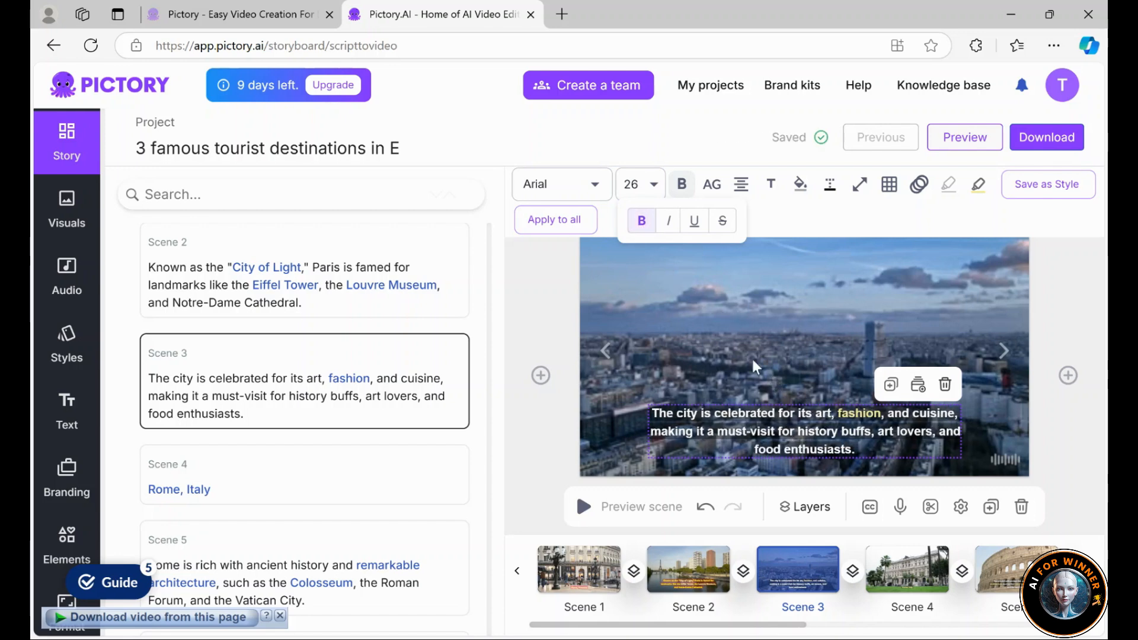
Colour the caption text yellow (D3C219) and apply the style to every scene
{"action": "left_click", "coordinate": [771, 183]}
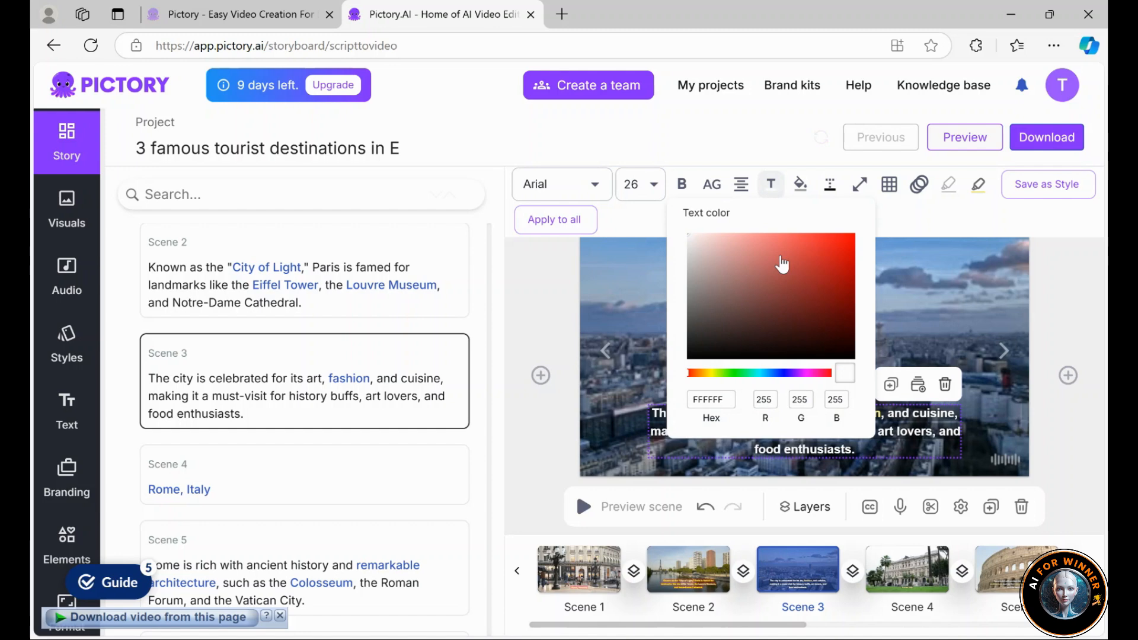
{"action": "left_click", "coordinate": [708, 372]}
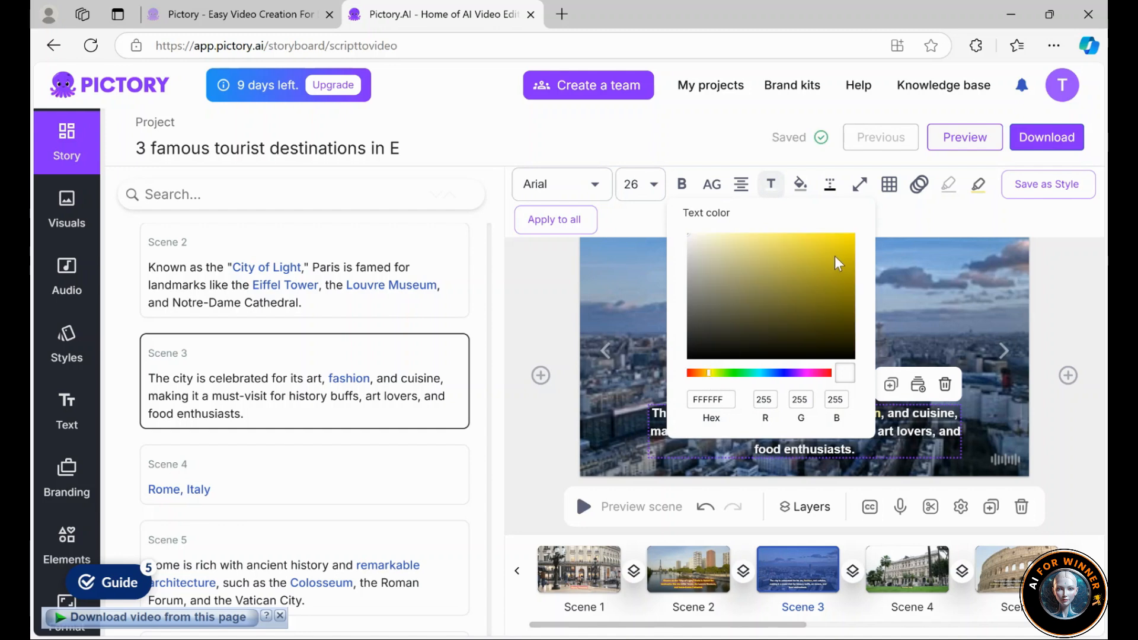
{"action": "left_click", "coordinate": [848, 250]}
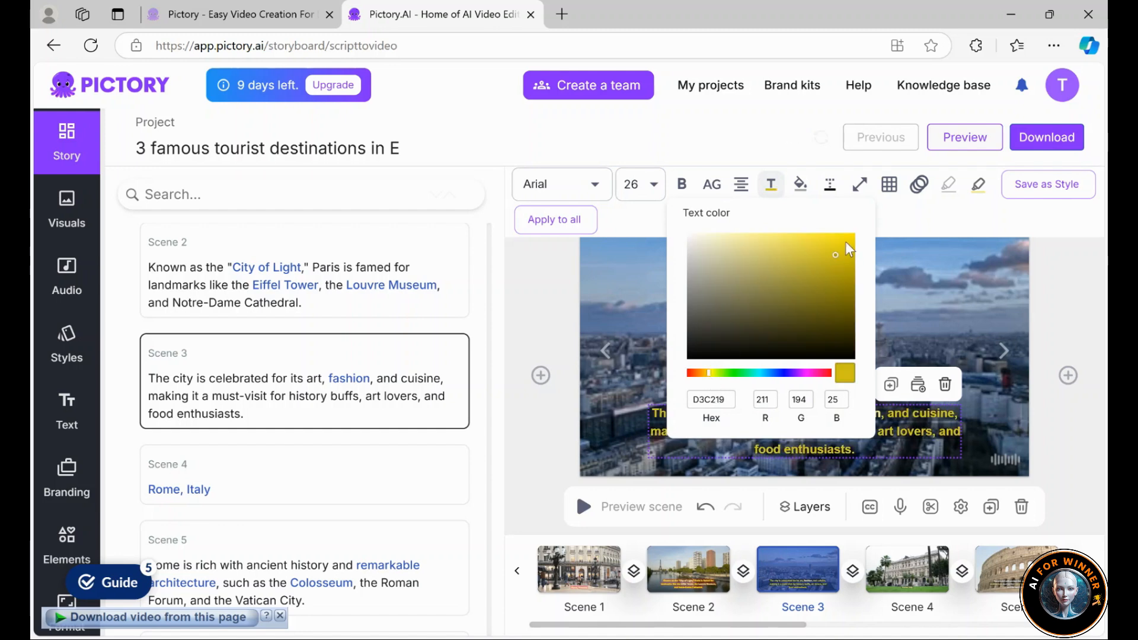
{"action": "left_click", "coordinate": [800, 183]}
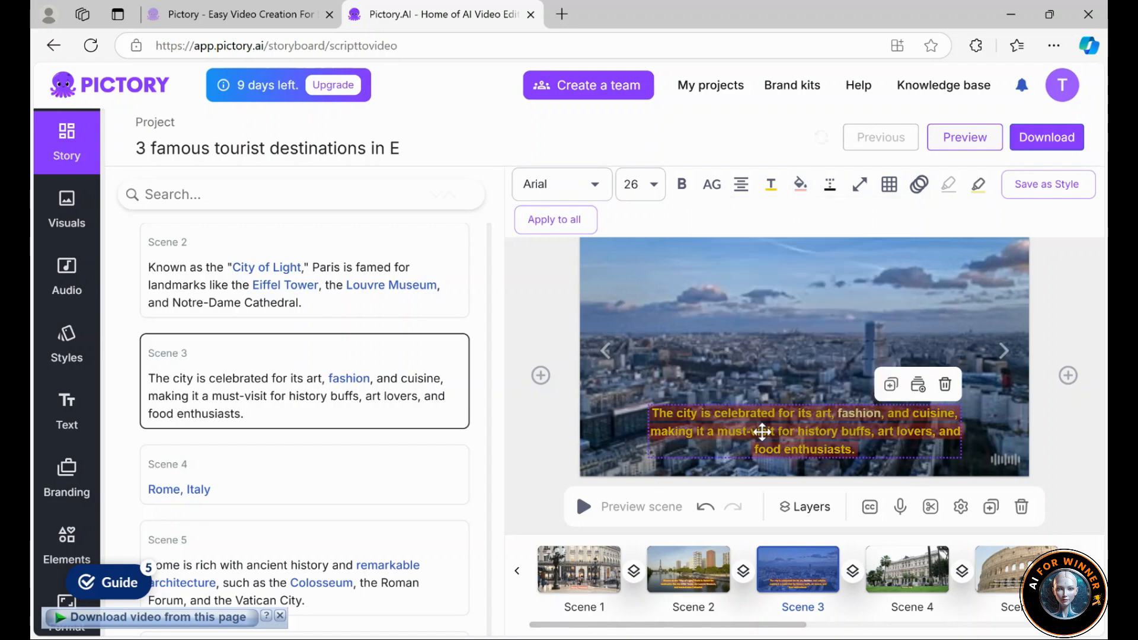
{"action": "left_click", "coordinate": [555, 221]}
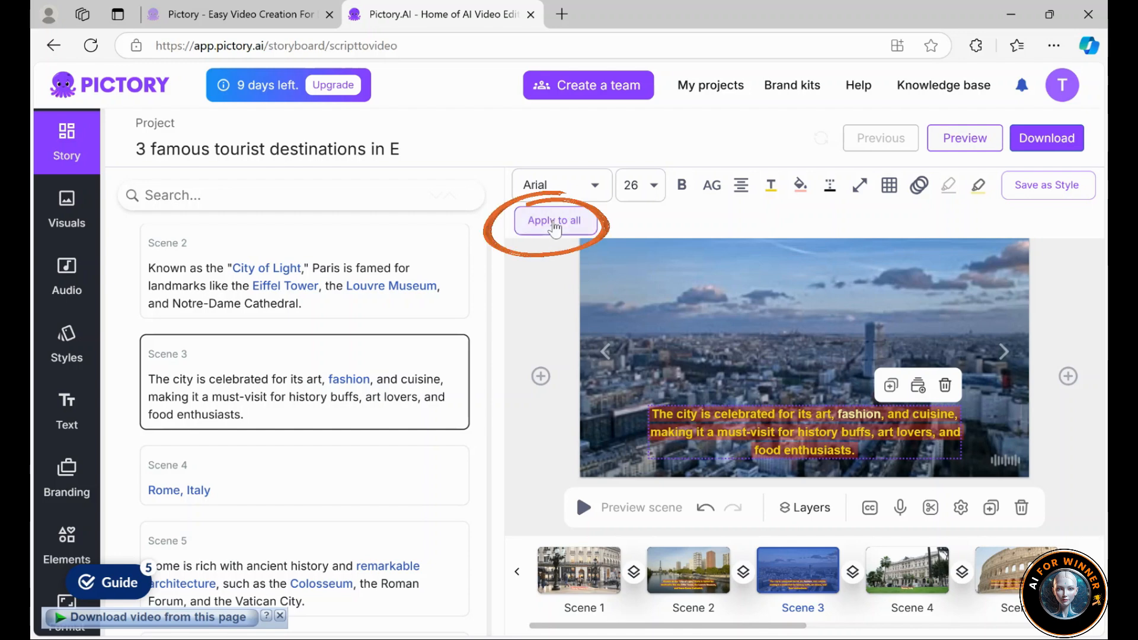
{"action": "left_click", "coordinate": [555, 221]}
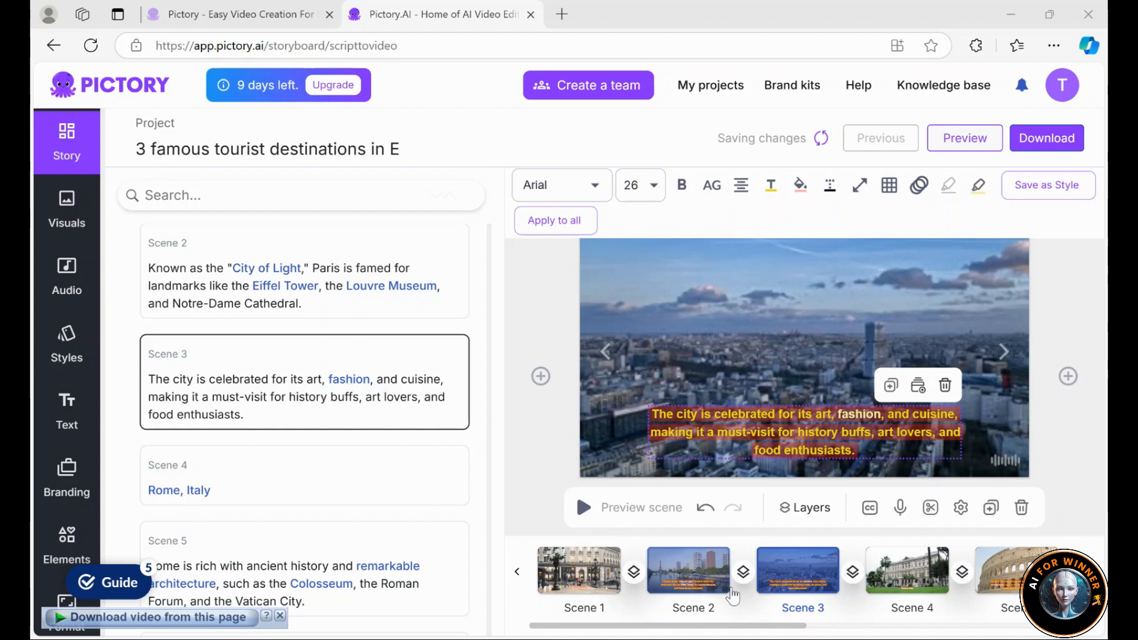
{"action": "left_click", "coordinate": [860, 185]}
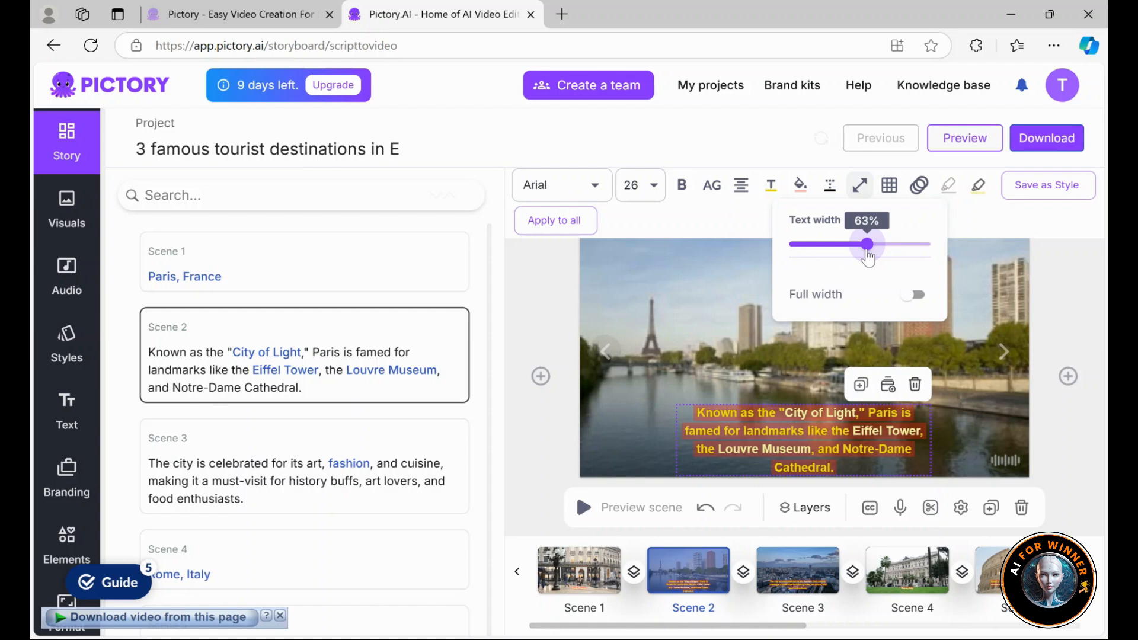
Widen Scene 2's caption to about 80% and settle its position at bottom centre
{"action": "left_click", "coordinate": [913, 294]}
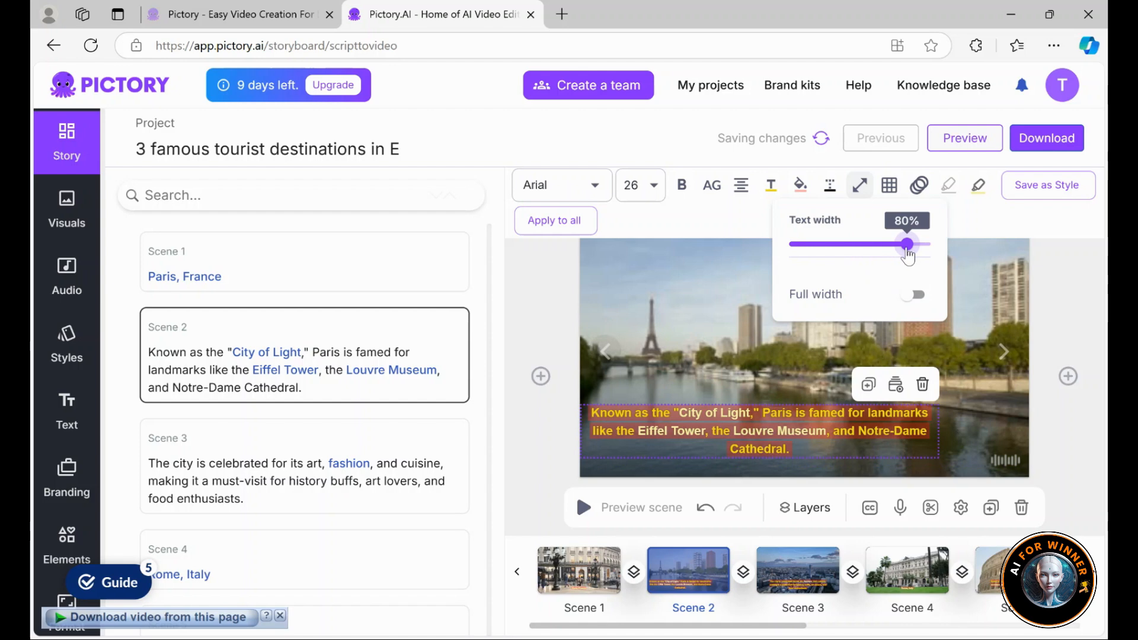
{"action": "left_click", "coordinate": [888, 185]}
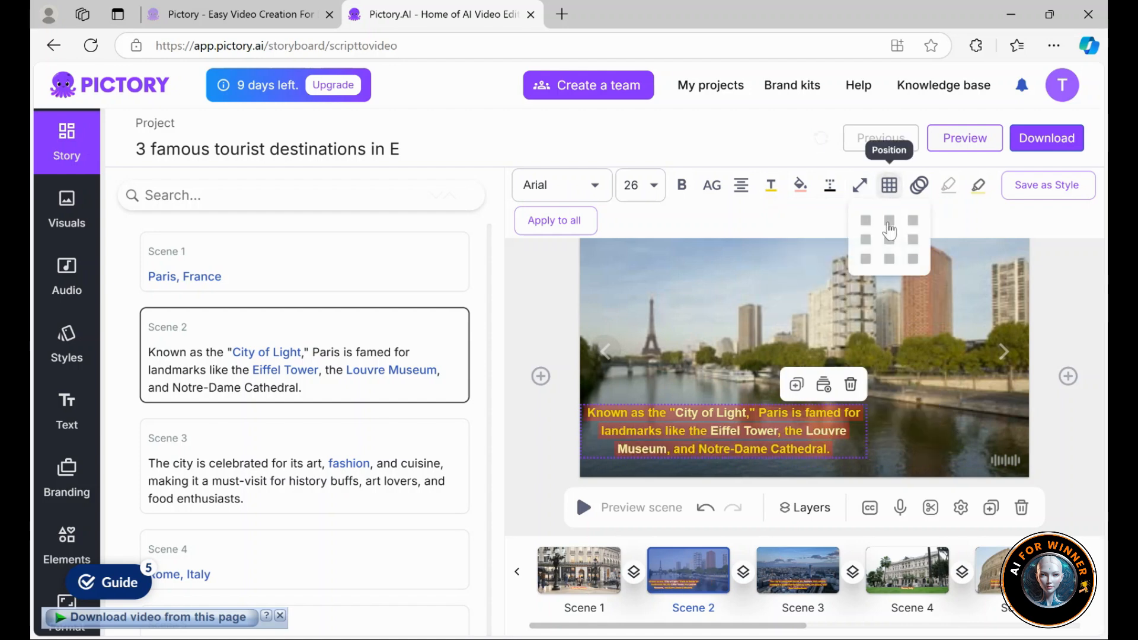
{"action": "left_click", "coordinate": [889, 221]}
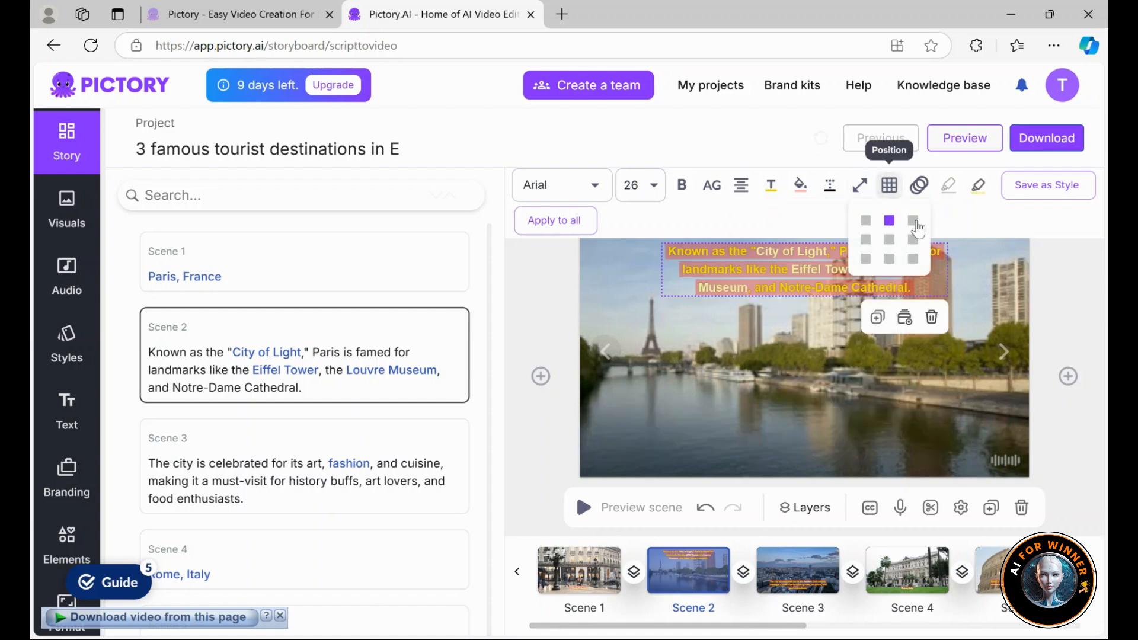
{"action": "left_click", "coordinate": [913, 240]}
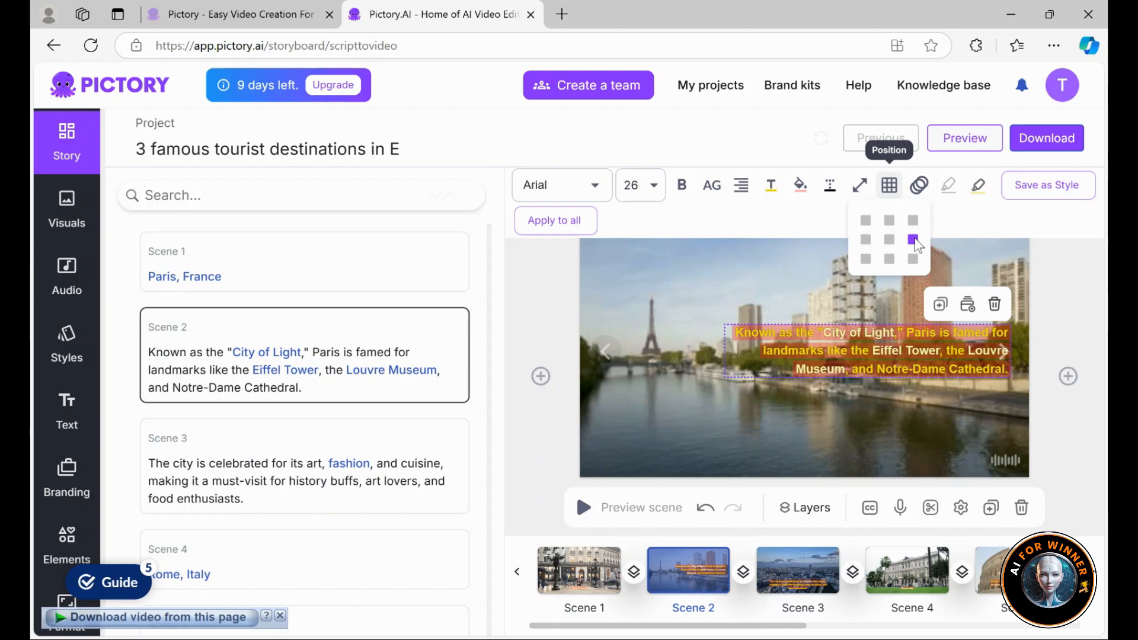
{"action": "left_click", "coordinate": [888, 238]}
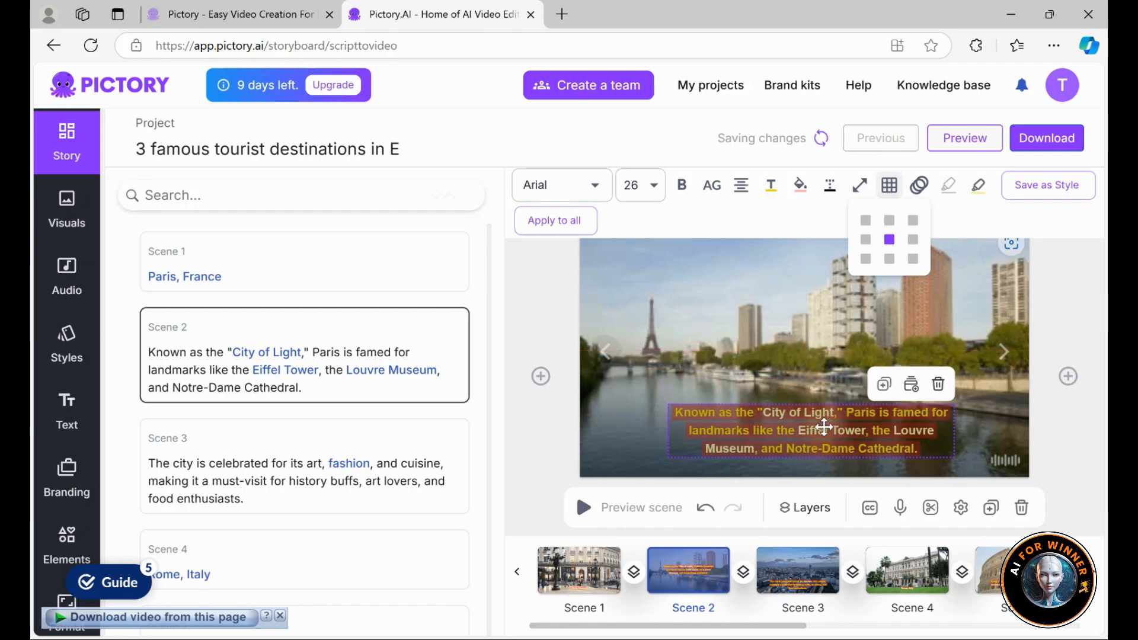
{"action": "left_click", "coordinate": [919, 185]}
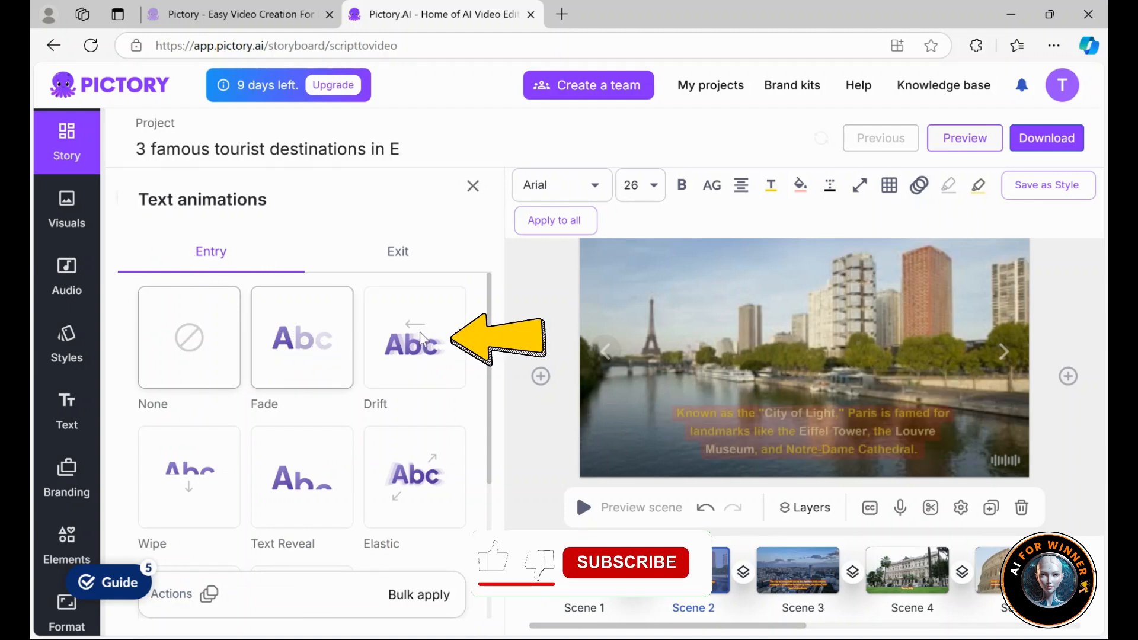
Choose the Drift entry animation for captions and apply the settings to all scenes
{"action": "left_click", "coordinate": [415, 336]}
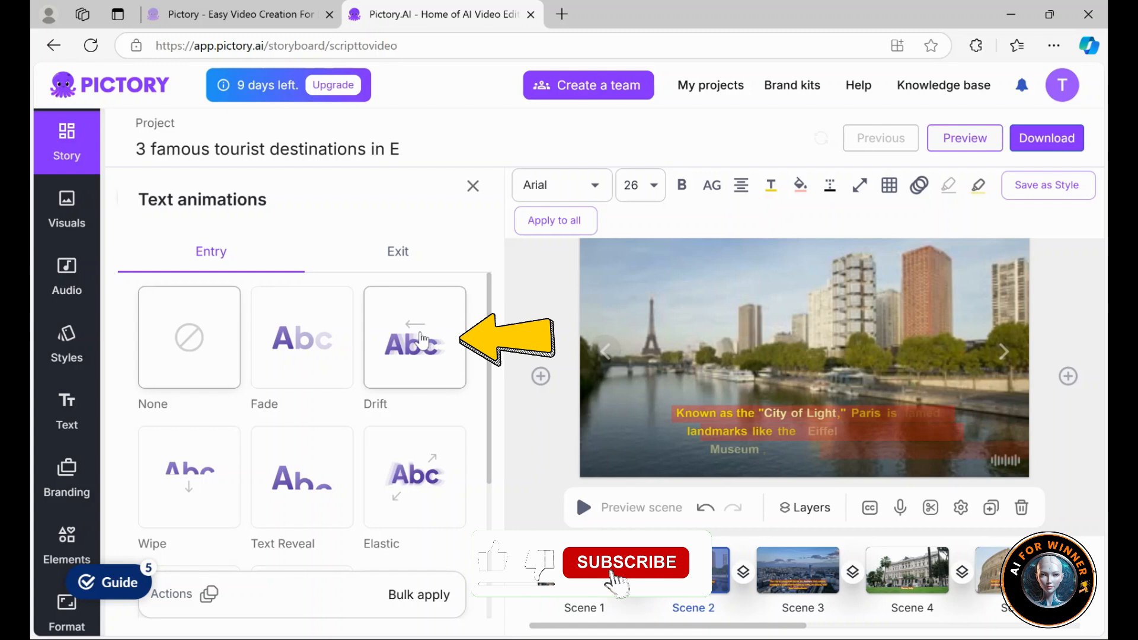
{"action": "left_click", "coordinate": [798, 431]}
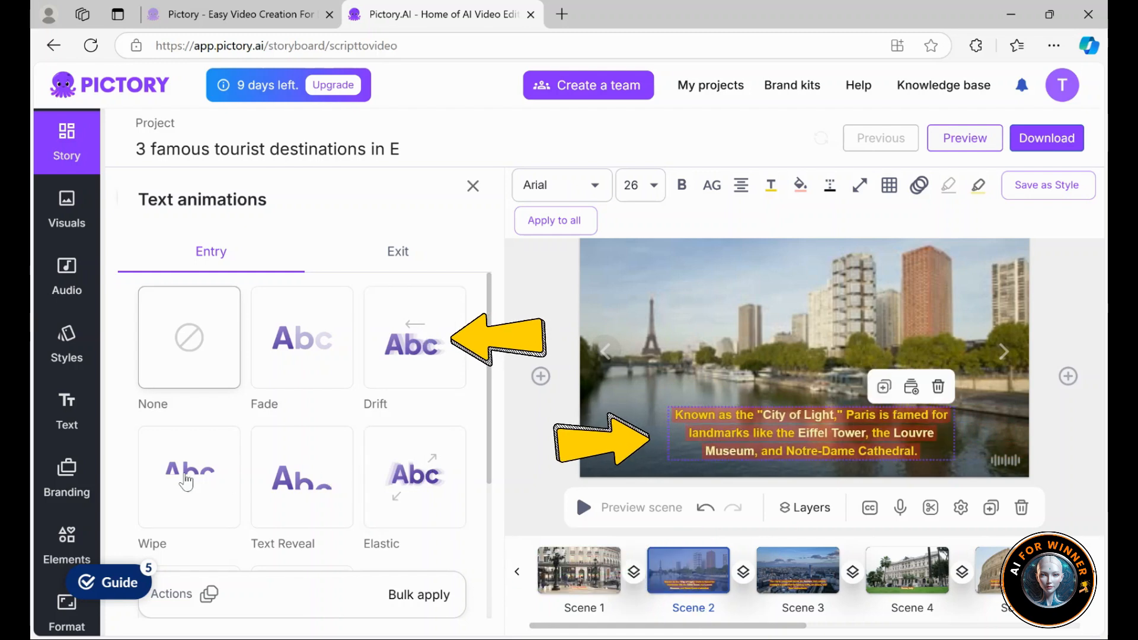
{"action": "scroll", "scroll_direction": "down", "scroll_amount": 3}
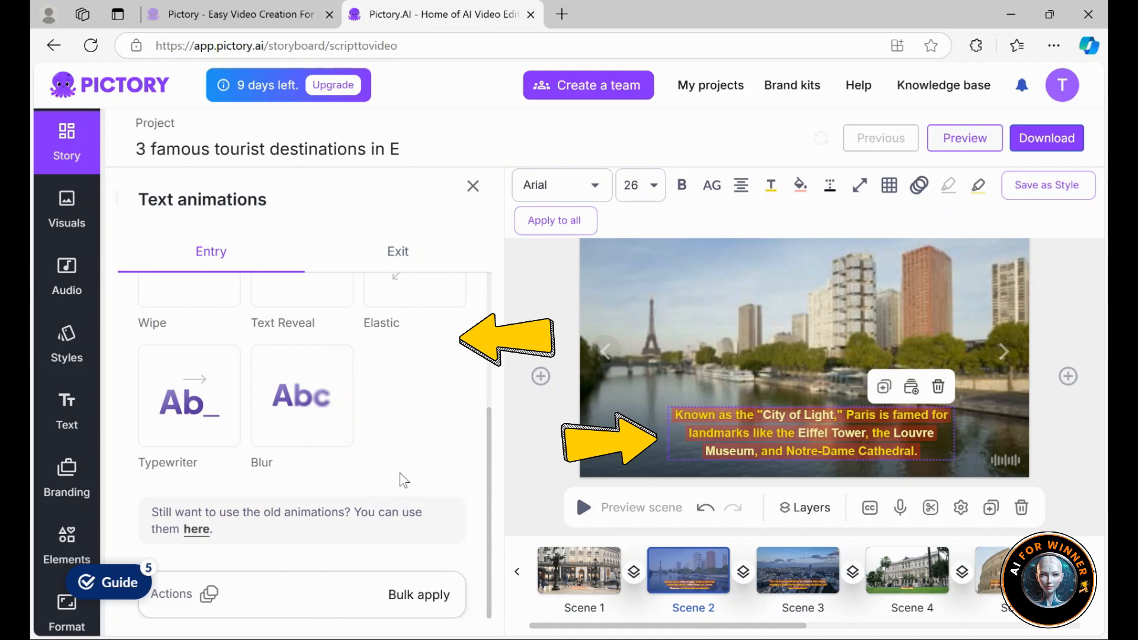
{"action": "scroll", "scroll_direction": "up", "scroll_amount": 3}
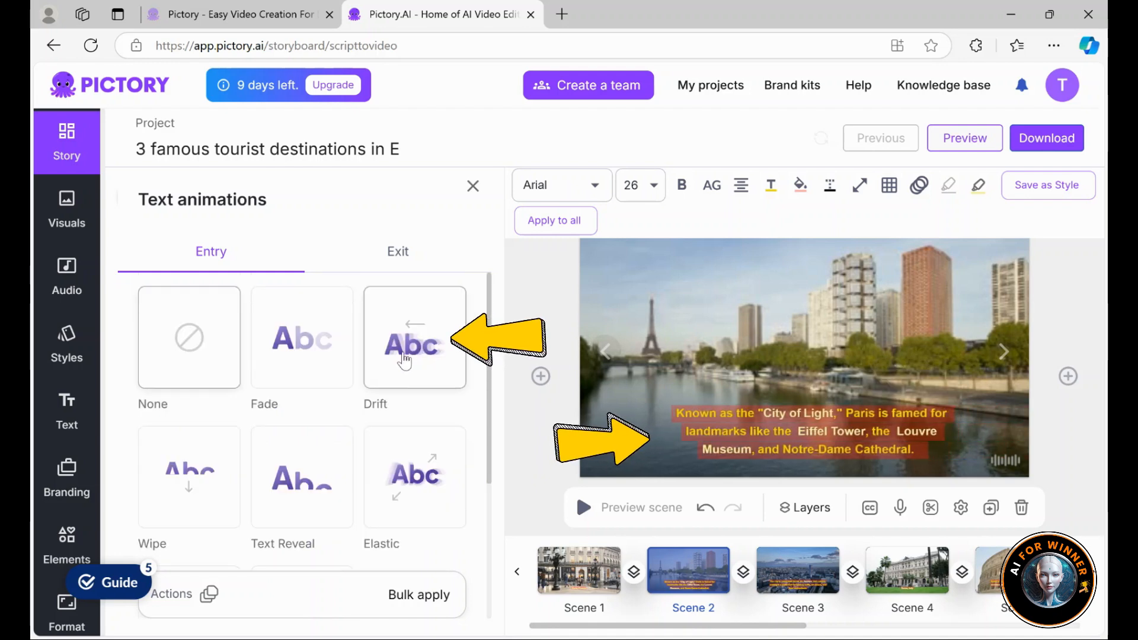
{"action": "left_click", "coordinate": [808, 432]}
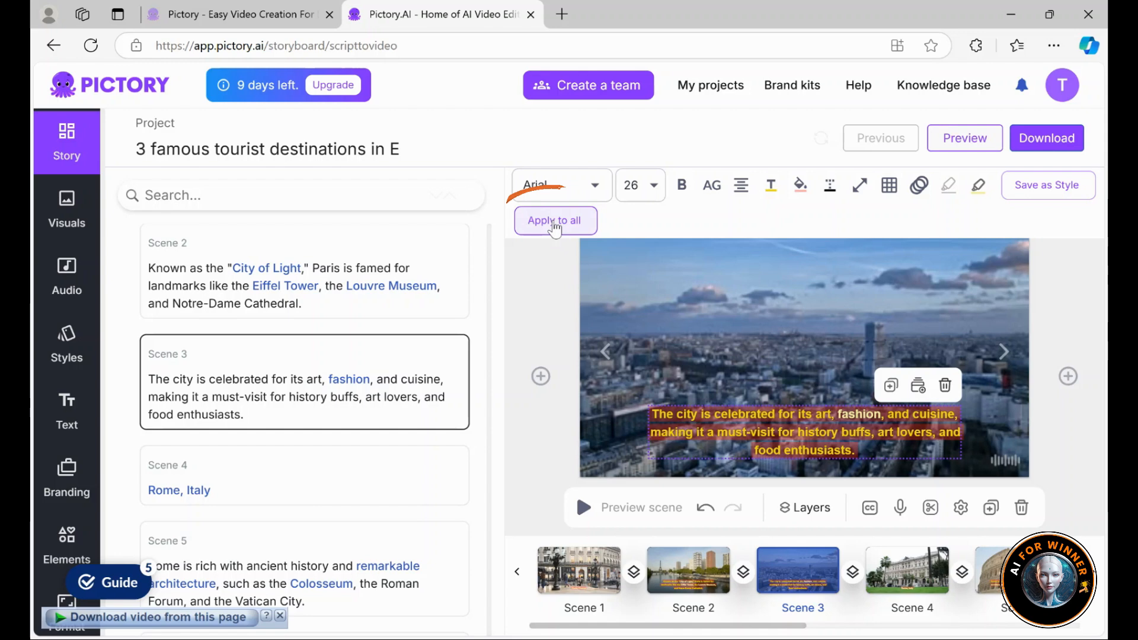
{"action": "left_click", "coordinate": [554, 220]}
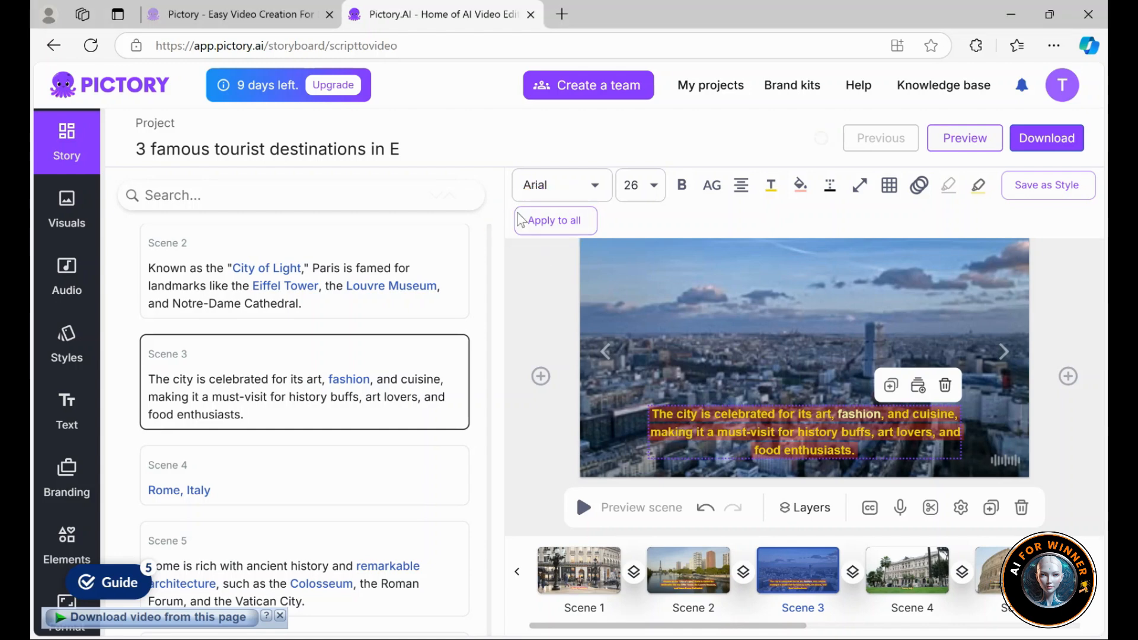
Leave caption editing and return to Scene 2 in the scene list
{"action": "left_click", "coordinate": [692, 570]}
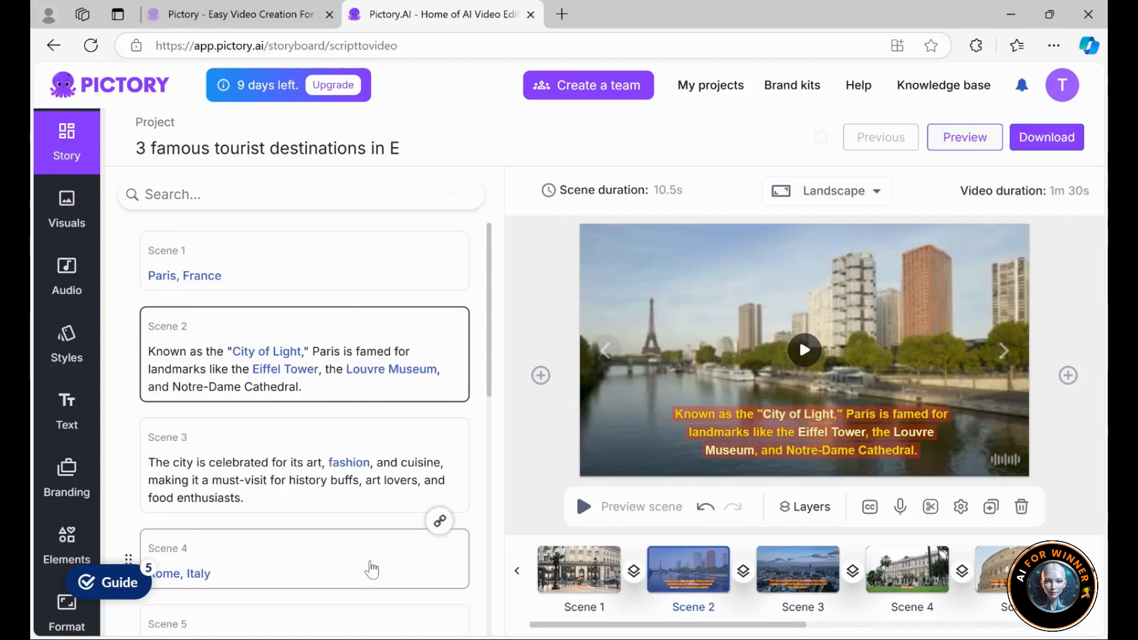
{"action": "scroll", "scroll_direction": "down", "scroll_amount": 3}
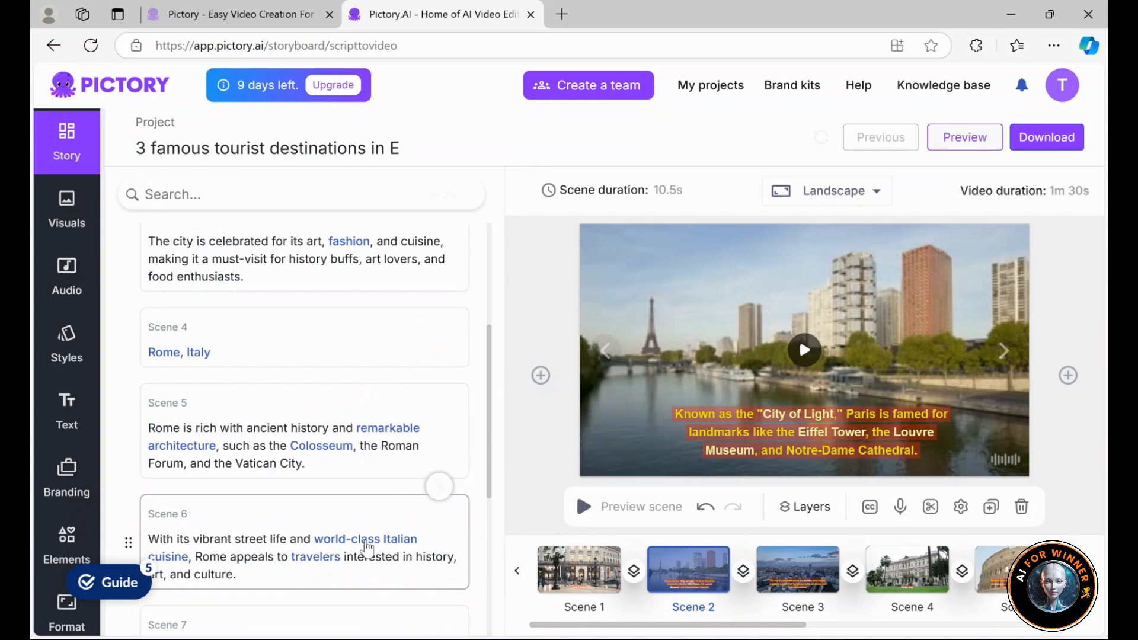
{"action": "scroll", "scroll_direction": "up", "scroll_amount": 3}
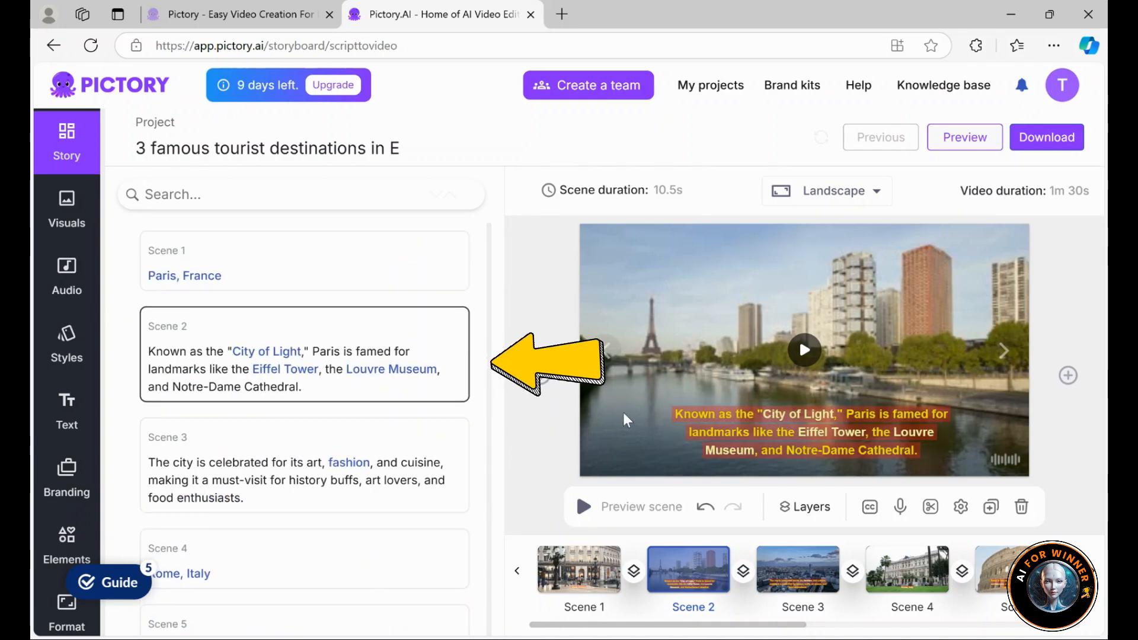
{"action": "mouse_move", "coordinate": [407, 345]}
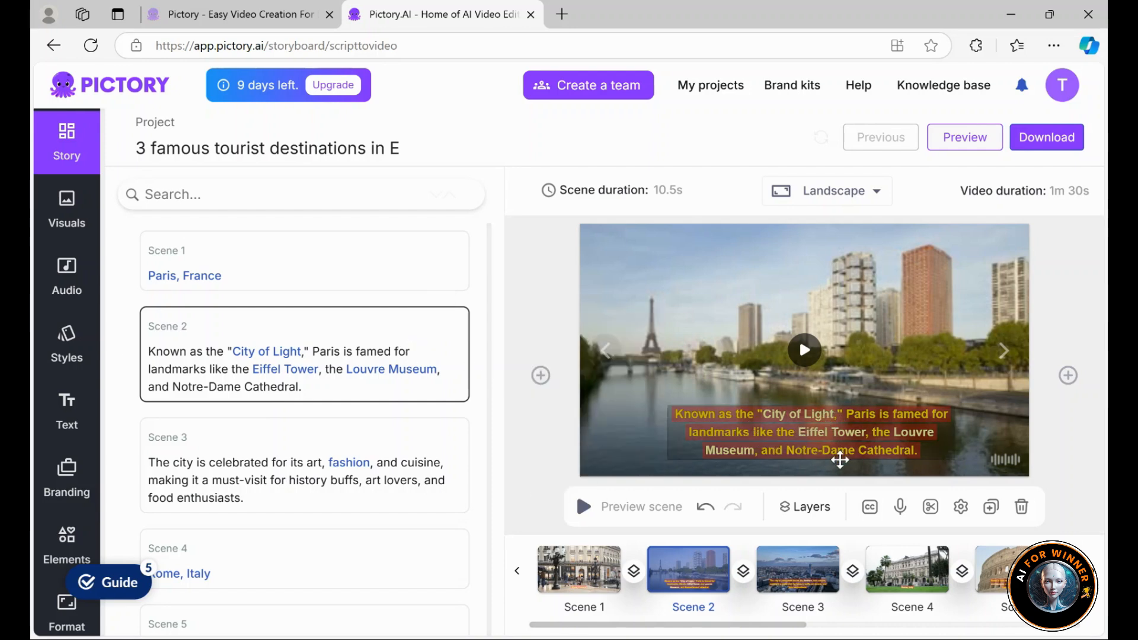
{"action": "mouse_move", "coordinate": [803, 435]}
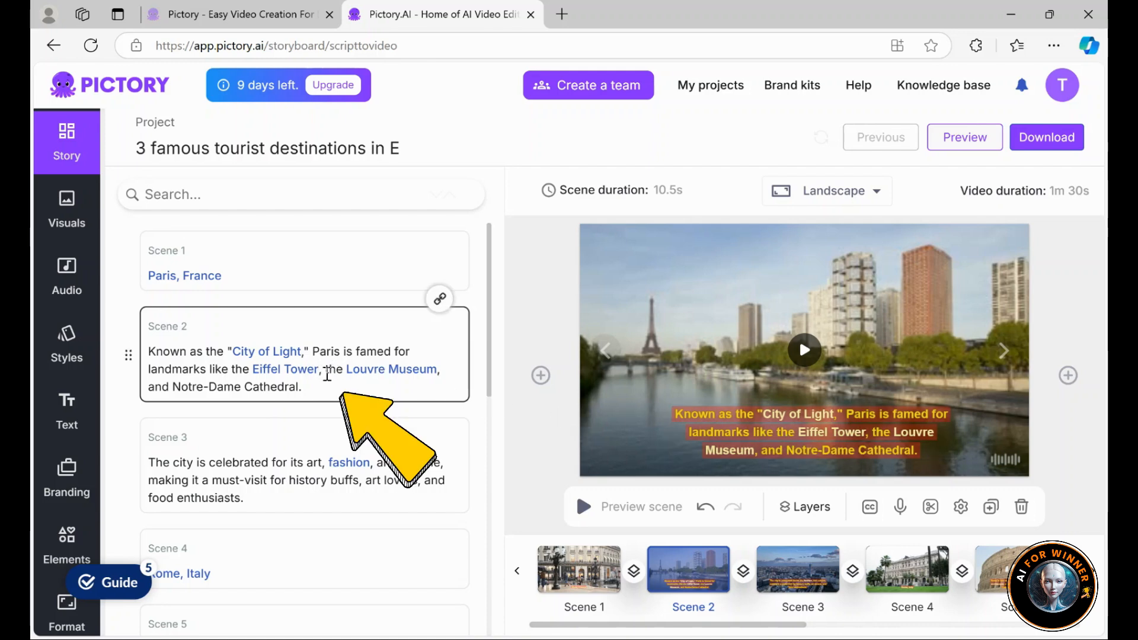
{"action": "mouse_move", "coordinate": [415, 328]}
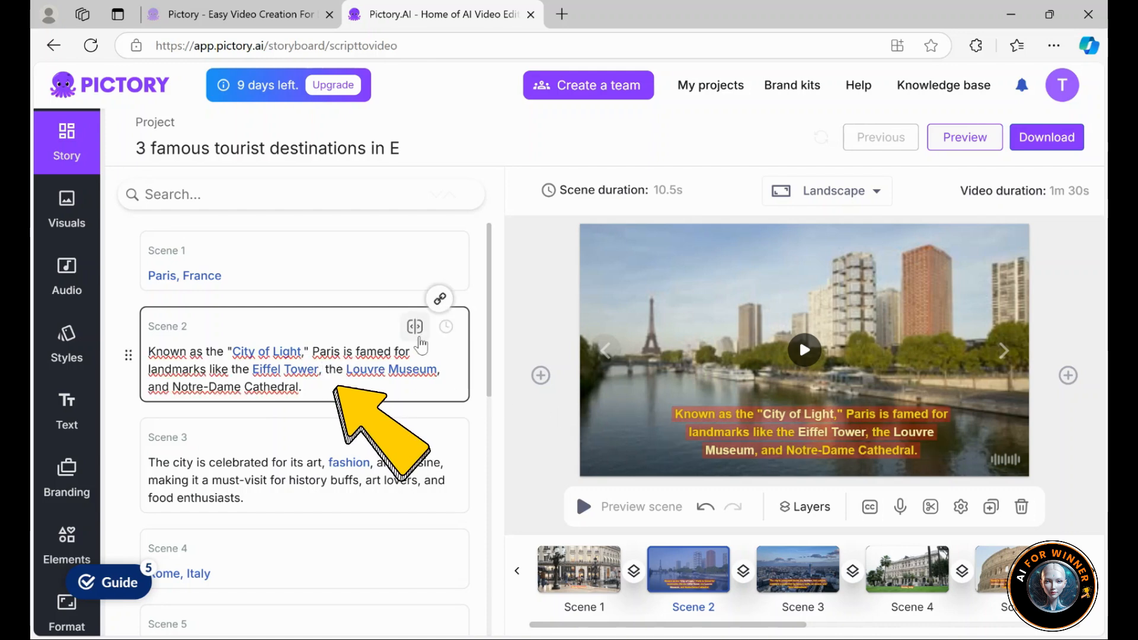
{"action": "mouse_move", "coordinate": [415, 327]}
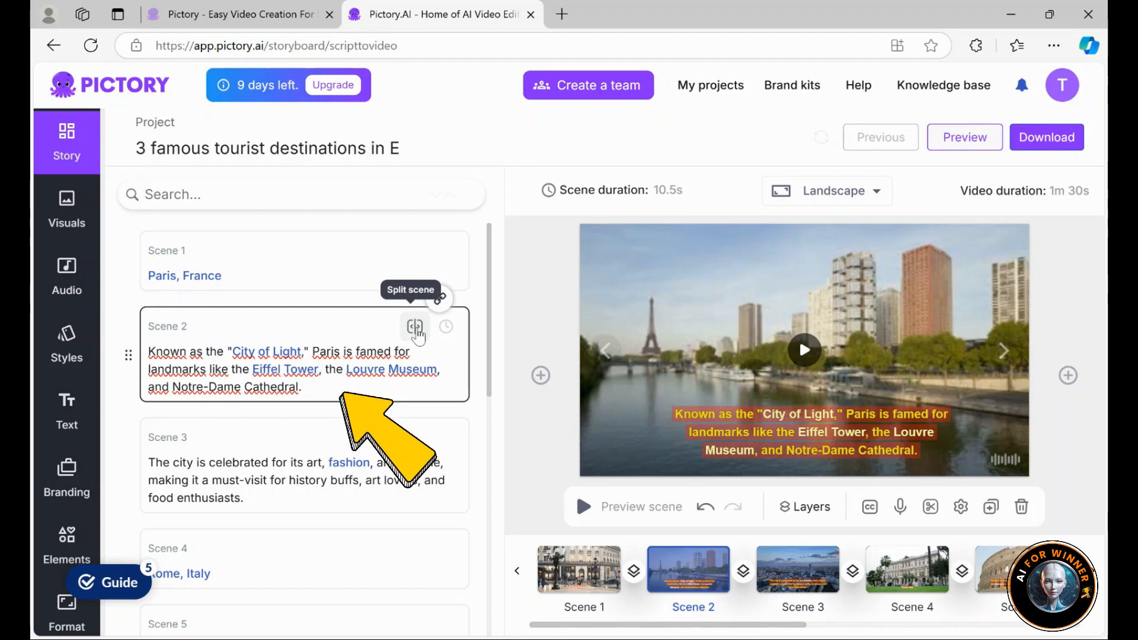
Split Scene 2 after 'Eiffel Tower', keep it linked, and browse Paris visuals for its night aerial clip
{"action": "left_click", "coordinate": [415, 327]}
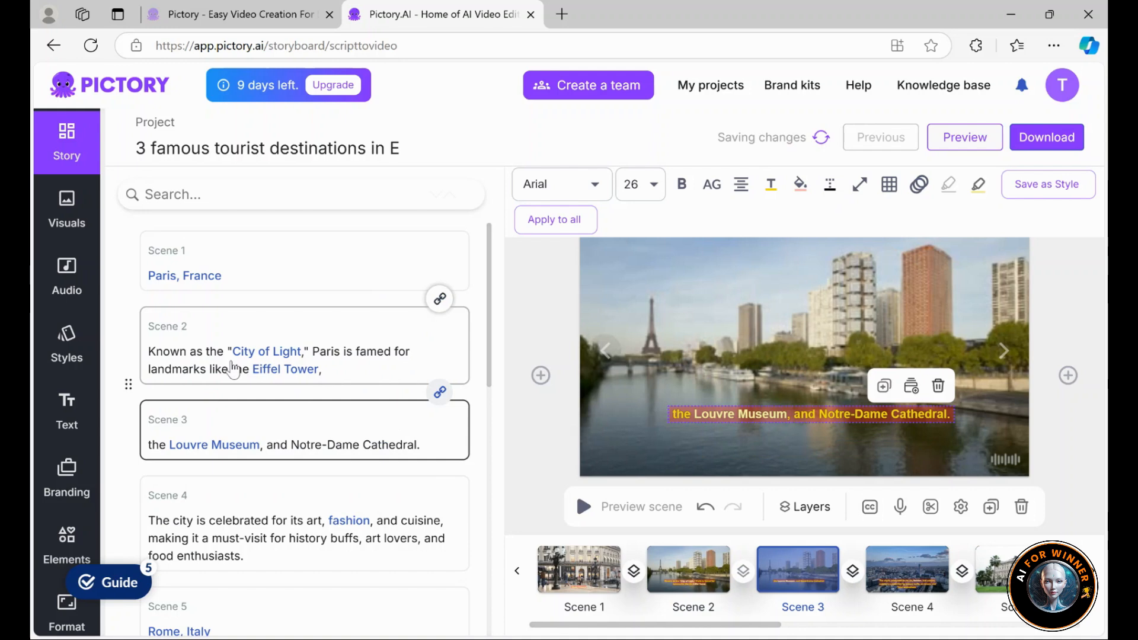
{"action": "mouse_move", "coordinate": [325, 379]}
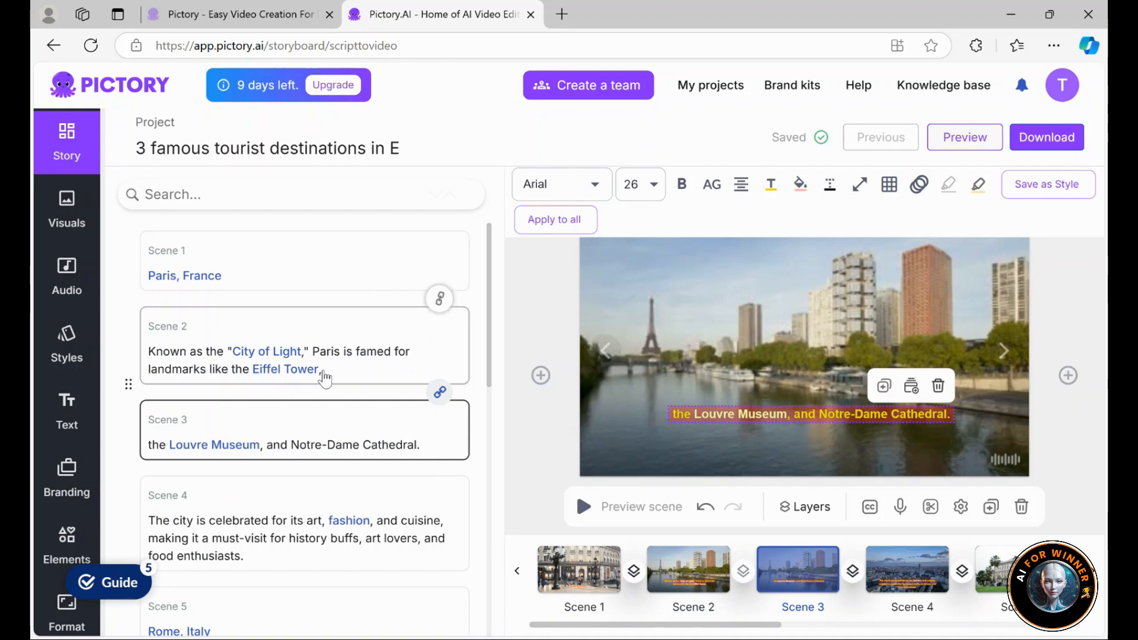
{"action": "mouse_move", "coordinate": [398, 426]}
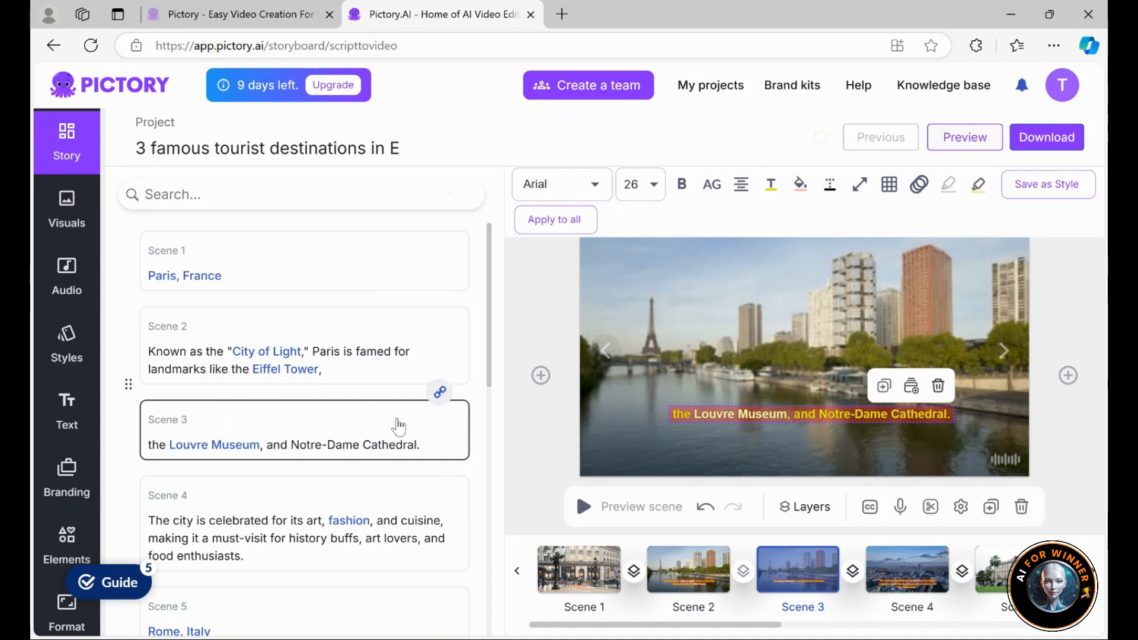
{"action": "mouse_move", "coordinate": [430, 349]}
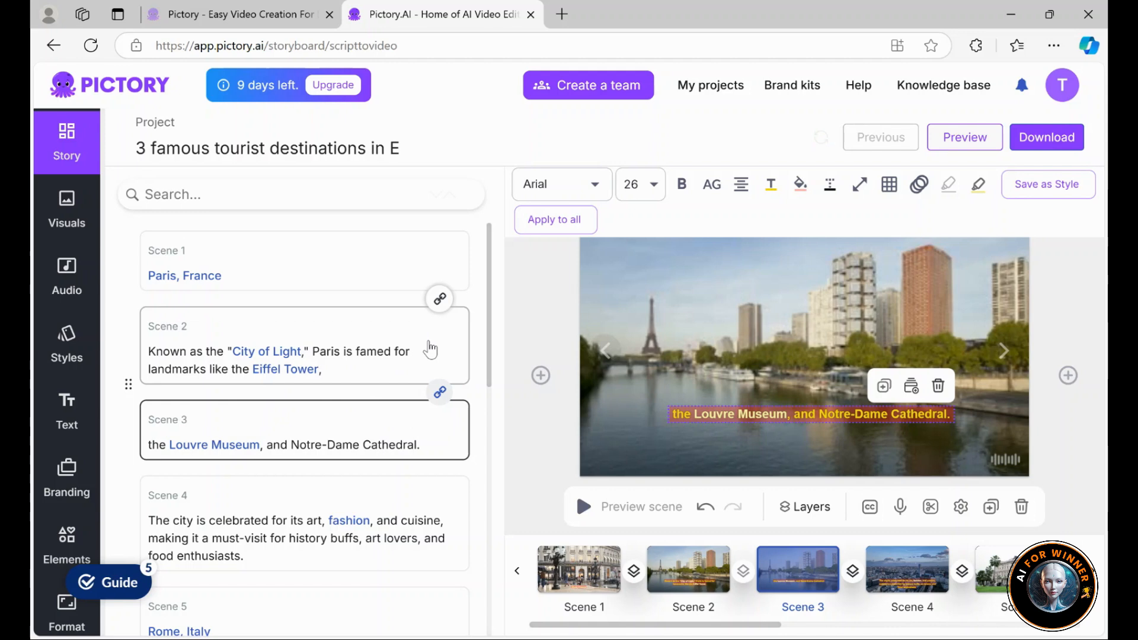
{"action": "mouse_move", "coordinate": [315, 381]}
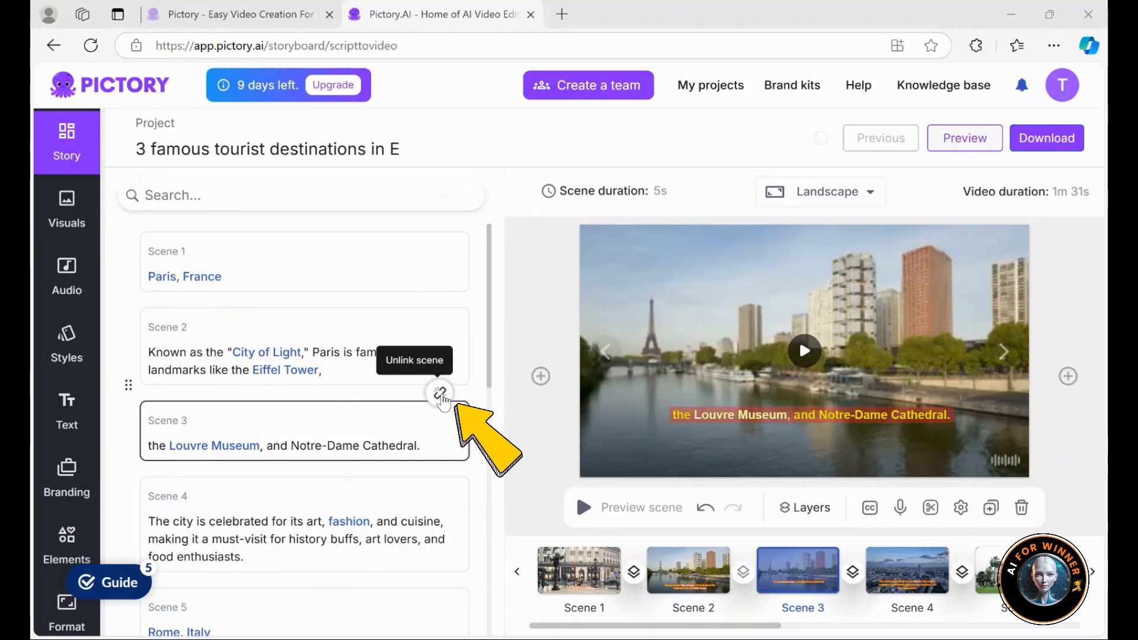
{"action": "left_click", "coordinate": [440, 394]}
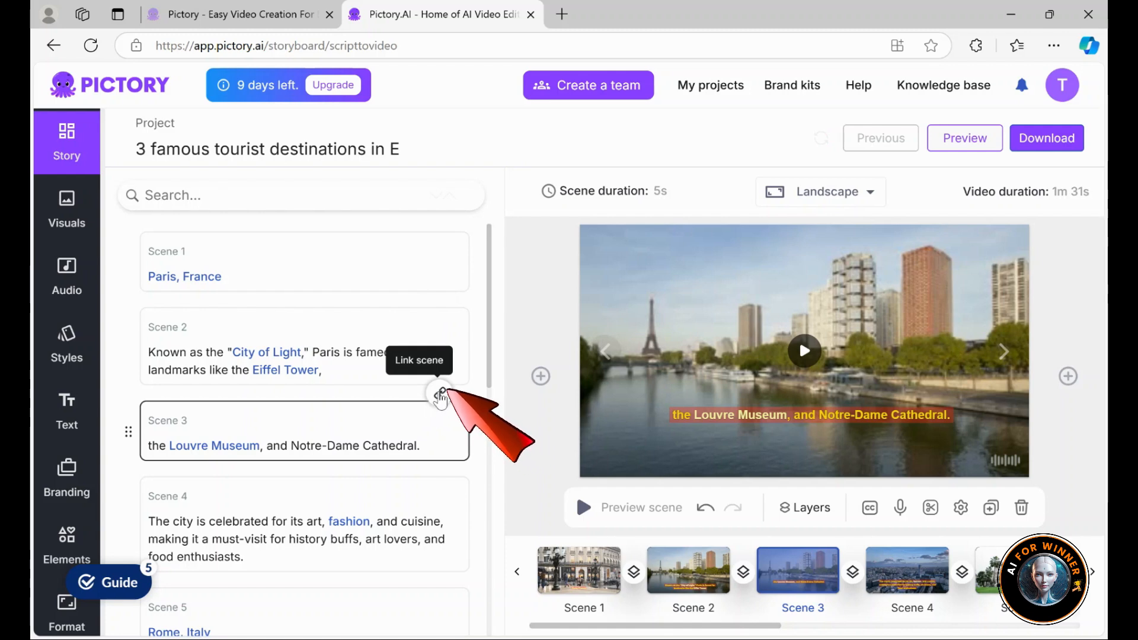
{"action": "left_click", "coordinate": [304, 346]}
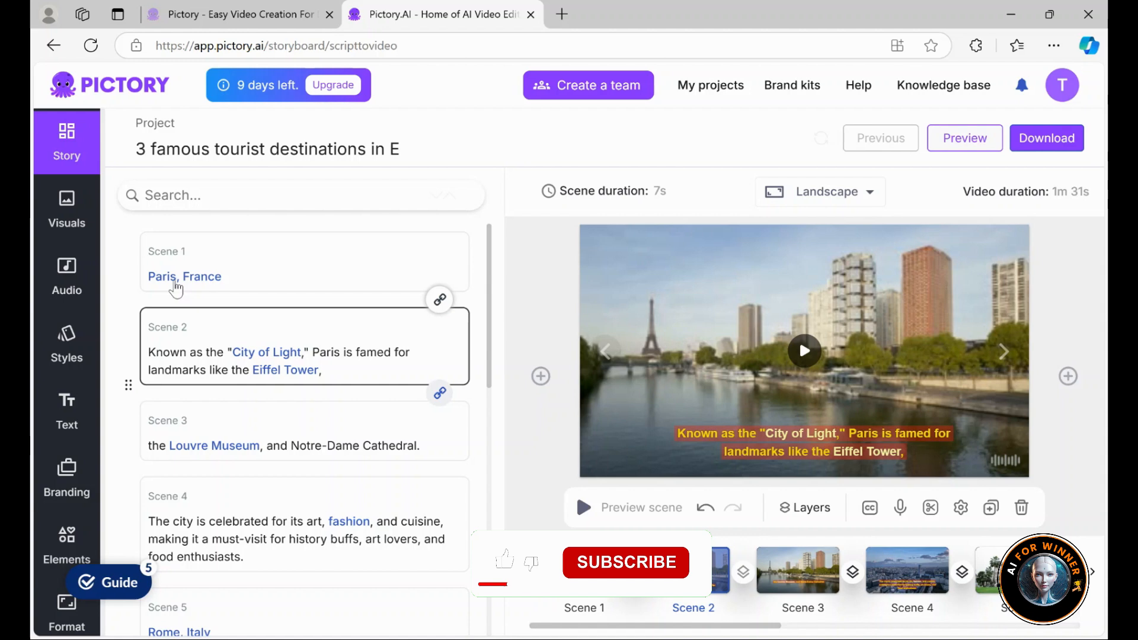
{"action": "left_click", "coordinate": [66, 211]}
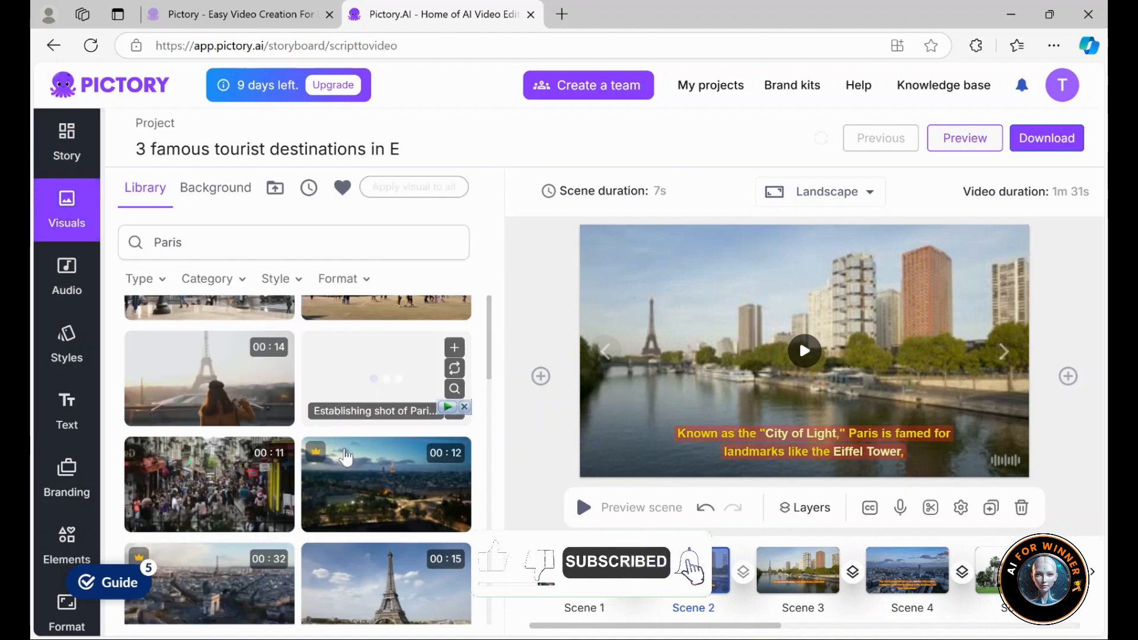
{"action": "scroll", "scroll_direction": "down", "scroll_amount": 3}
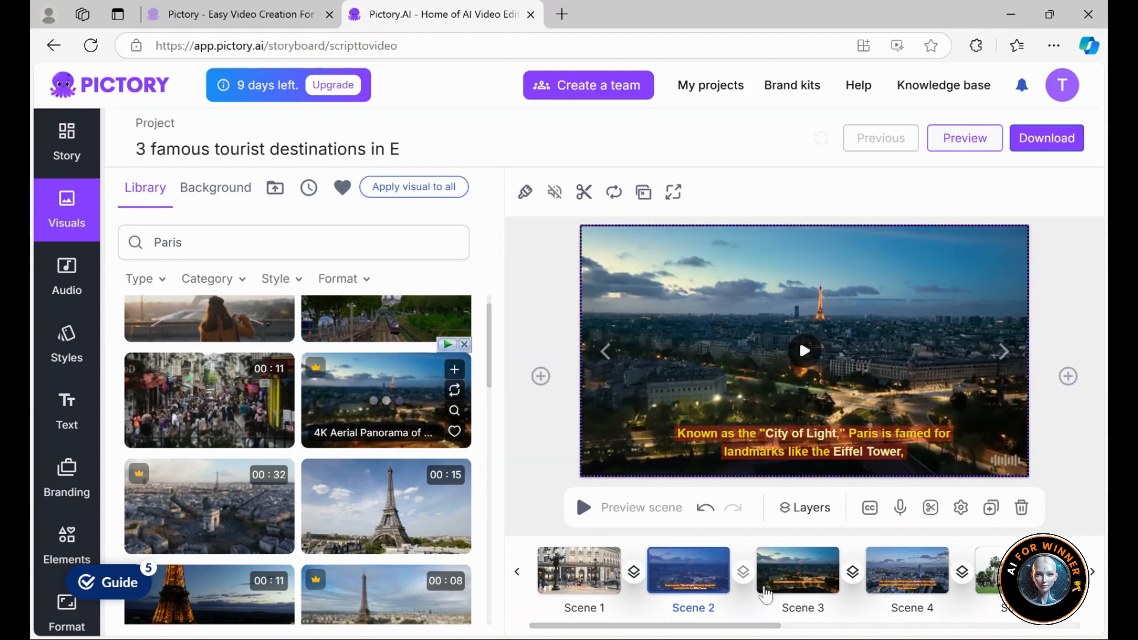
{"action": "left_click", "coordinate": [66, 141]}
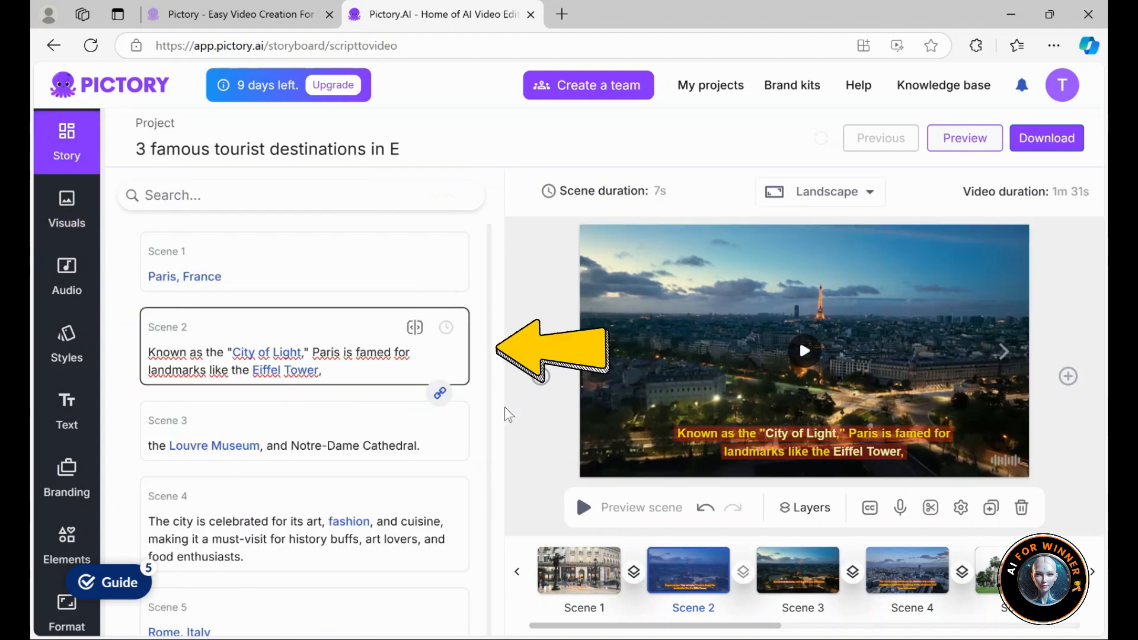
{"action": "left_click", "coordinate": [797, 570]}
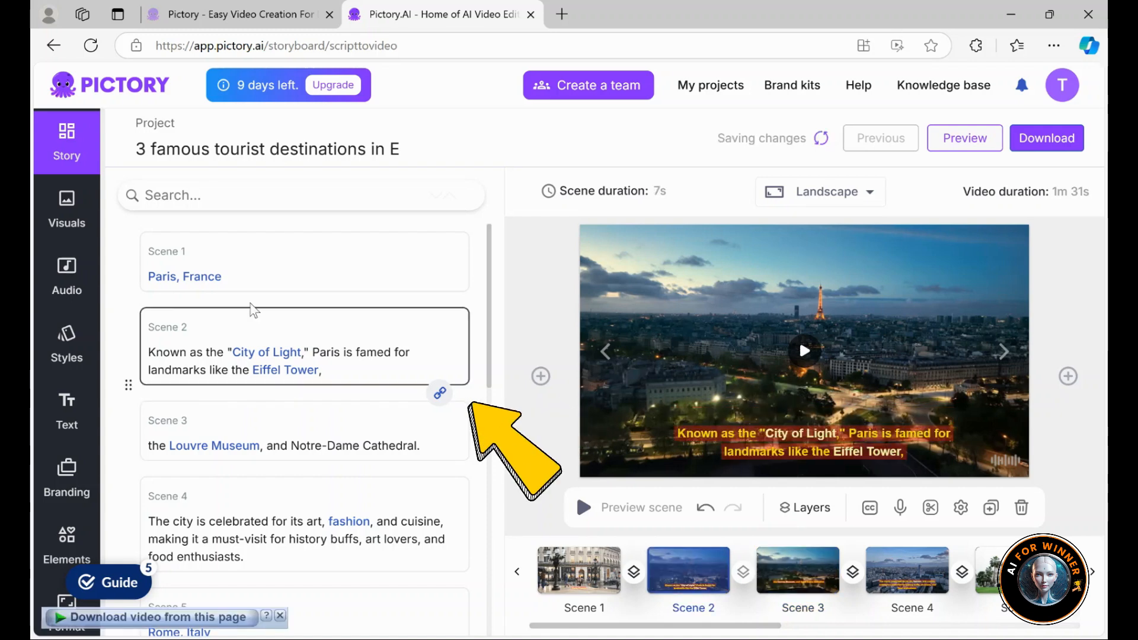
Select Scene 3 and pick a daytime Eiffel Tower clip from the stock library
{"action": "left_click", "coordinate": [304, 429]}
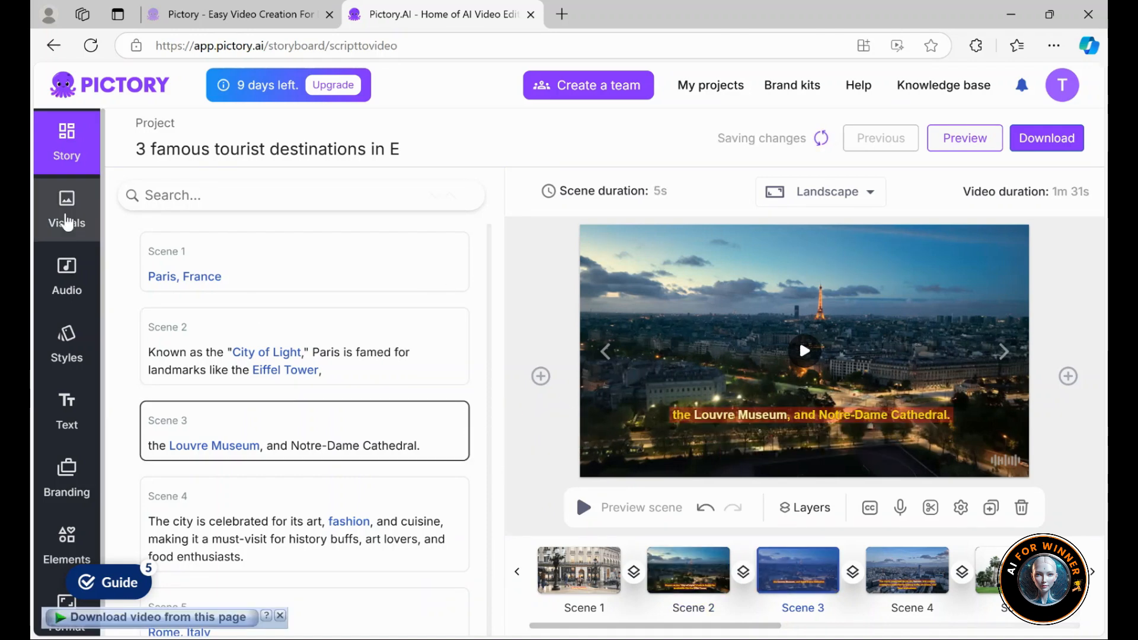
{"action": "left_click", "coordinate": [66, 211]}
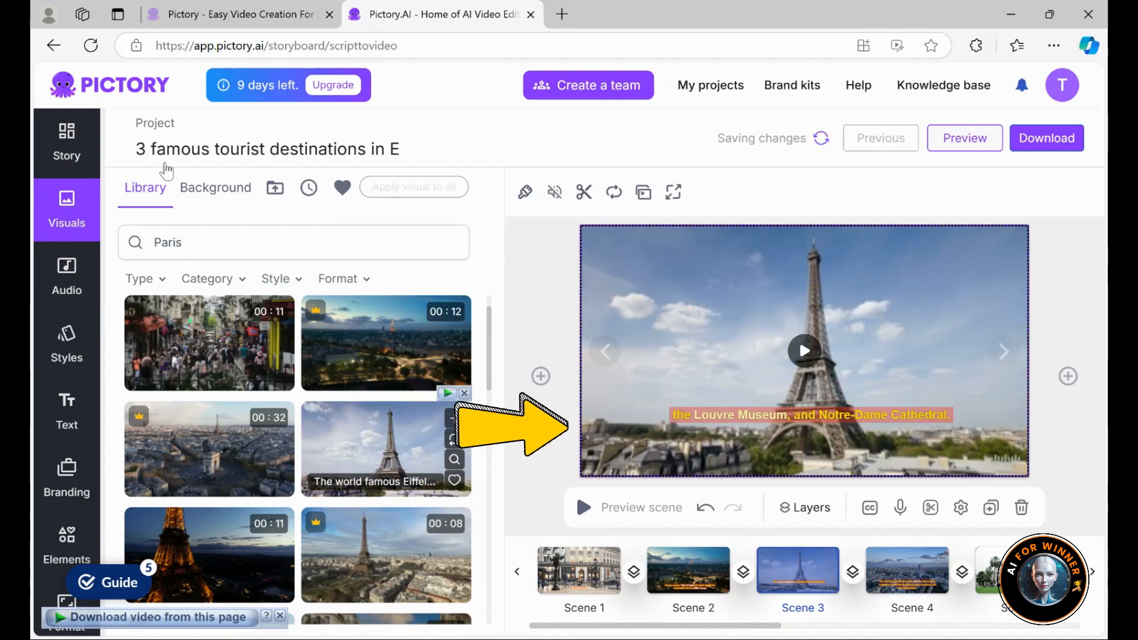
{"action": "left_click", "coordinate": [66, 144]}
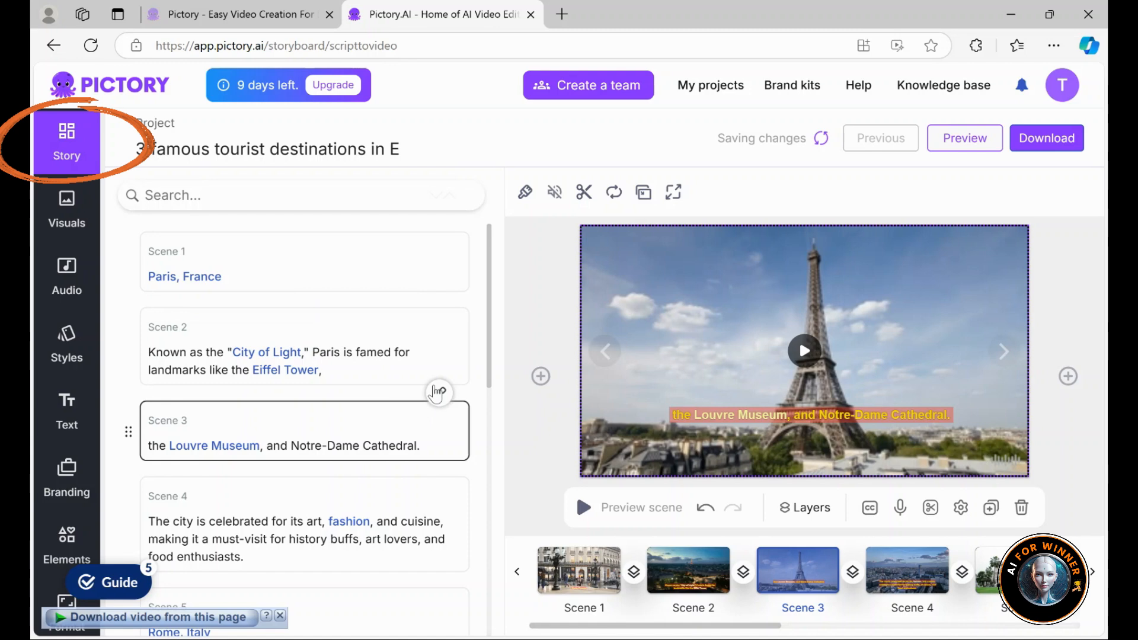
{"action": "mouse_move", "coordinate": [370, 365]}
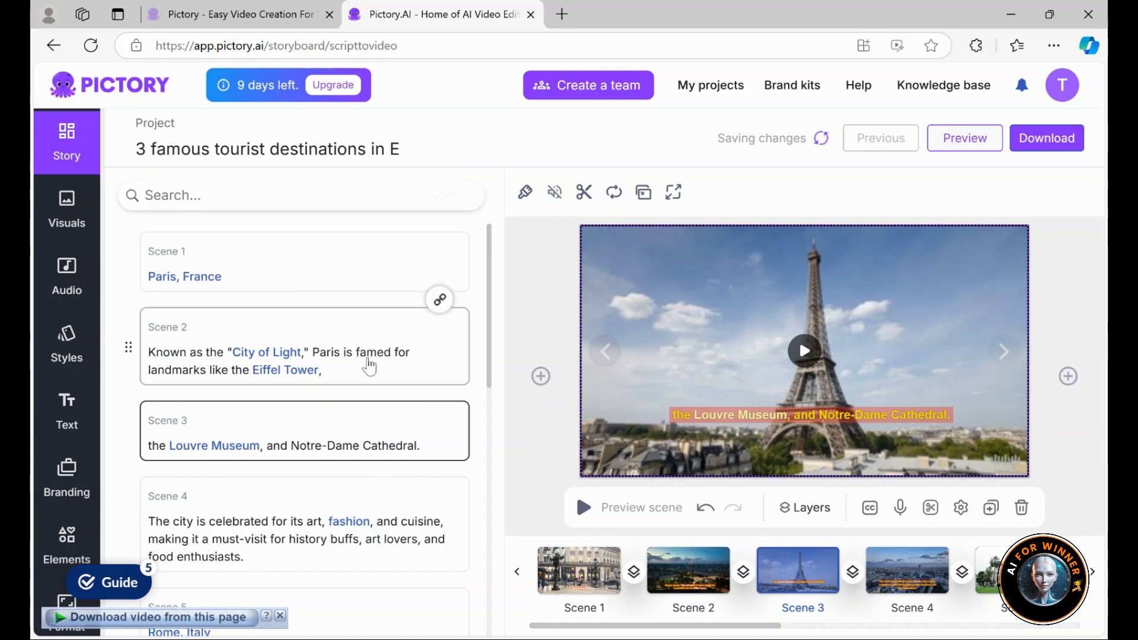
{"action": "left_click", "coordinate": [304, 347]}
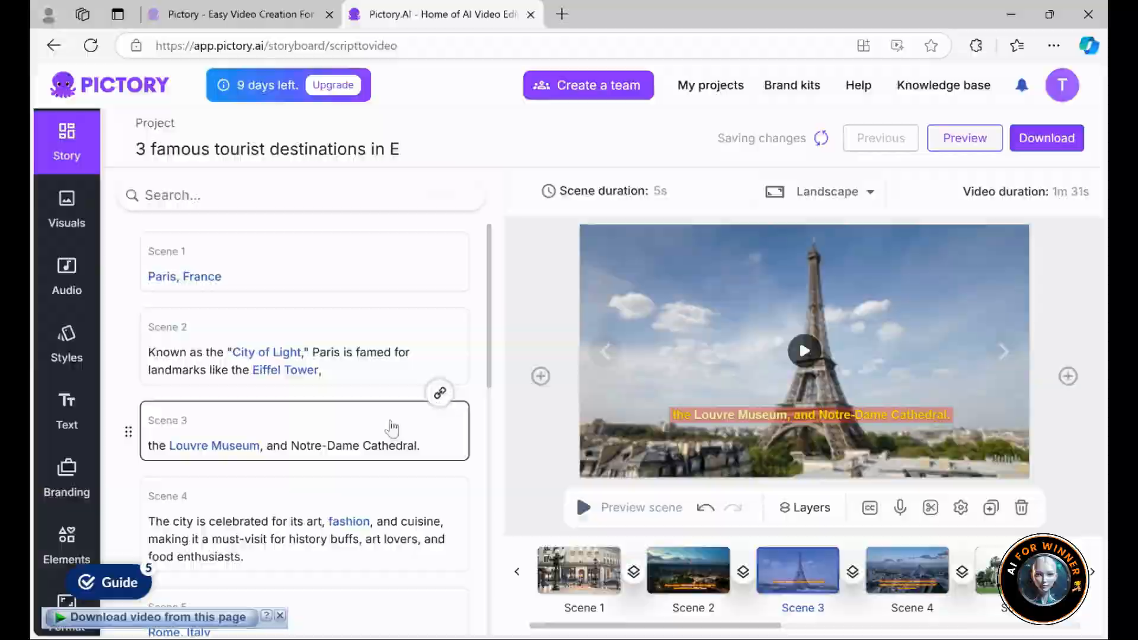
{"action": "left_click", "coordinate": [804, 351]}
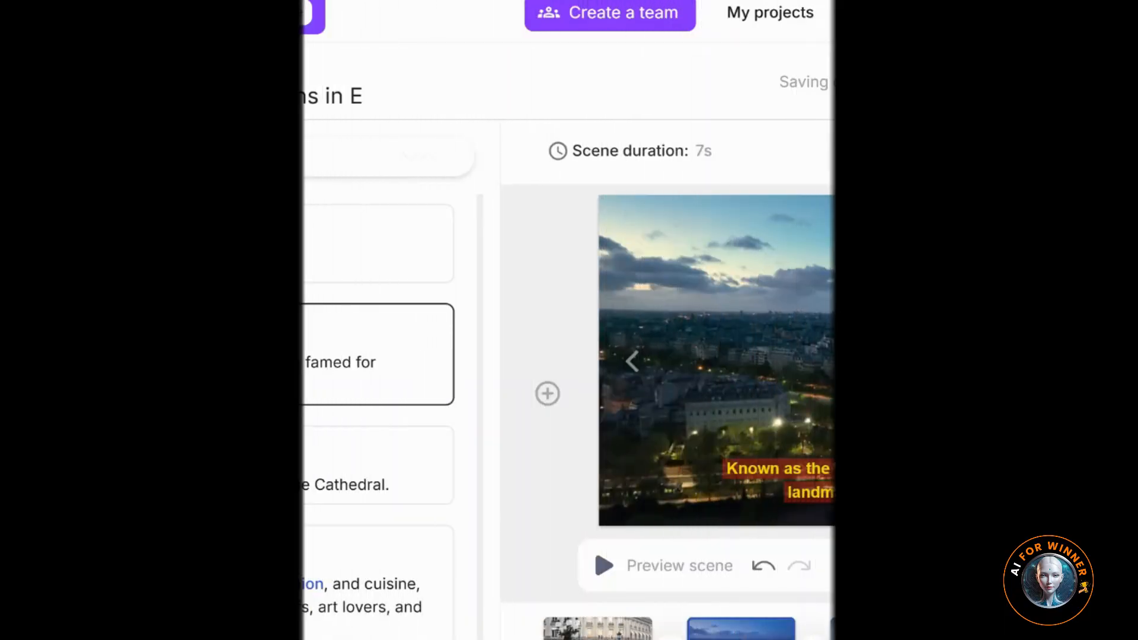
{"action": "left_click", "coordinate": [923, 152]}
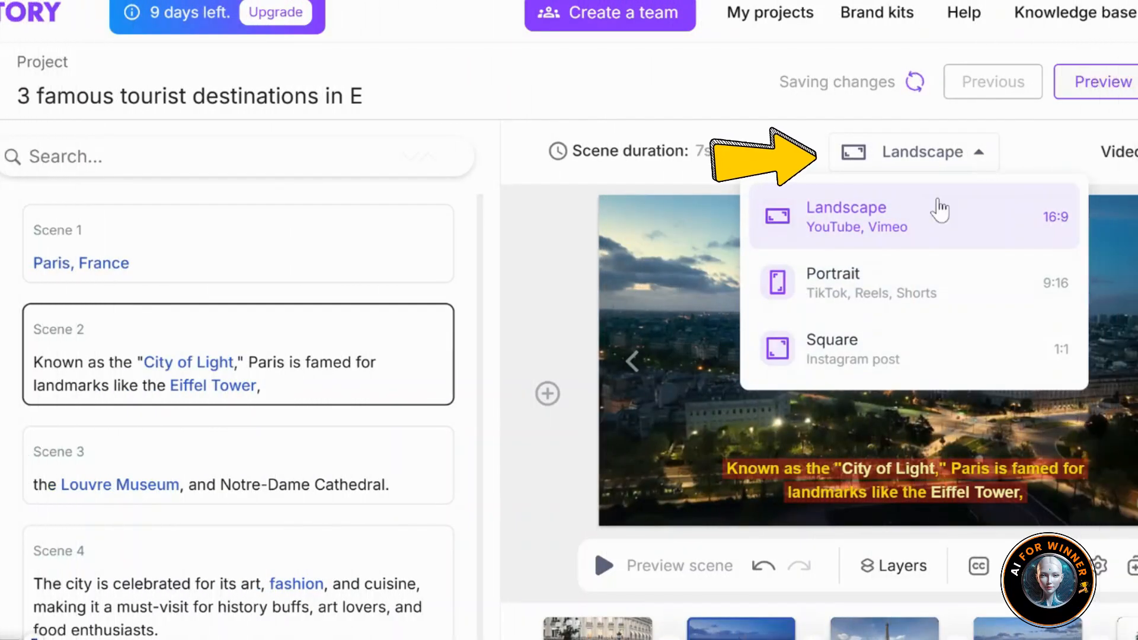
{"action": "mouse_move", "coordinate": [890, 305]}
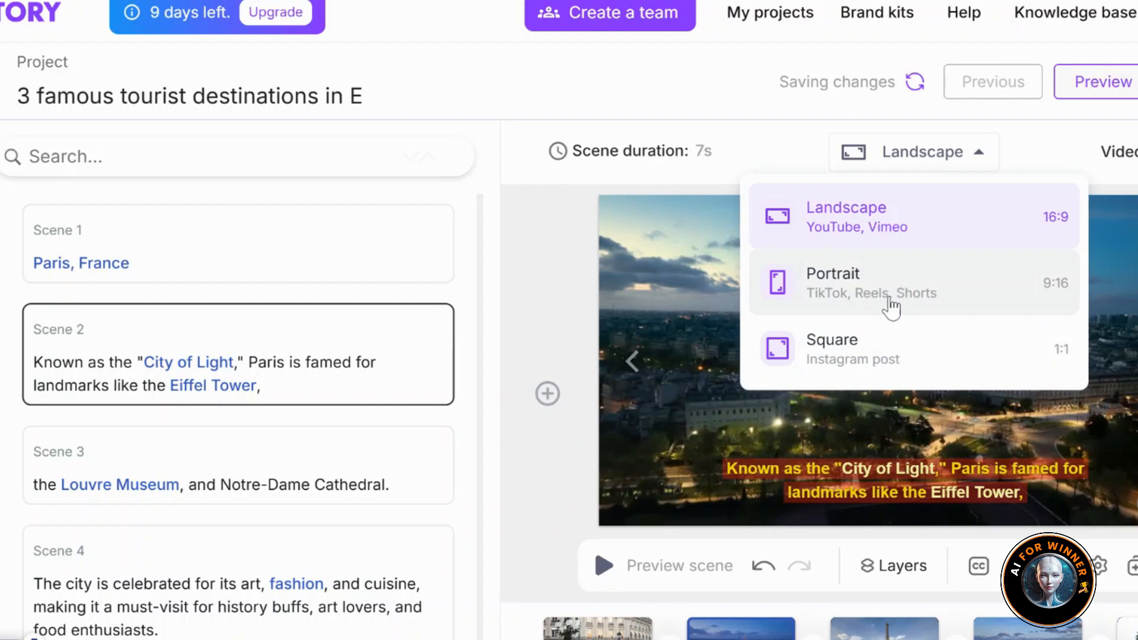
{"action": "mouse_move", "coordinate": [892, 363]}
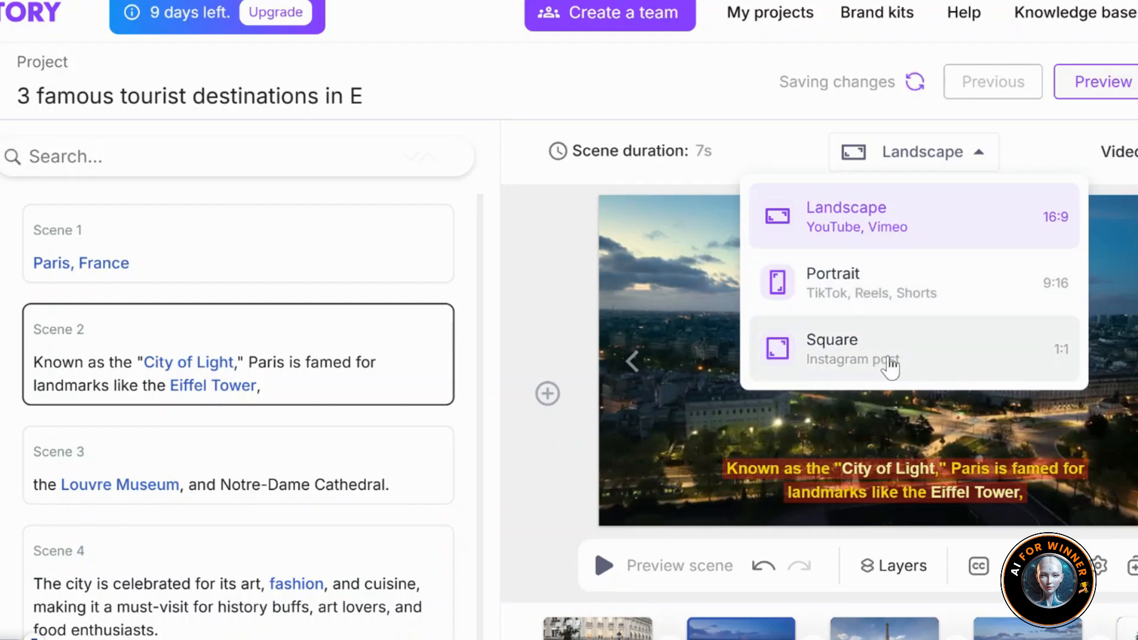
{"action": "mouse_move", "coordinate": [944, 195]}
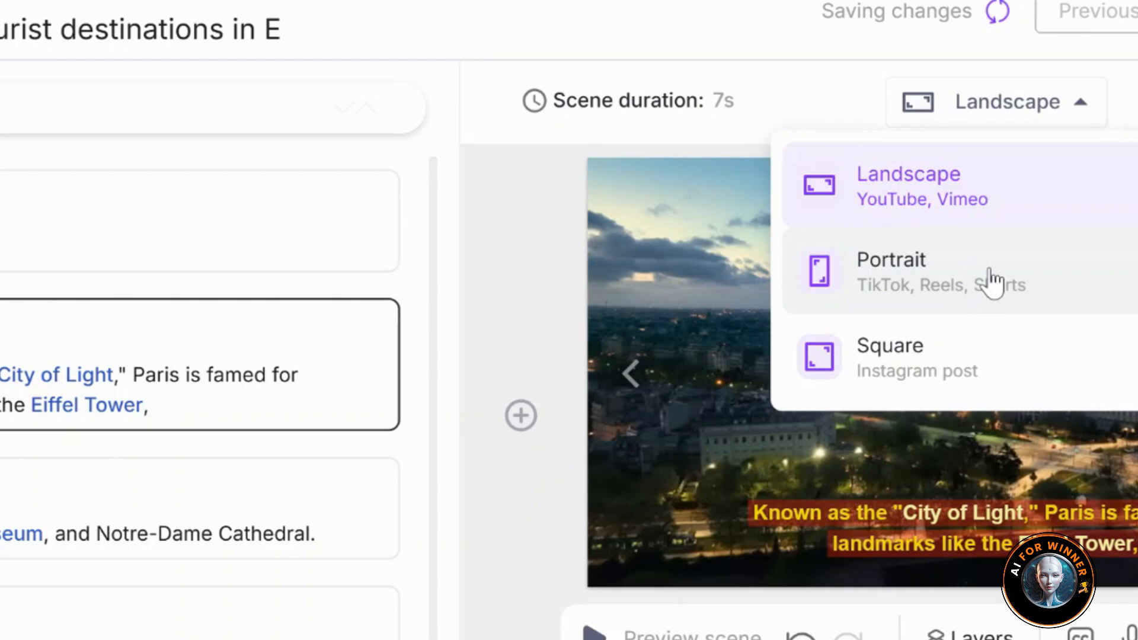
{"action": "mouse_move", "coordinate": [999, 272]}
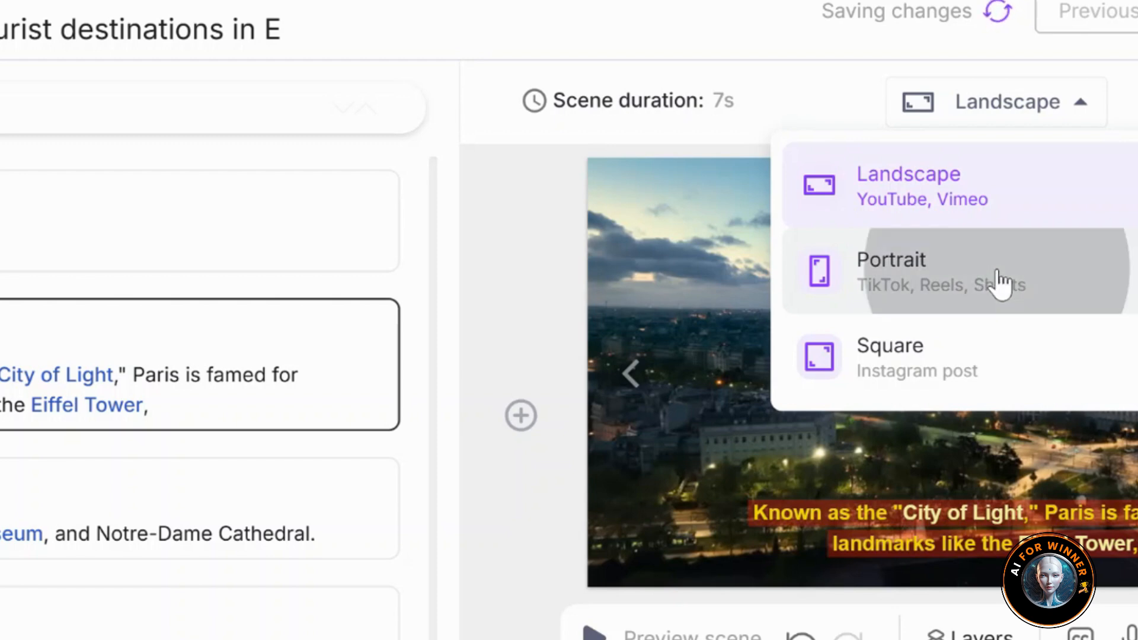
{"action": "left_click", "coordinate": [891, 272]}
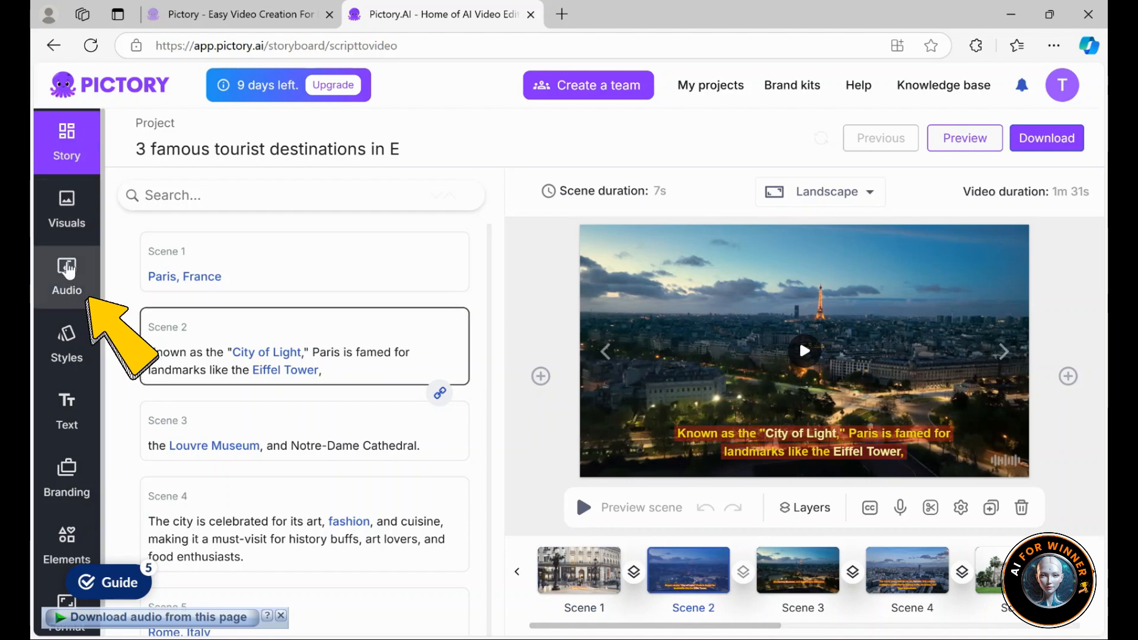
Bring up the background music library and browse its tracks and genre filter
{"action": "left_click", "coordinate": [67, 277]}
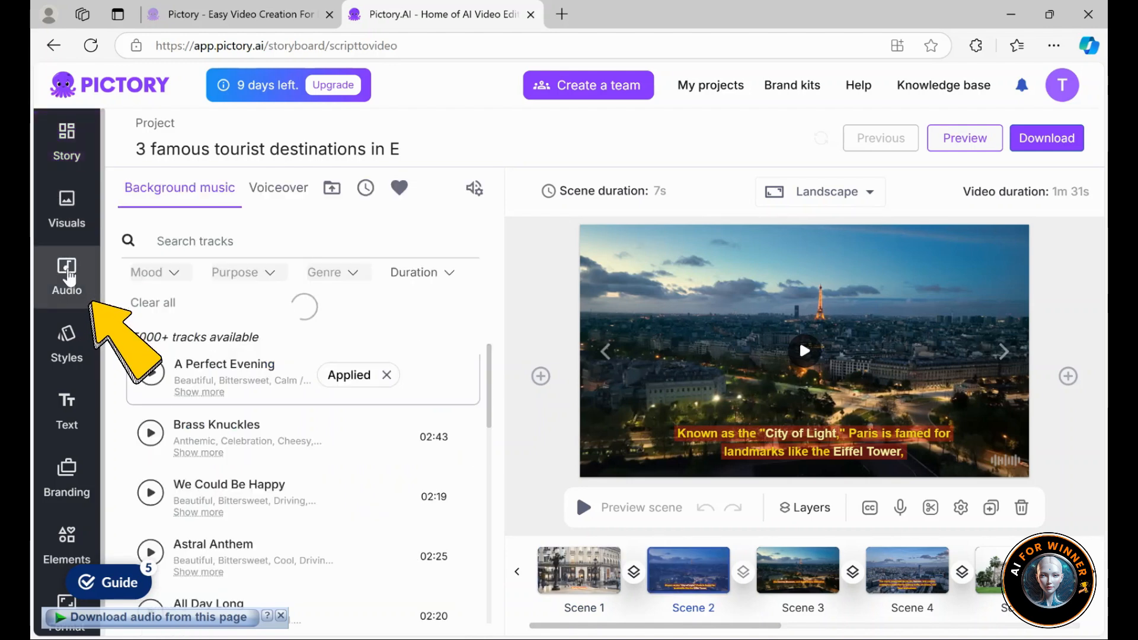
{"action": "left_click", "coordinate": [67, 142]}
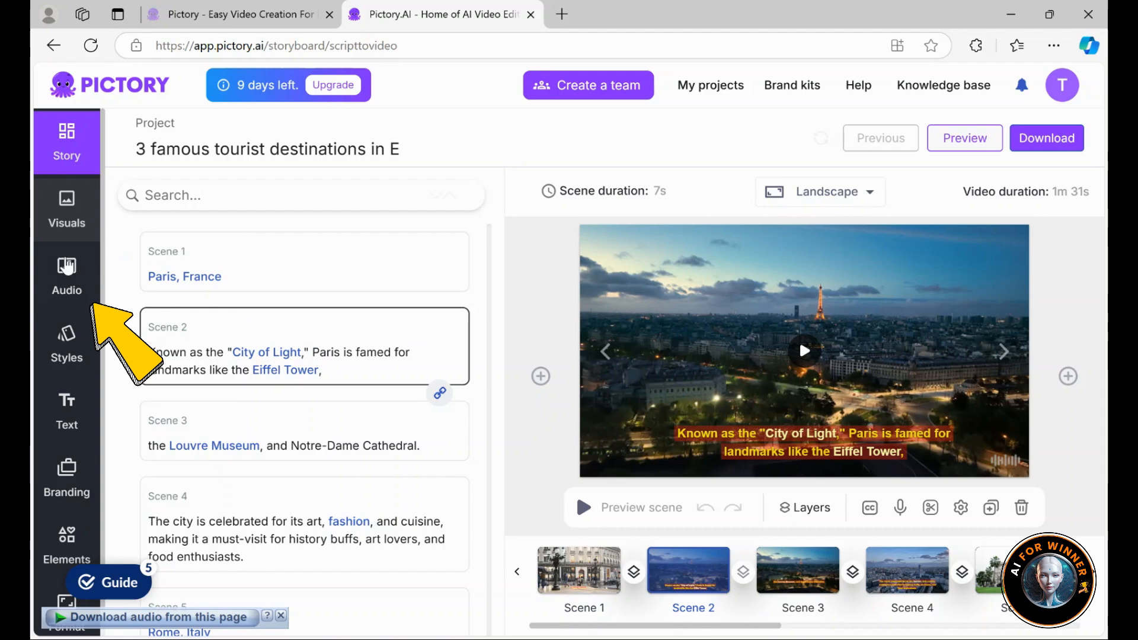
{"action": "left_click", "coordinate": [66, 274]}
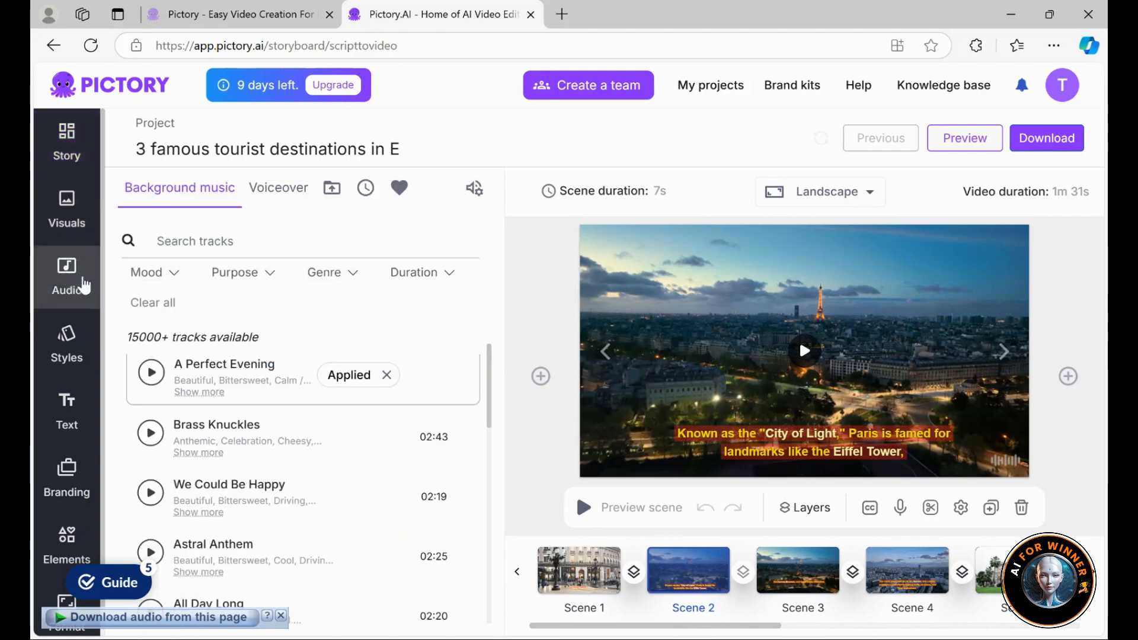
{"action": "scroll", "scroll_direction": "down", "scroll_amount": 3}
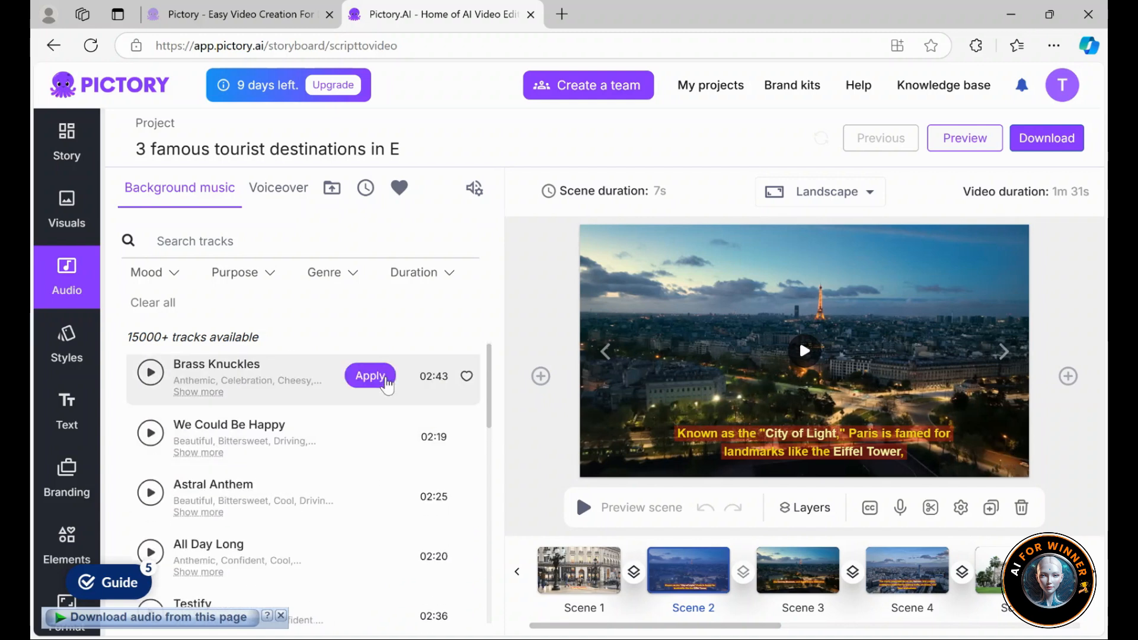
{"action": "mouse_move", "coordinate": [177, 276]}
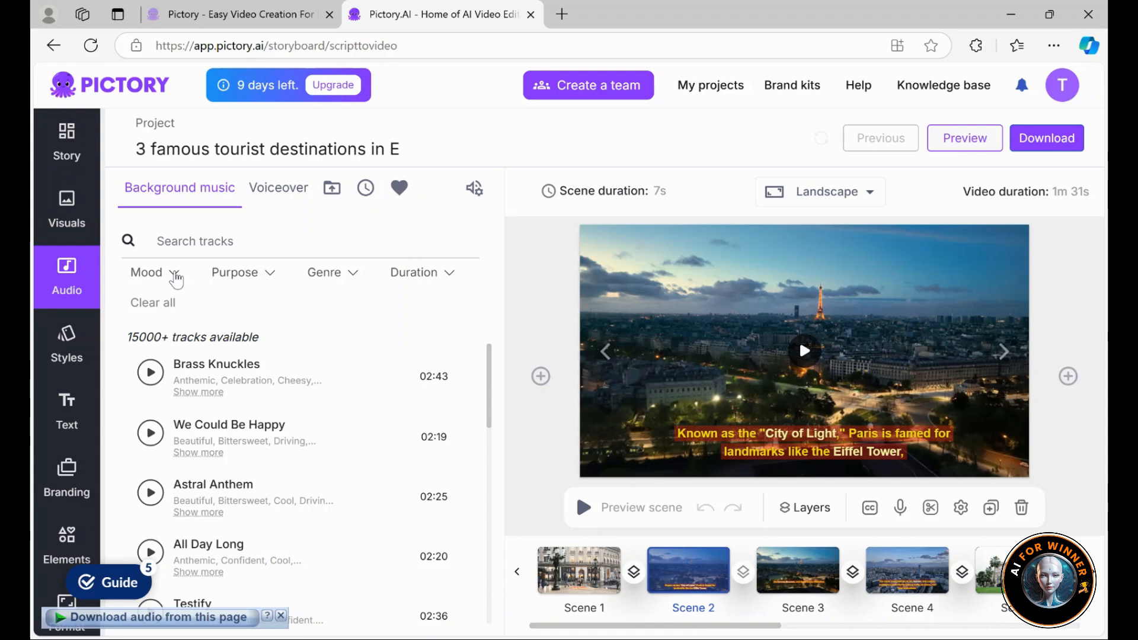
{"action": "left_click", "coordinate": [324, 273]}
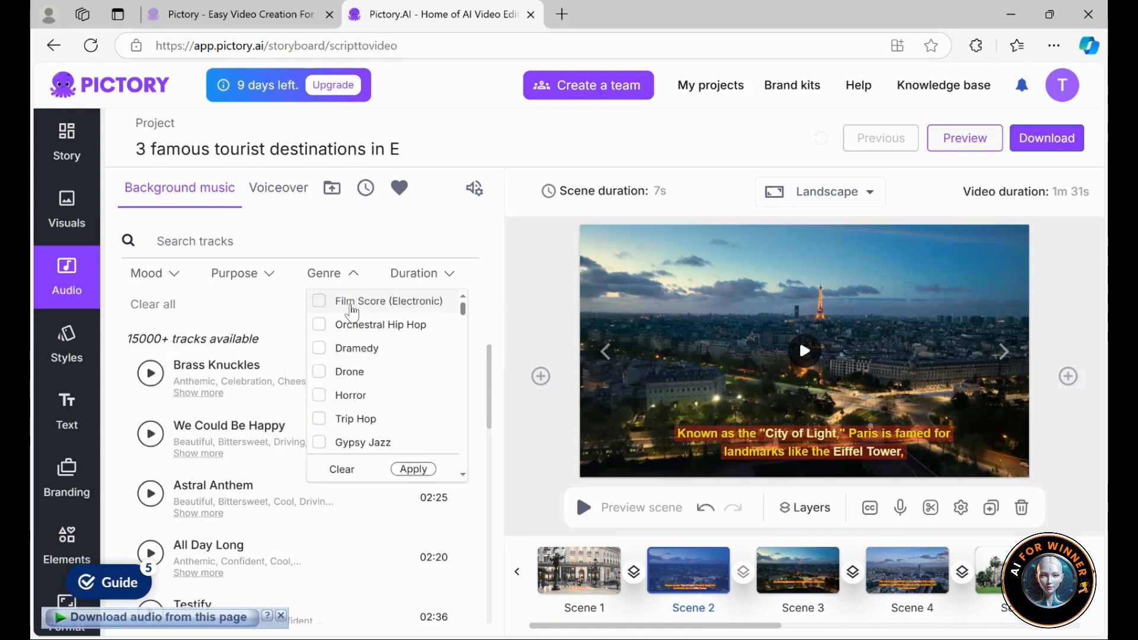
{"action": "left_click", "coordinate": [424, 273]}
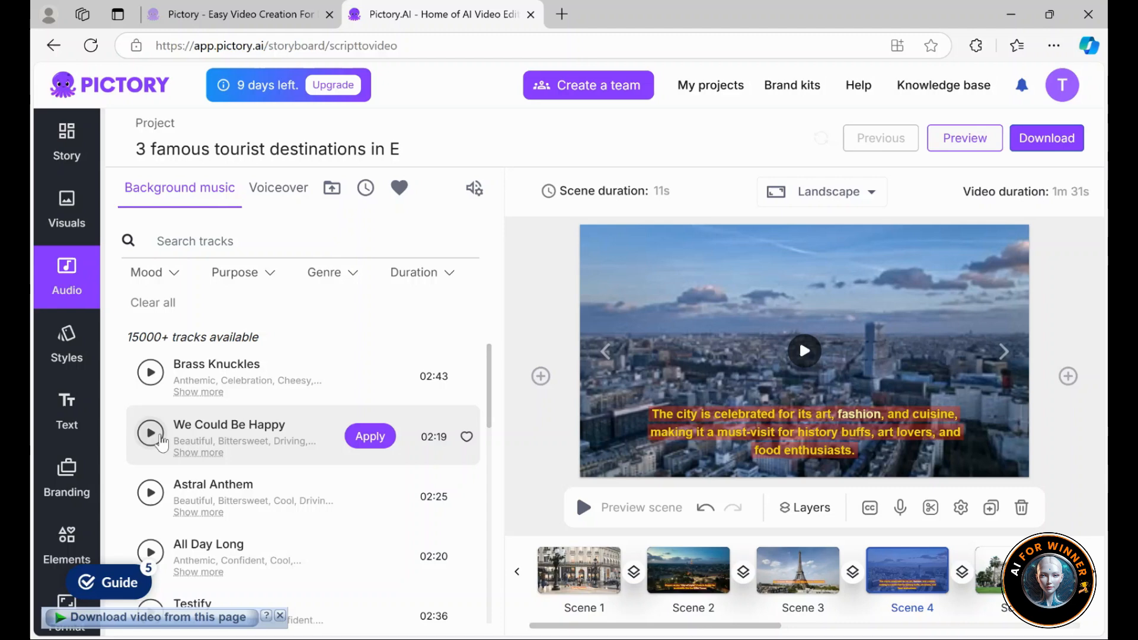
Preview We Could Be Happy and apply it as the background music
{"action": "left_click", "coordinate": [151, 436]}
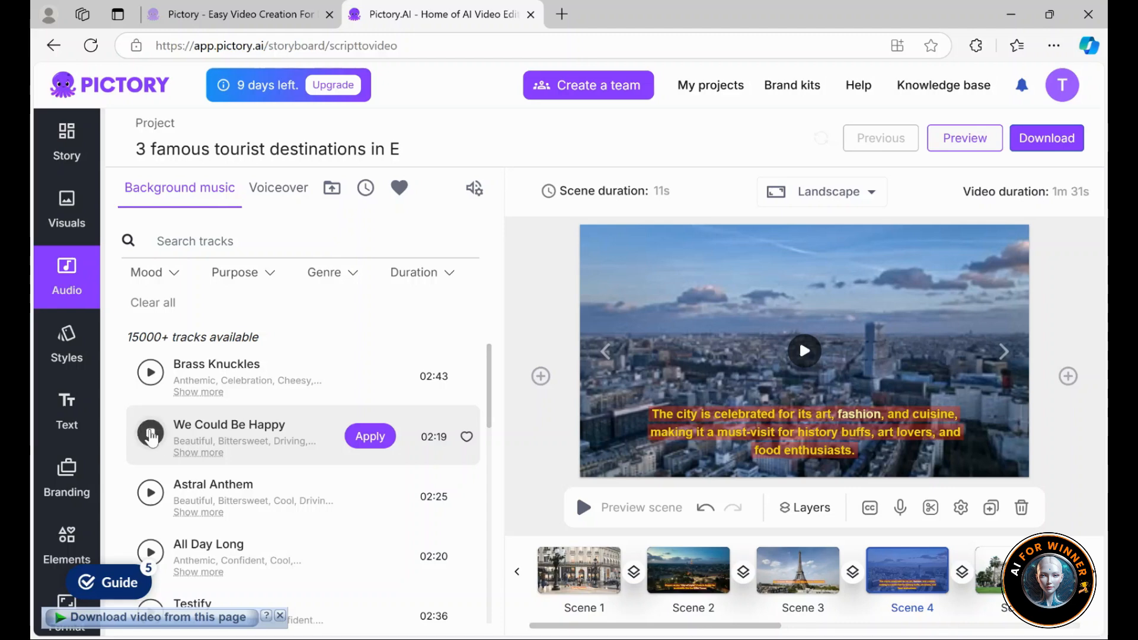
{"action": "left_click", "coordinate": [579, 571]}
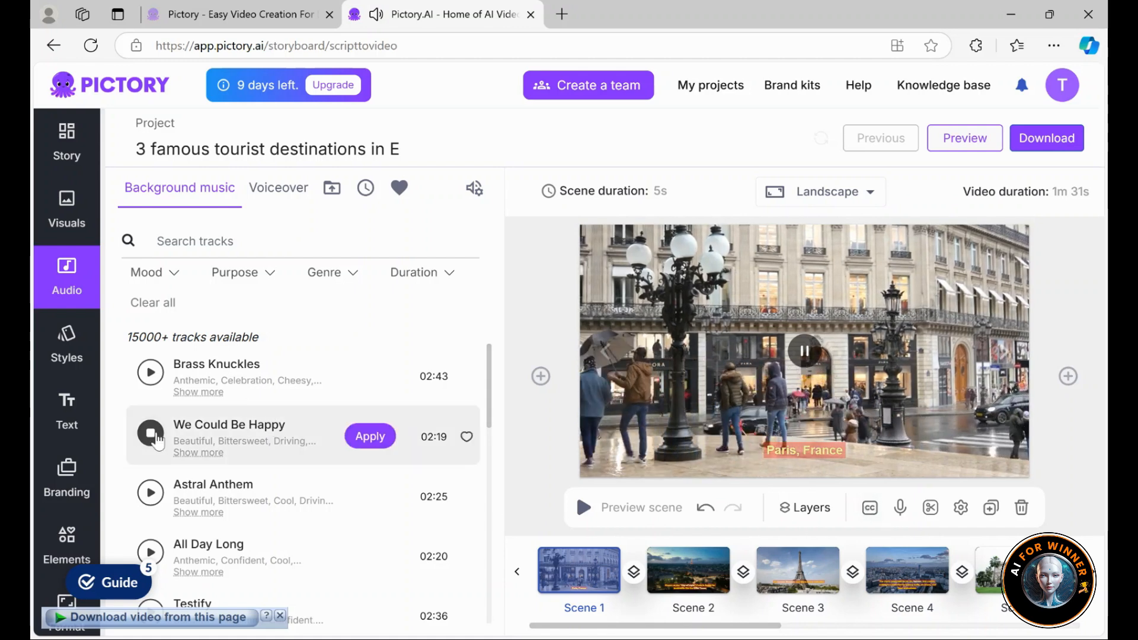
{"action": "left_click", "coordinate": [151, 436]}
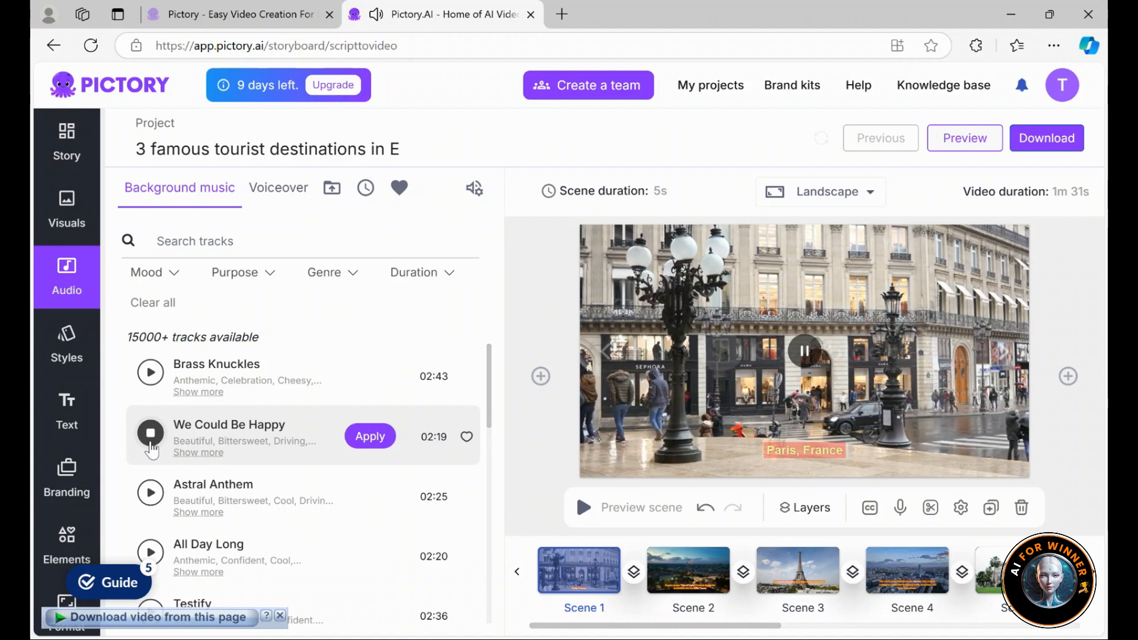
{"action": "left_click", "coordinate": [804, 351]}
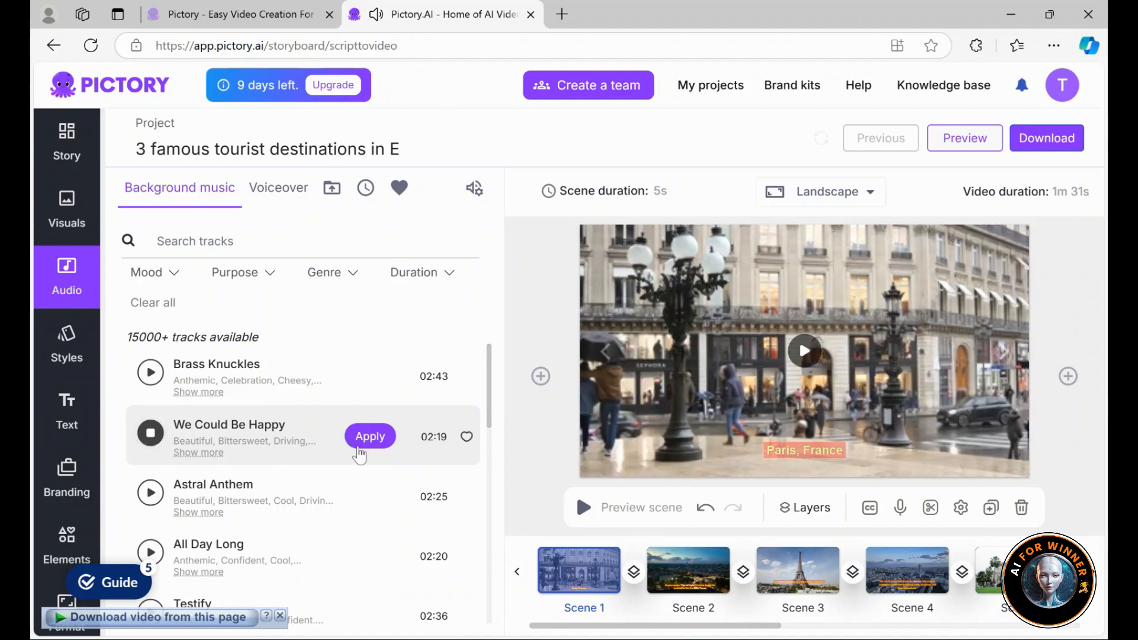
{"action": "left_click", "coordinate": [370, 437]}
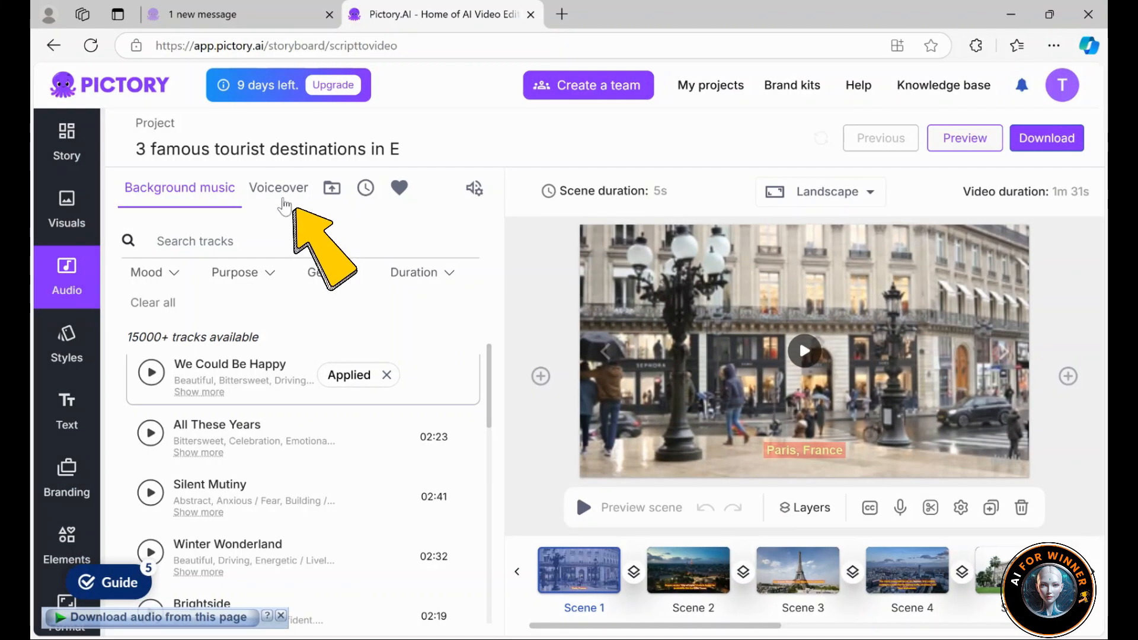
Bring up the voiceover voice options for the project
{"action": "left_click", "coordinate": [278, 187]}
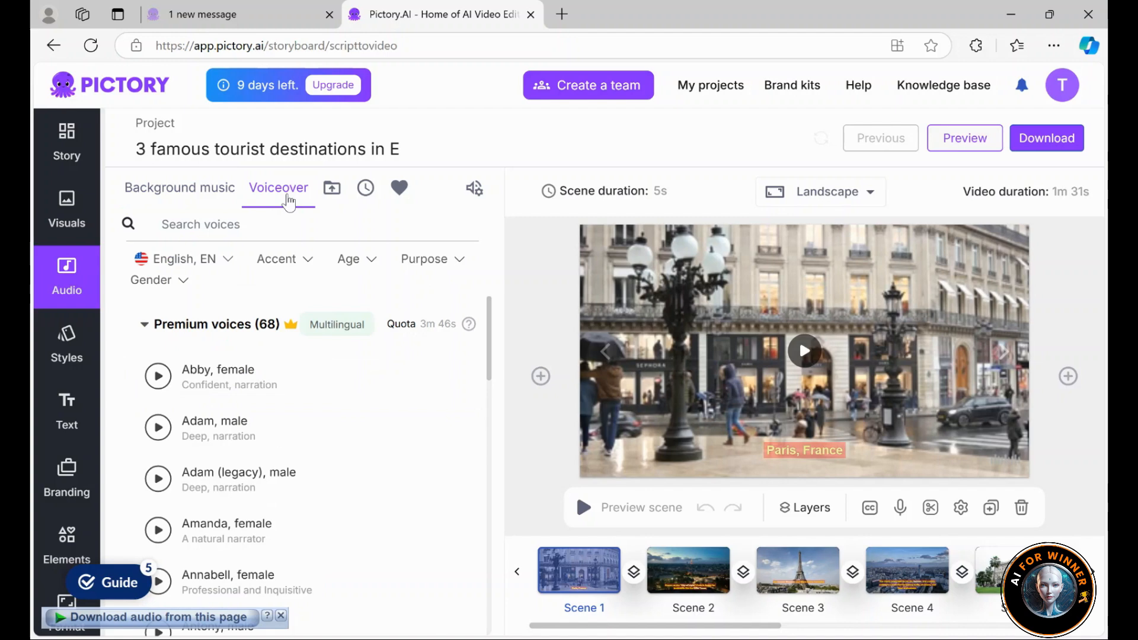
{"action": "mouse_move", "coordinate": [475, 188]}
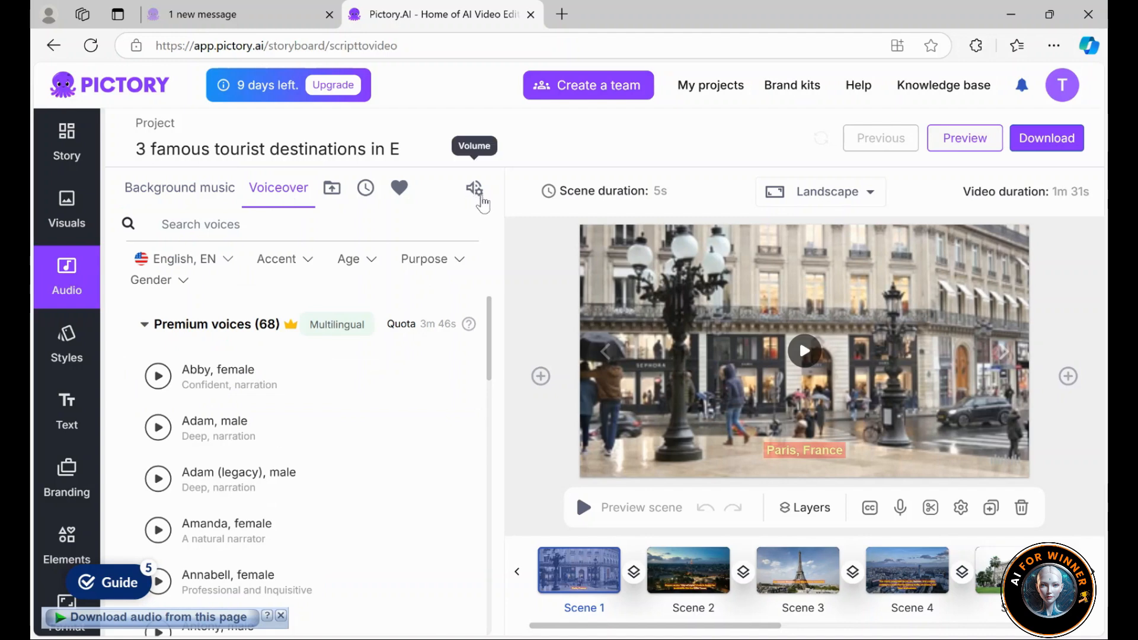
{"action": "mouse_move", "coordinate": [336, 325]}
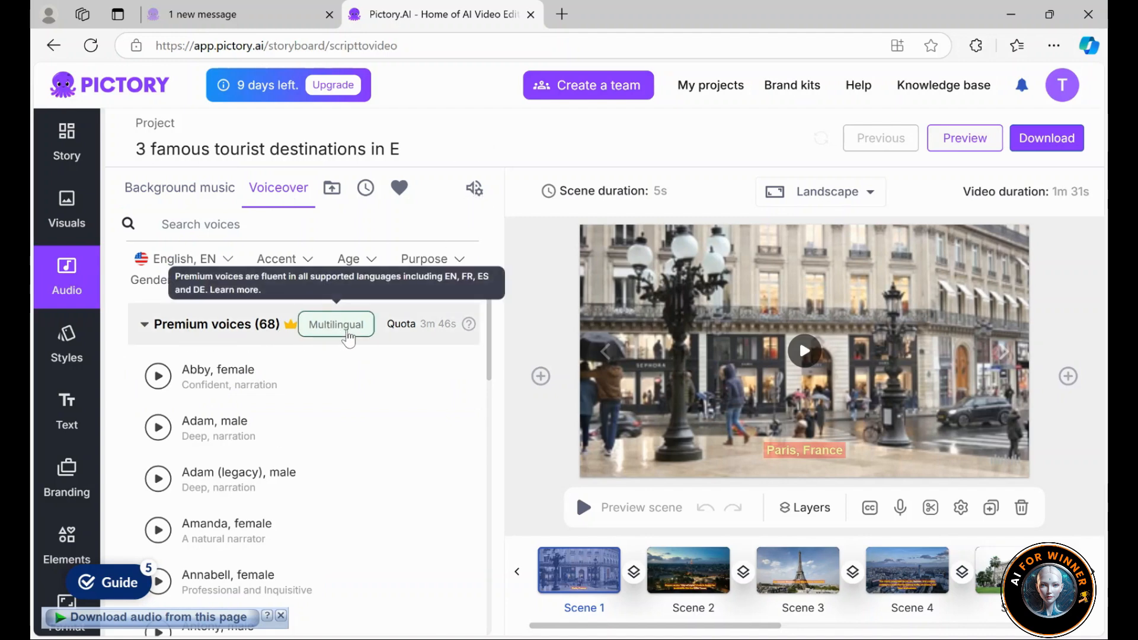
{"action": "mouse_move", "coordinate": [305, 333]}
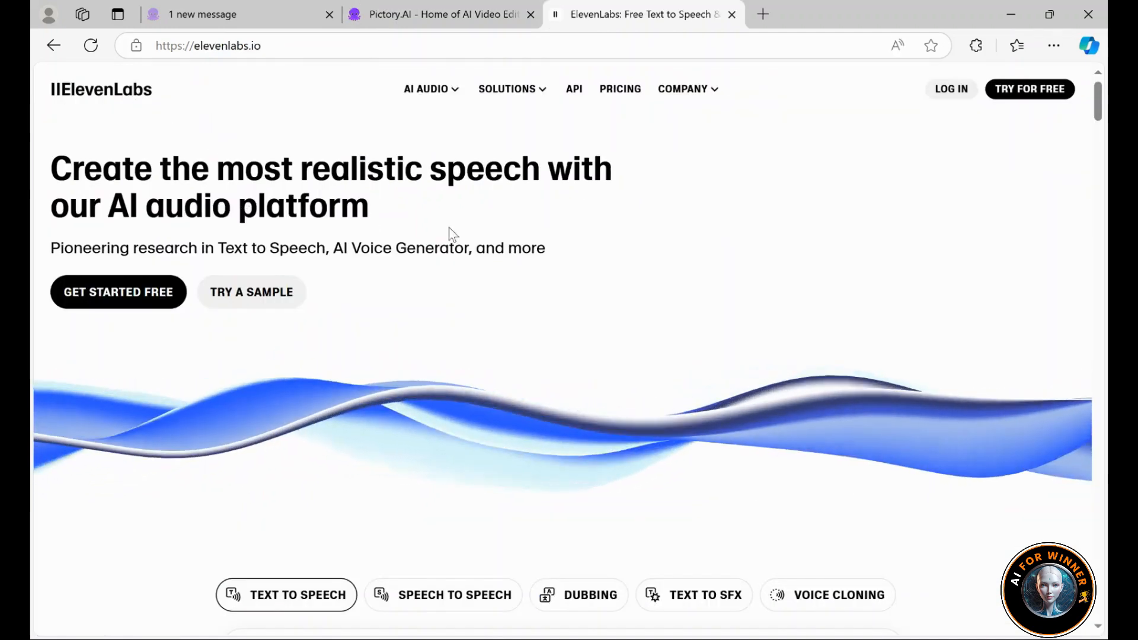
Close the ElevenLabs tab and return to the Pictory voiceover list
{"action": "left_click", "coordinate": [441, 15]}
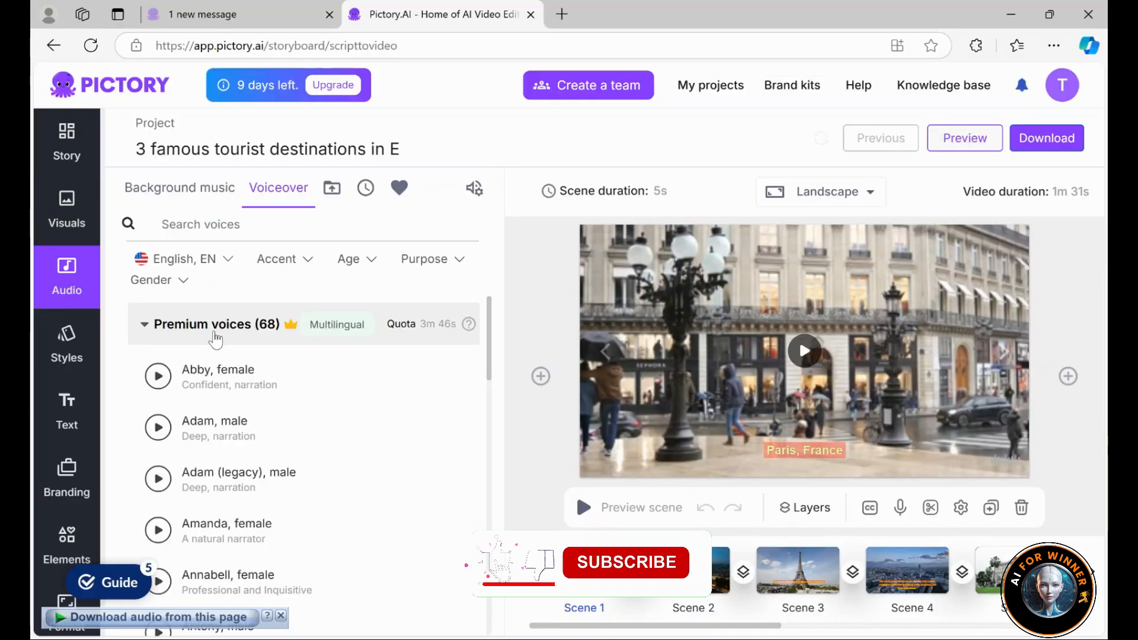
{"action": "mouse_move", "coordinate": [335, 325]}
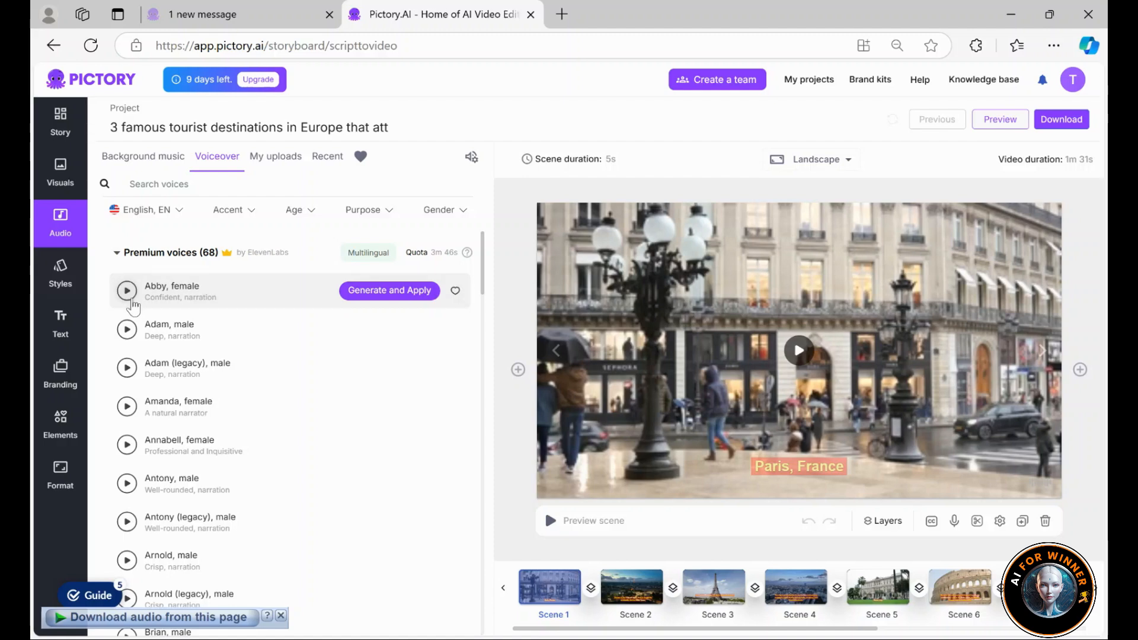
Sample the Abby and Arnold voices, then generate and apply Arnold as the narration
{"action": "left_click", "coordinate": [127, 329]}
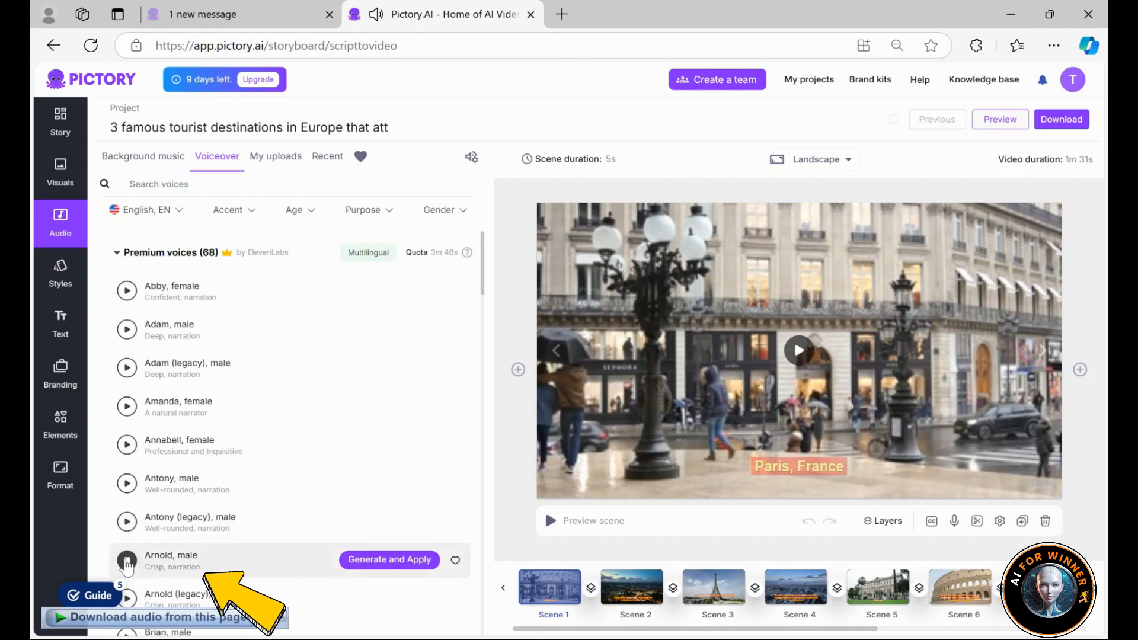
{"action": "left_click", "coordinate": [127, 560]}
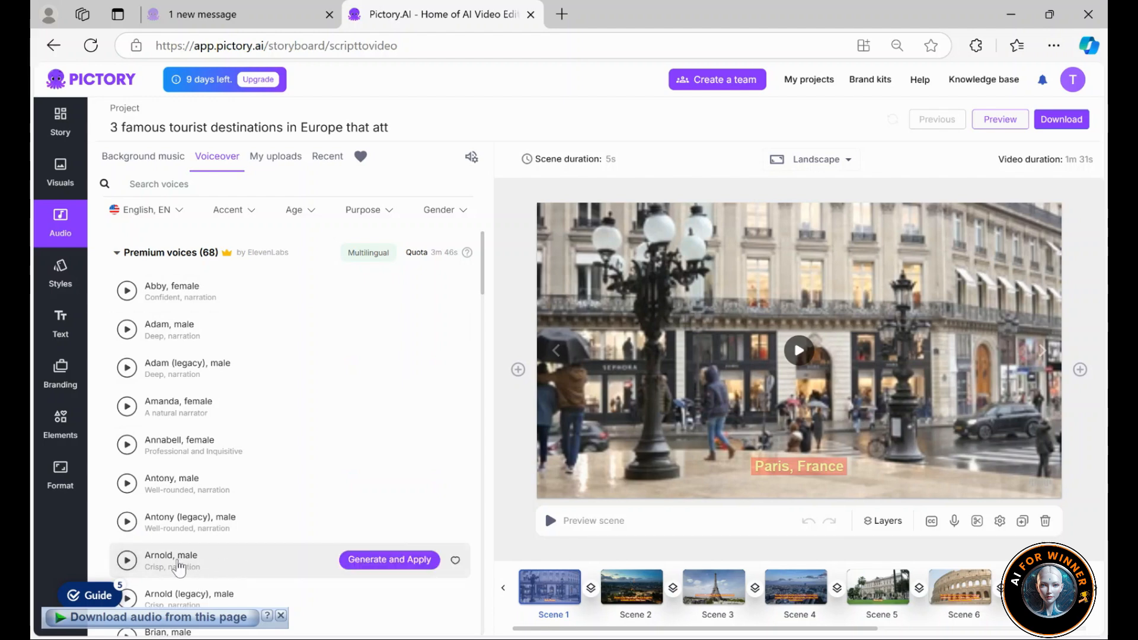
{"action": "mouse_move", "coordinate": [175, 566]}
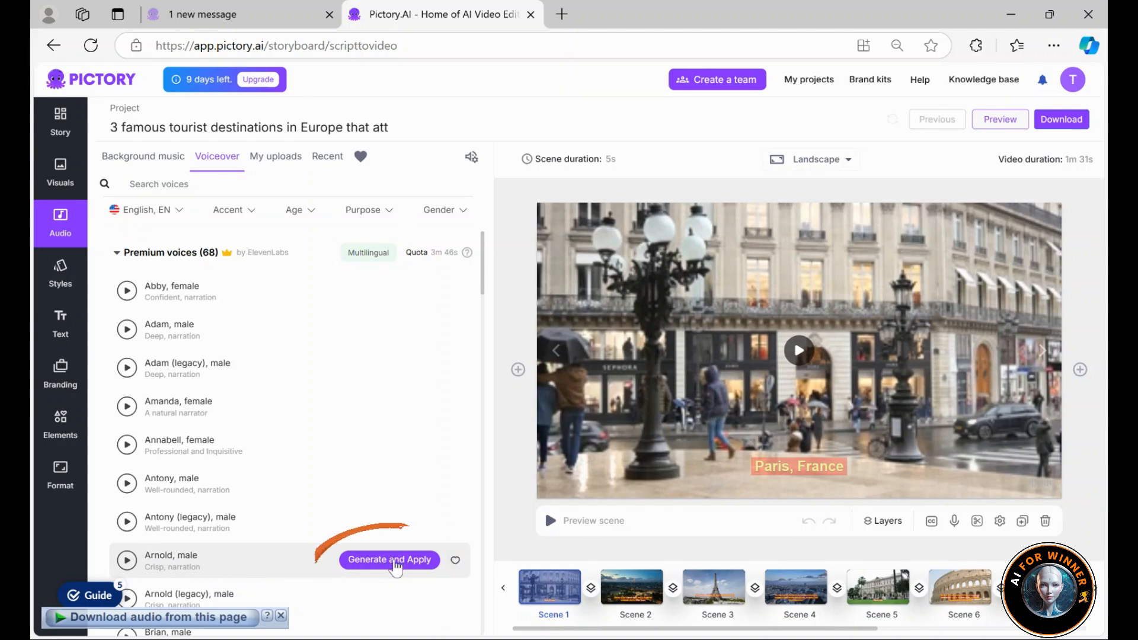
{"action": "left_click", "coordinate": [389, 559]}
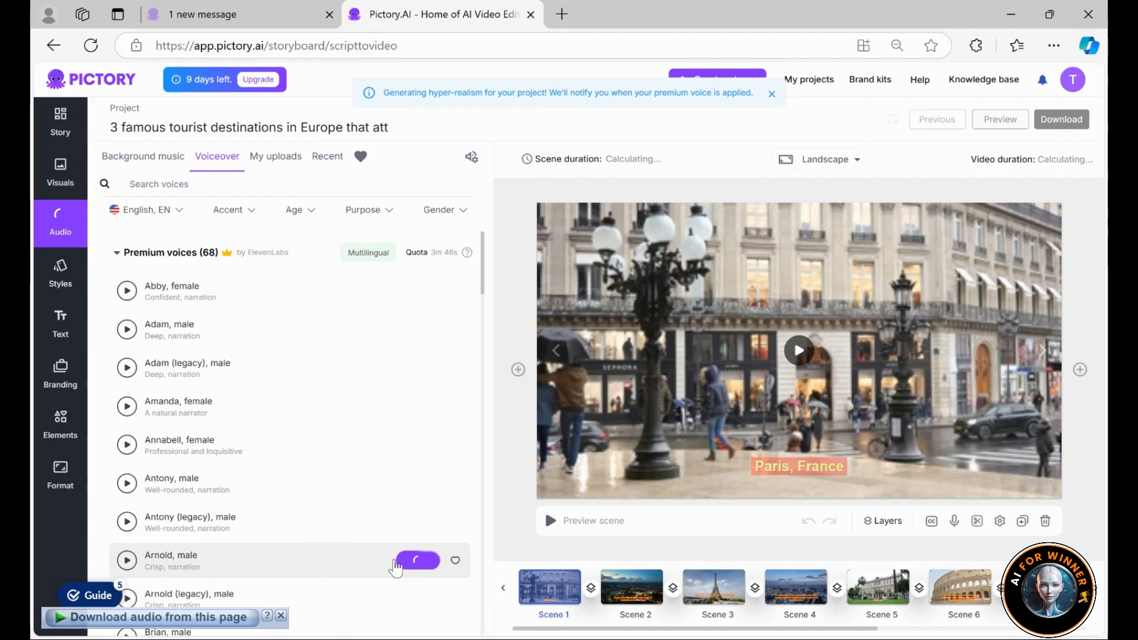
{"action": "left_click", "coordinate": [417, 561]}
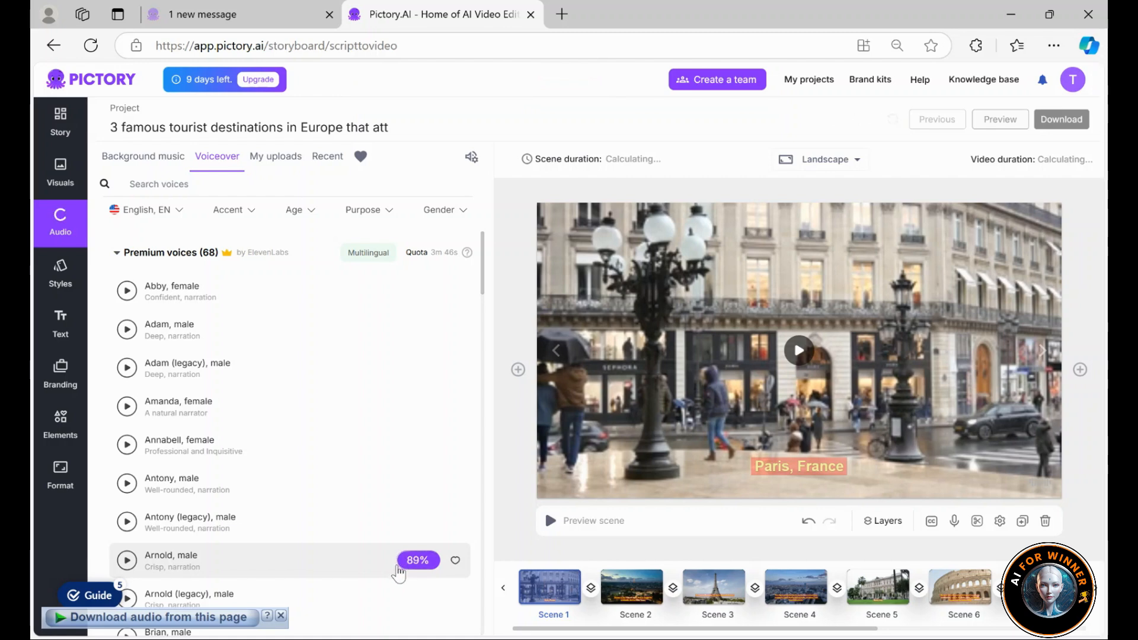
{"action": "left_click", "coordinate": [417, 560]}
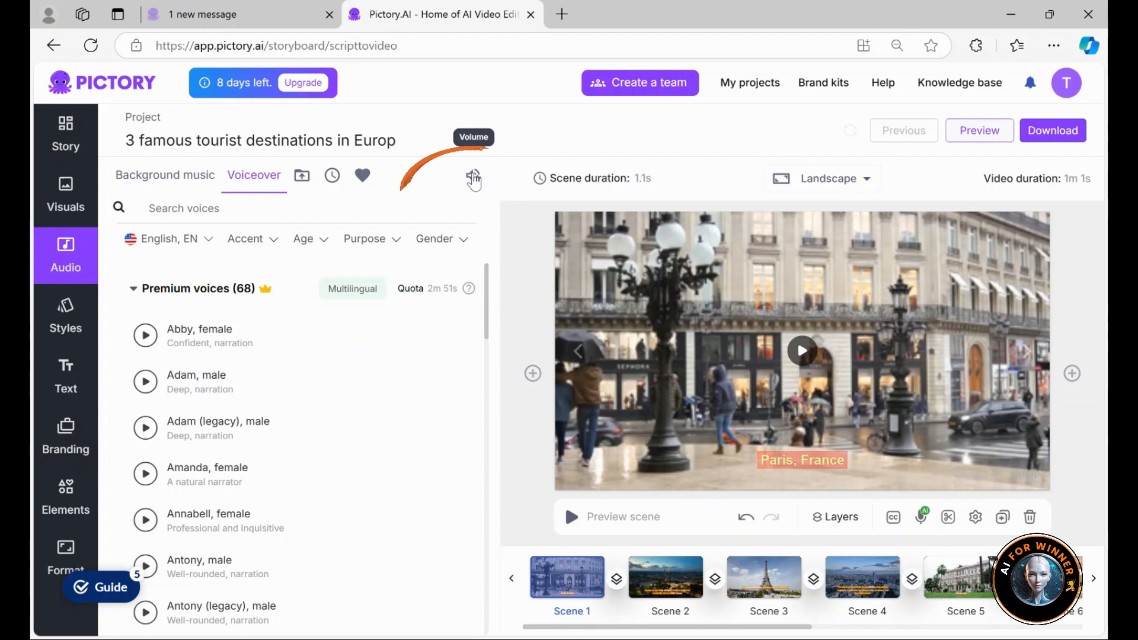
Show the volume levels and set background music to 10% with voiceover at 50%
{"action": "left_click", "coordinate": [473, 177]}
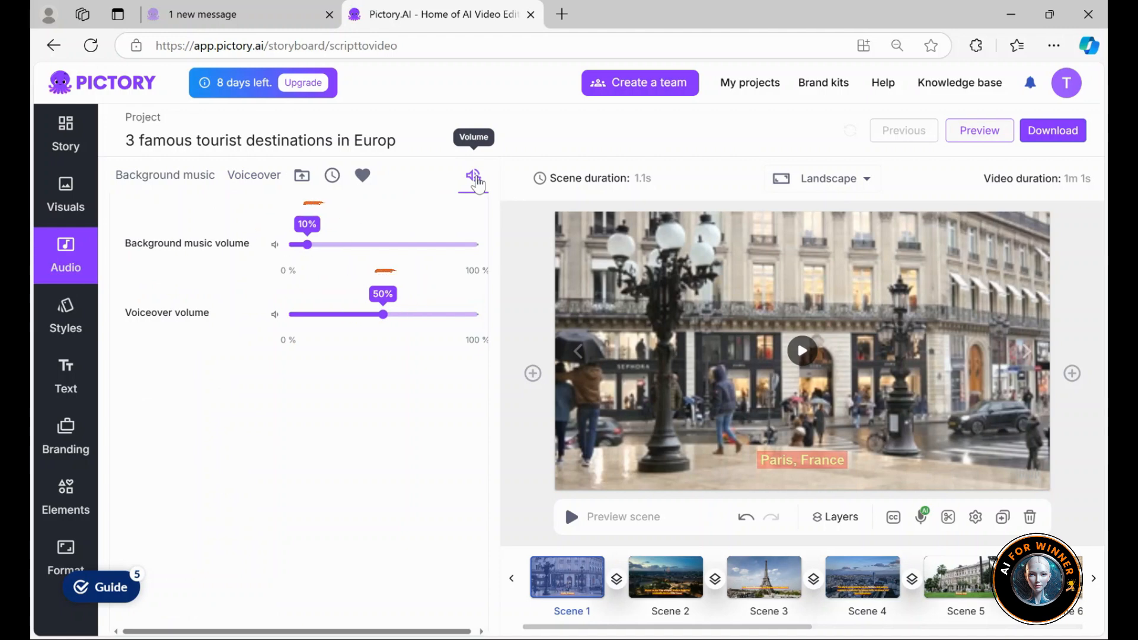
{"action": "mouse_move", "coordinate": [306, 245]}
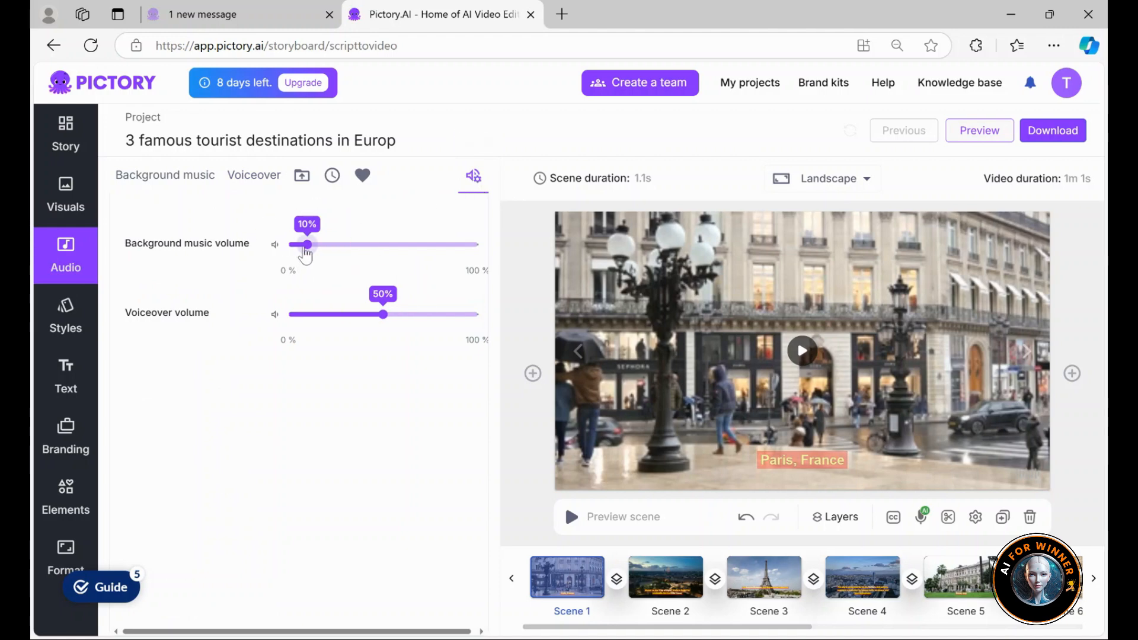
{"action": "left_click", "coordinate": [978, 130]}
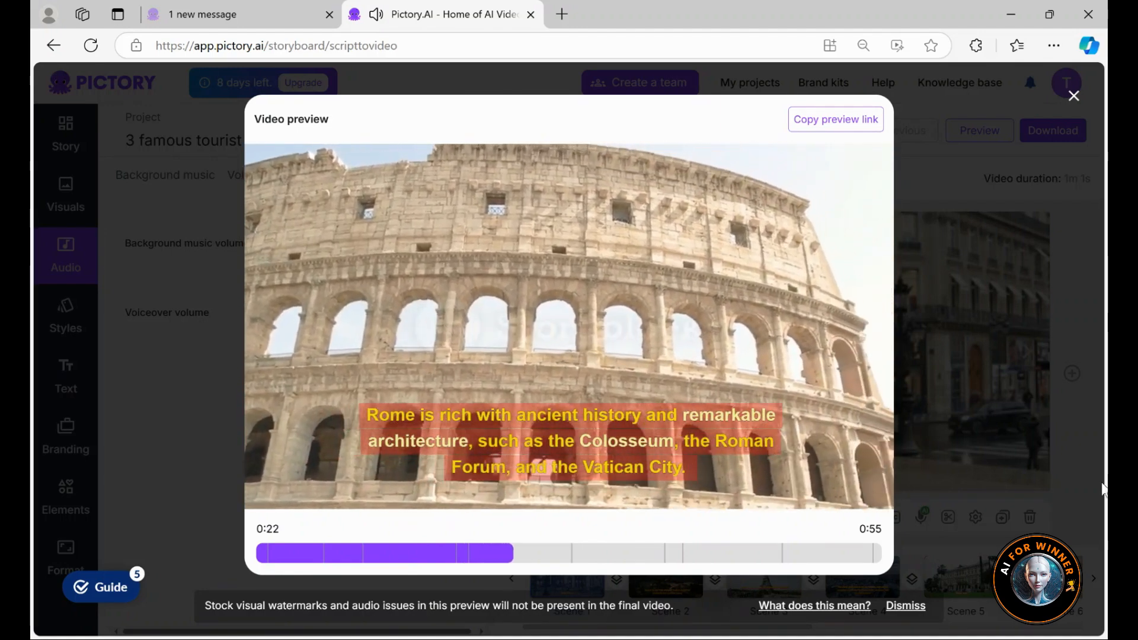
Skip the preview to its end, close it, and bring up the caption styles library
{"action": "left_click", "coordinate": [798, 554]}
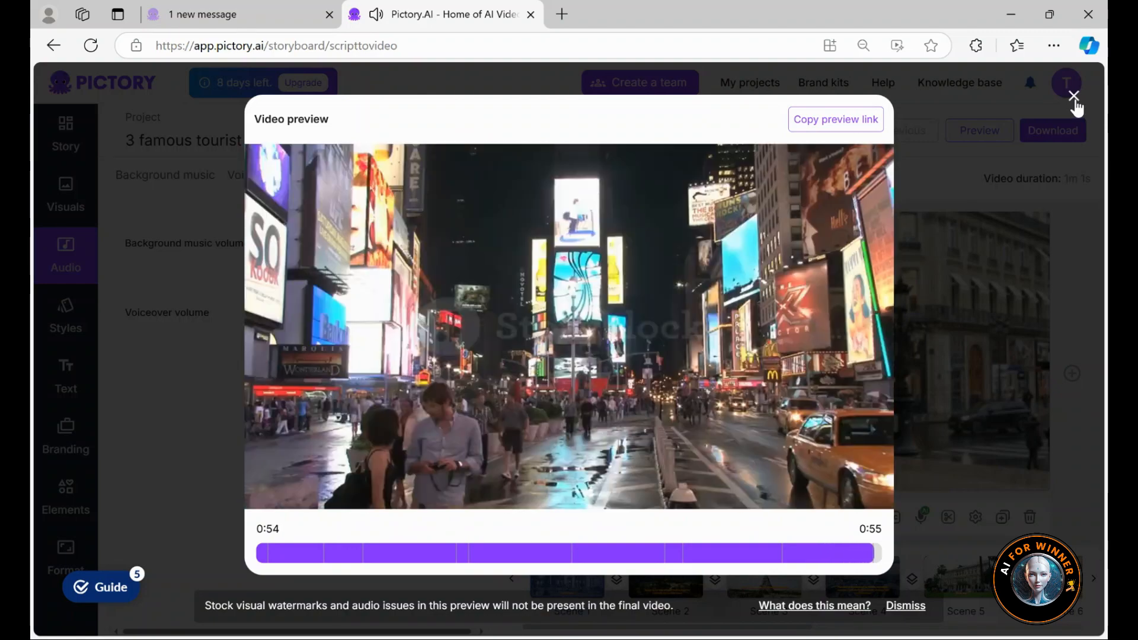
{"action": "left_click", "coordinate": [568, 341]}
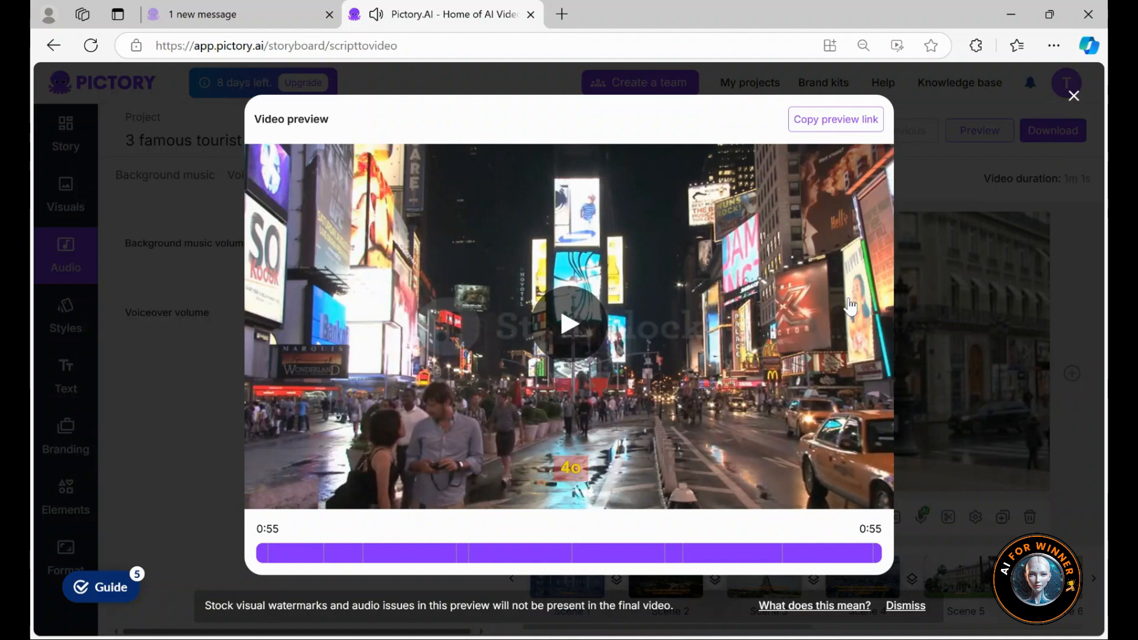
{"action": "left_click", "coordinate": [1074, 95]}
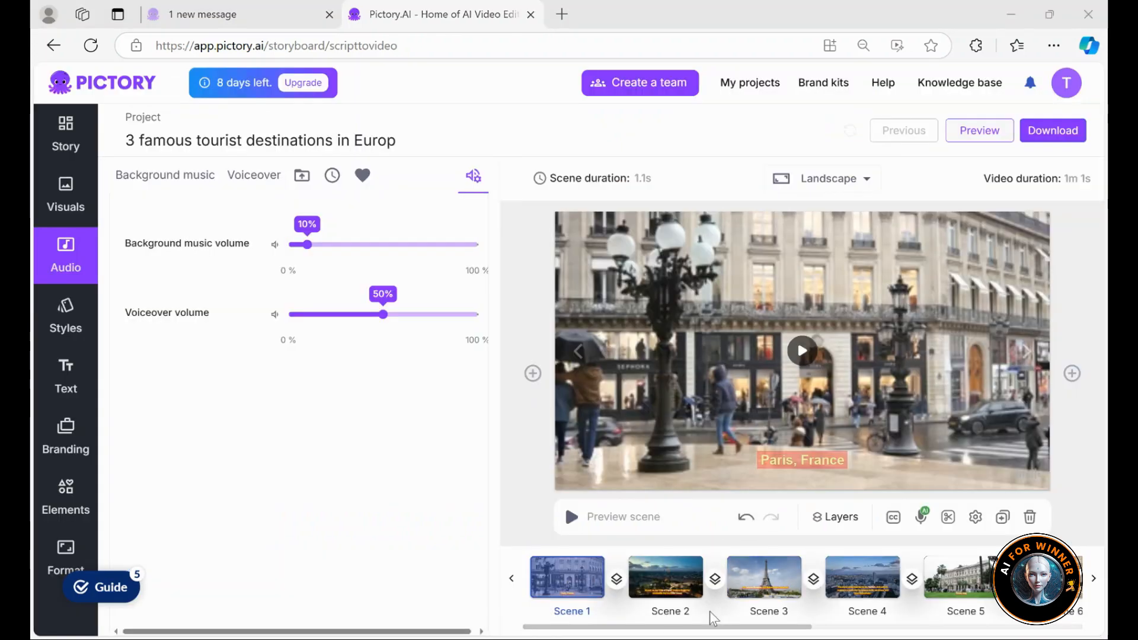
{"action": "left_click", "coordinate": [979, 131]}
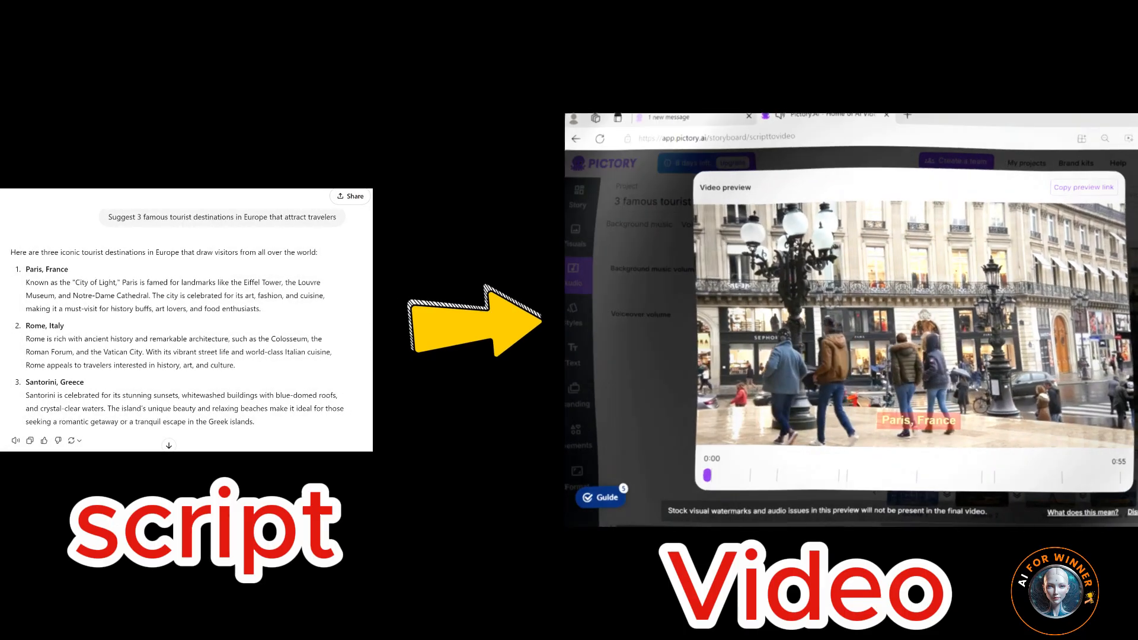
{"action": "left_click", "coordinate": [65, 317]}
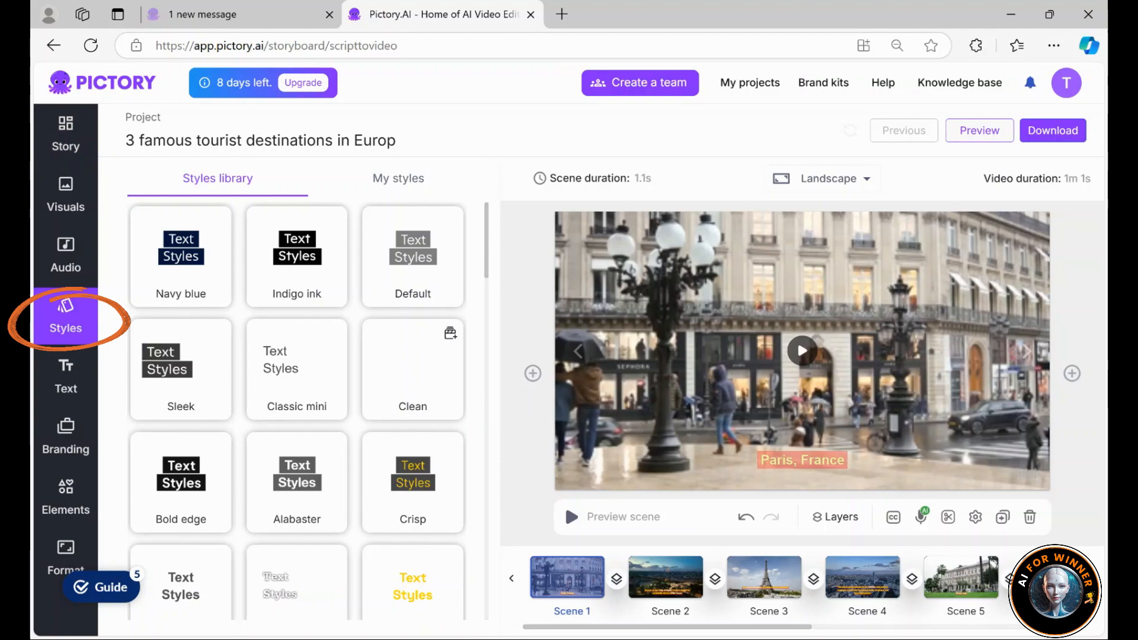
Try Sunflower, Lemon yellow and Red breaking caption styles and apply one to all scenes
{"action": "scroll", "scroll_direction": "down", "scroll_amount": 3}
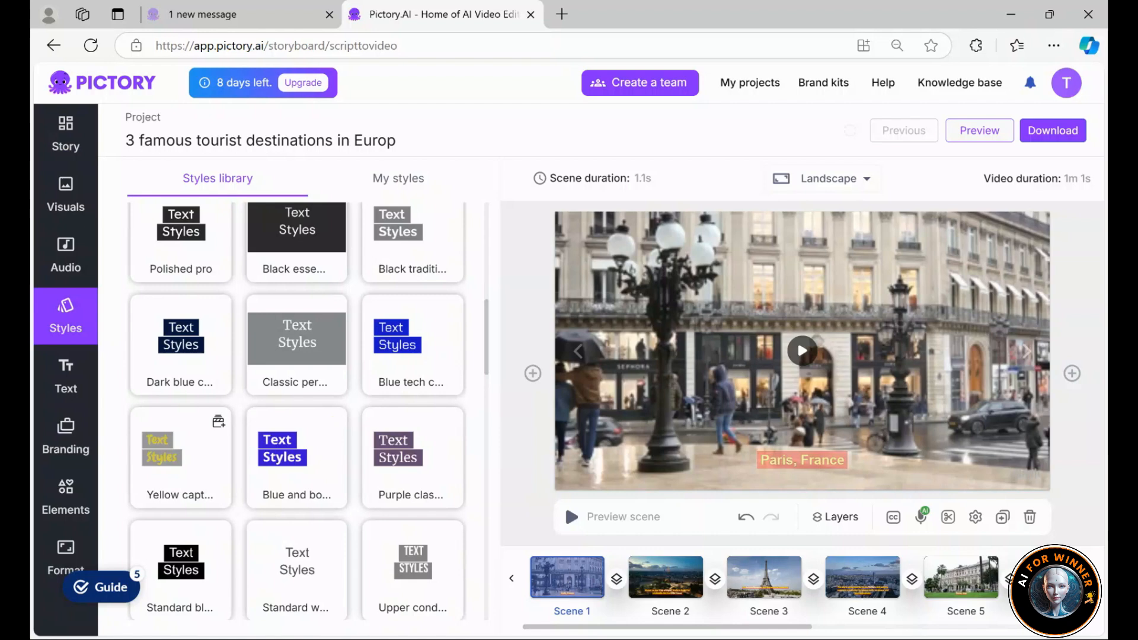
{"action": "left_click", "coordinate": [664, 577]}
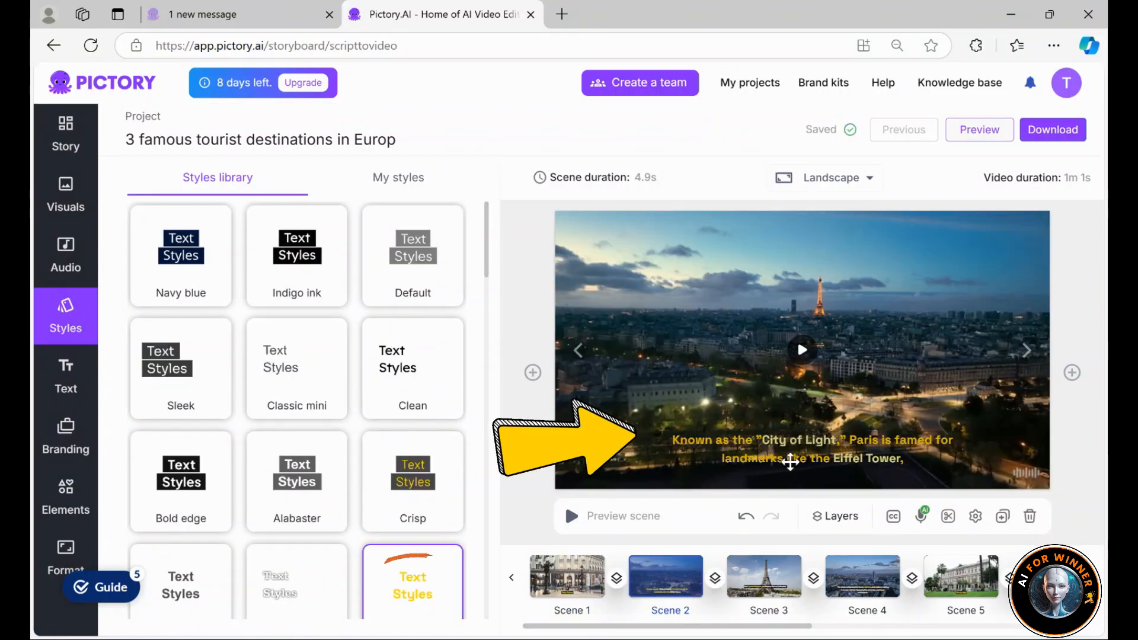
{"action": "scroll", "scroll_direction": "down", "scroll_amount": 3}
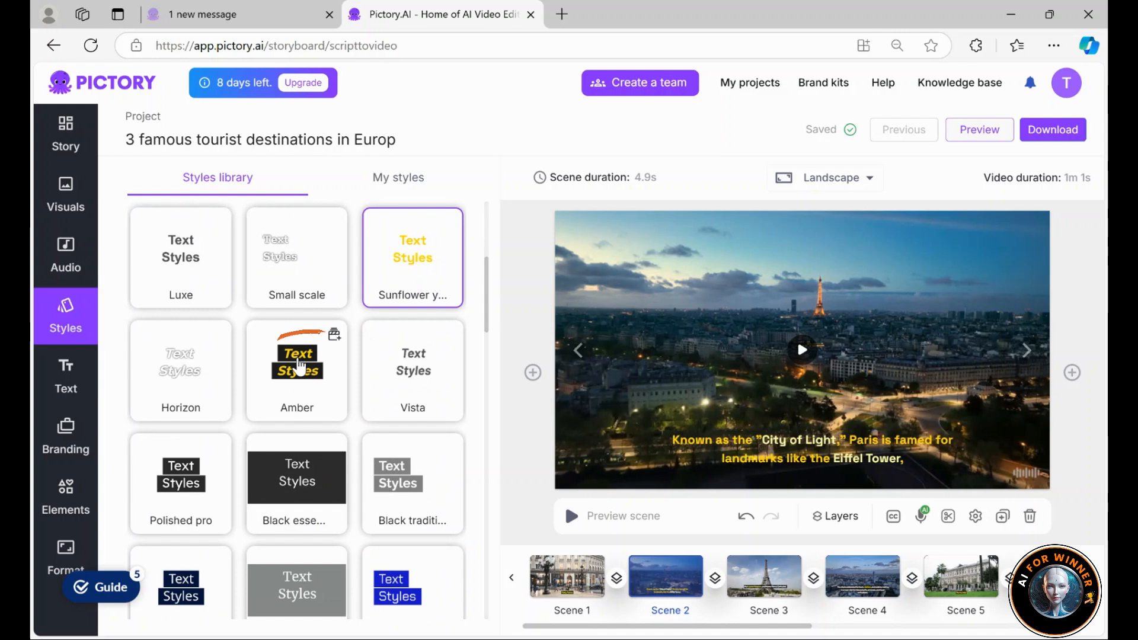
{"action": "left_click", "coordinate": [297, 370]}
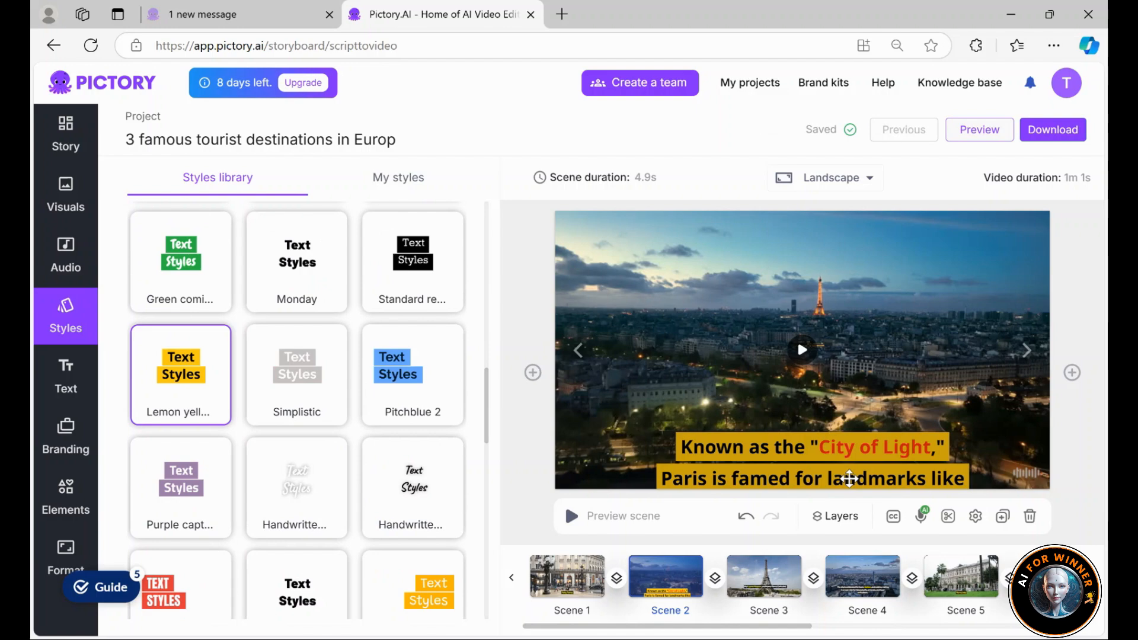
{"action": "left_click", "coordinate": [181, 432]}
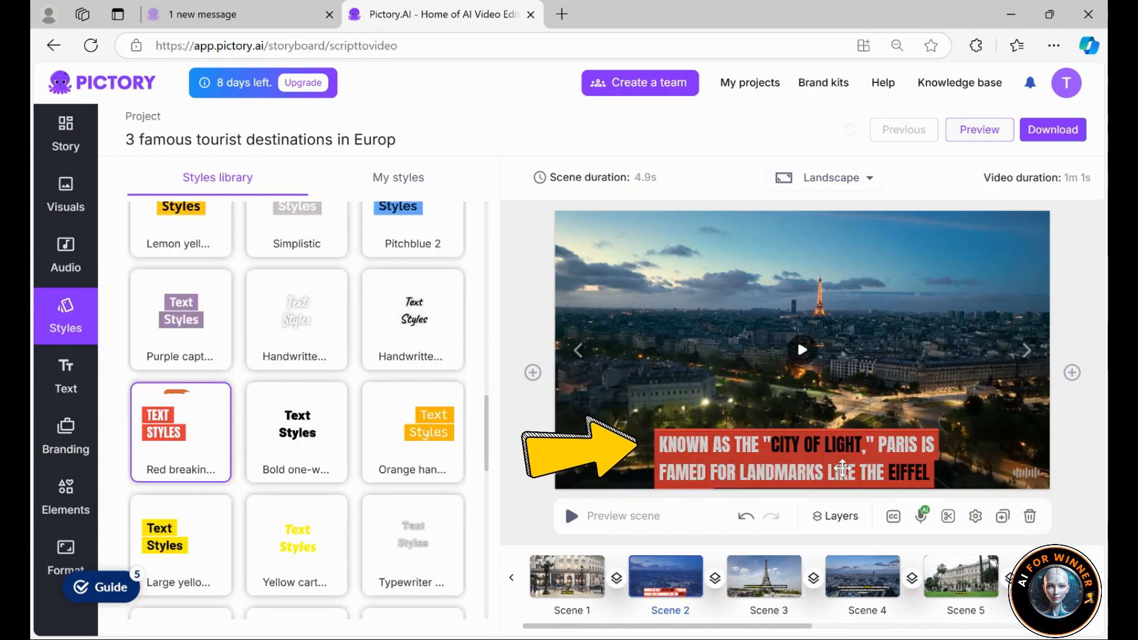
{"action": "left_click", "coordinate": [220, 397]}
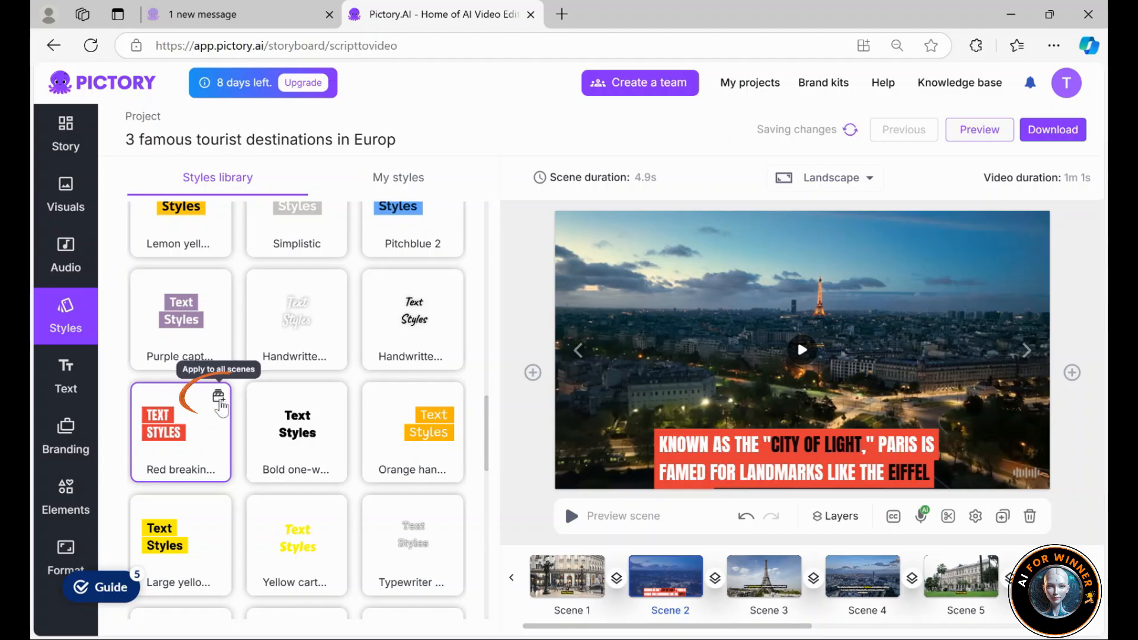
{"action": "left_click", "coordinate": [219, 399]}
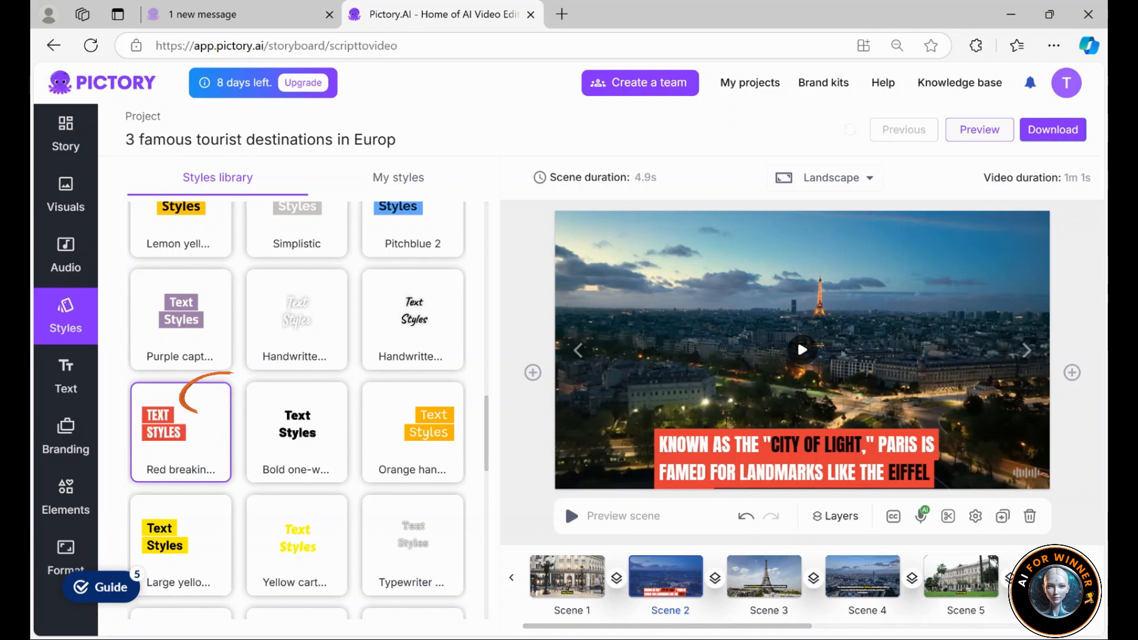
Preview the video with the new caption style, then close the preview
{"action": "left_click", "coordinate": [978, 129]}
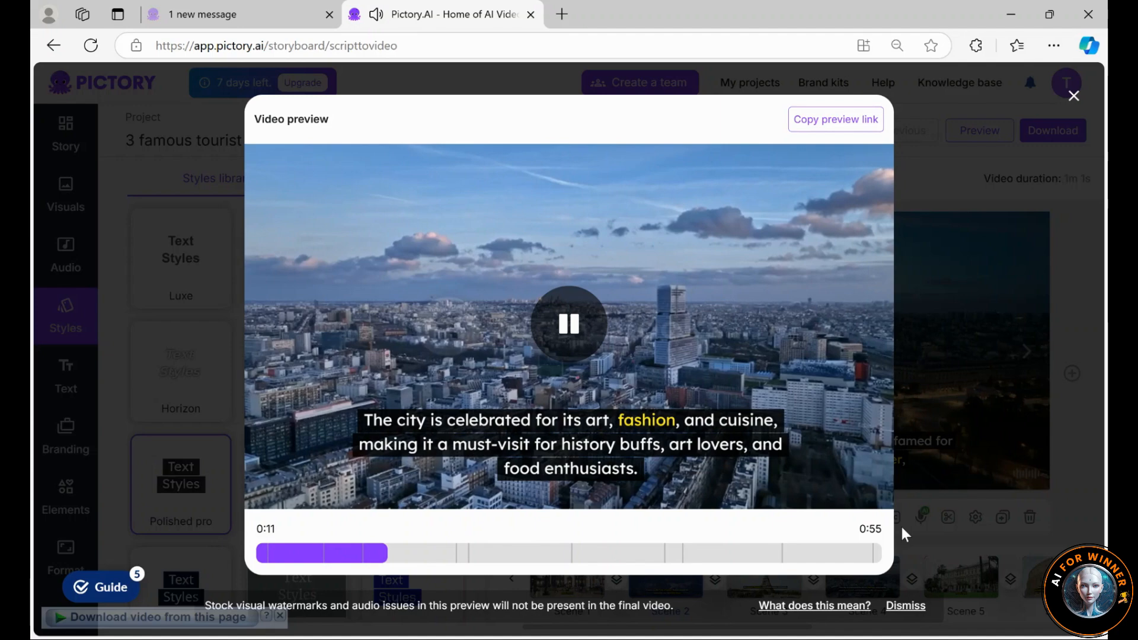
{"action": "left_click", "coordinate": [1074, 95]}
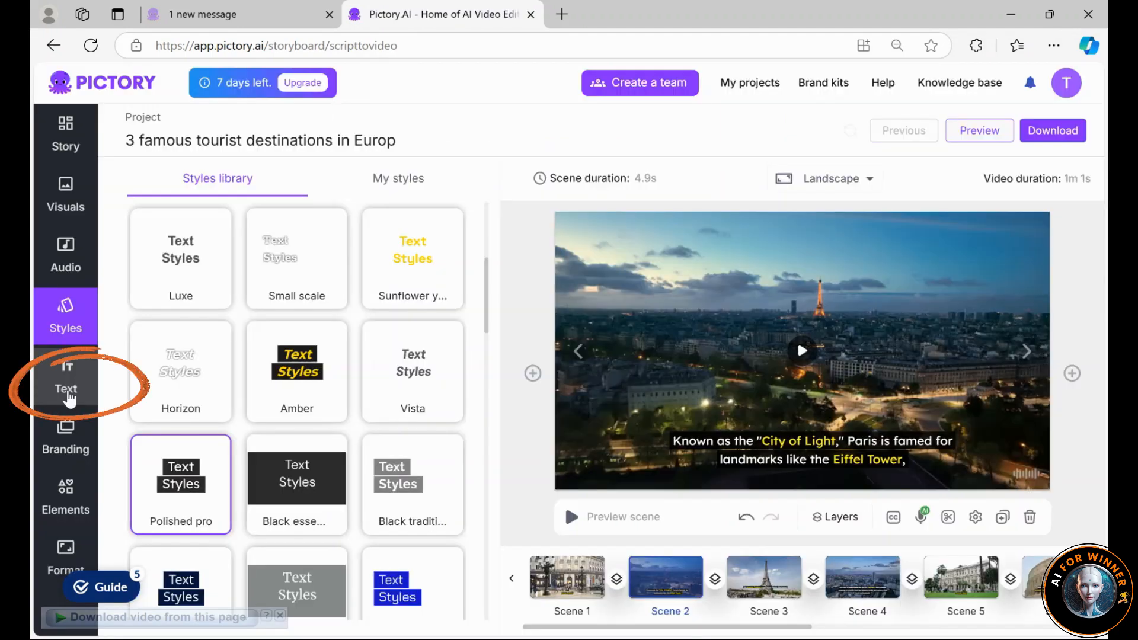
Show the decor text boxes and delete the Welcome to French heading from scene 2
{"action": "left_click", "coordinate": [65, 377]}
{"action": "type", "text": "Welcome to French"}
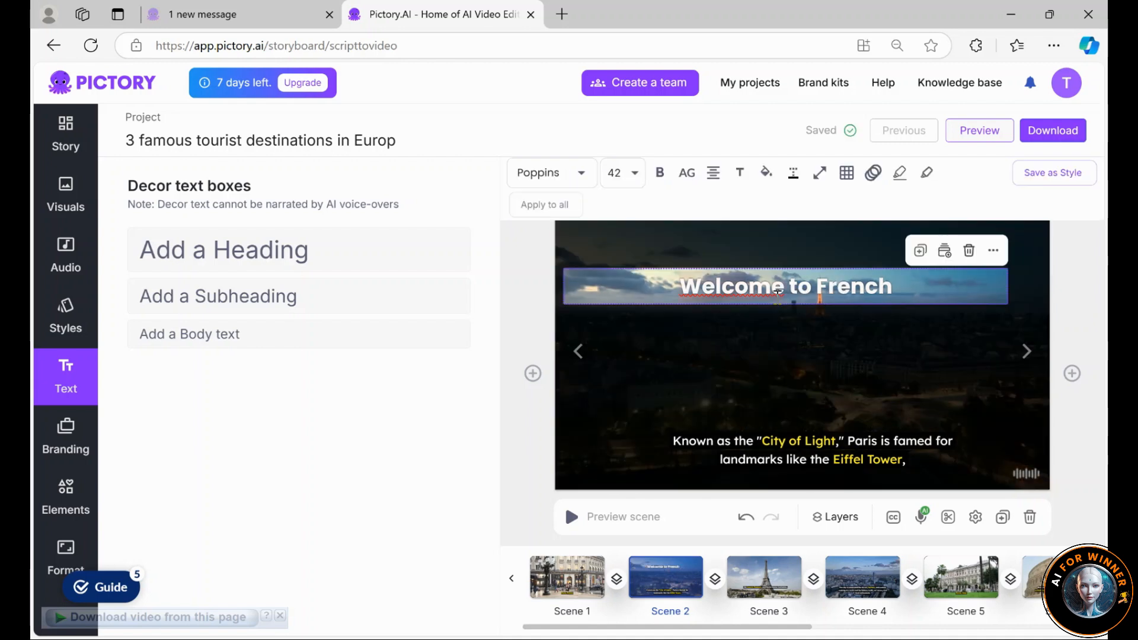
{"action": "mouse_move", "coordinate": [969, 251]}
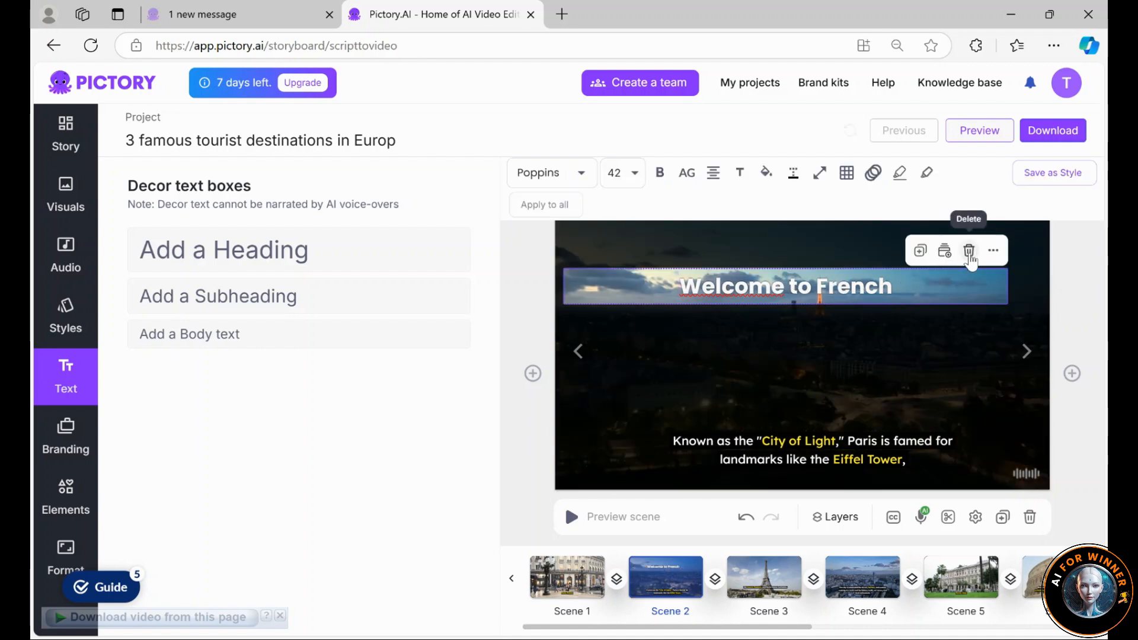
{"action": "left_click", "coordinate": [969, 250]}
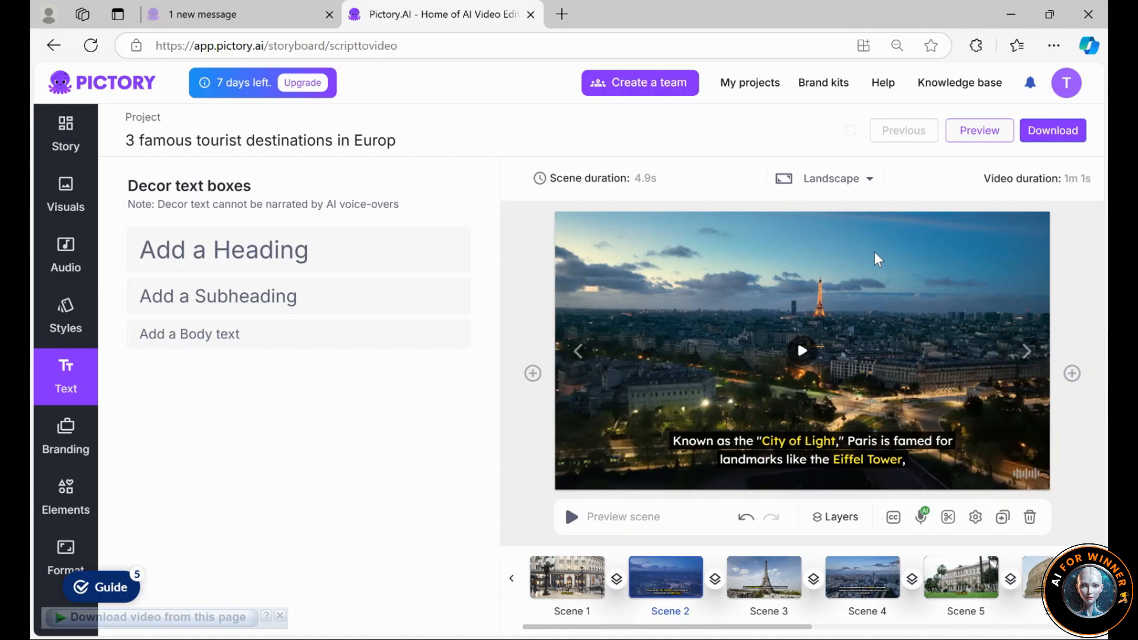
{"action": "mouse_move", "coordinate": [887, 134]}
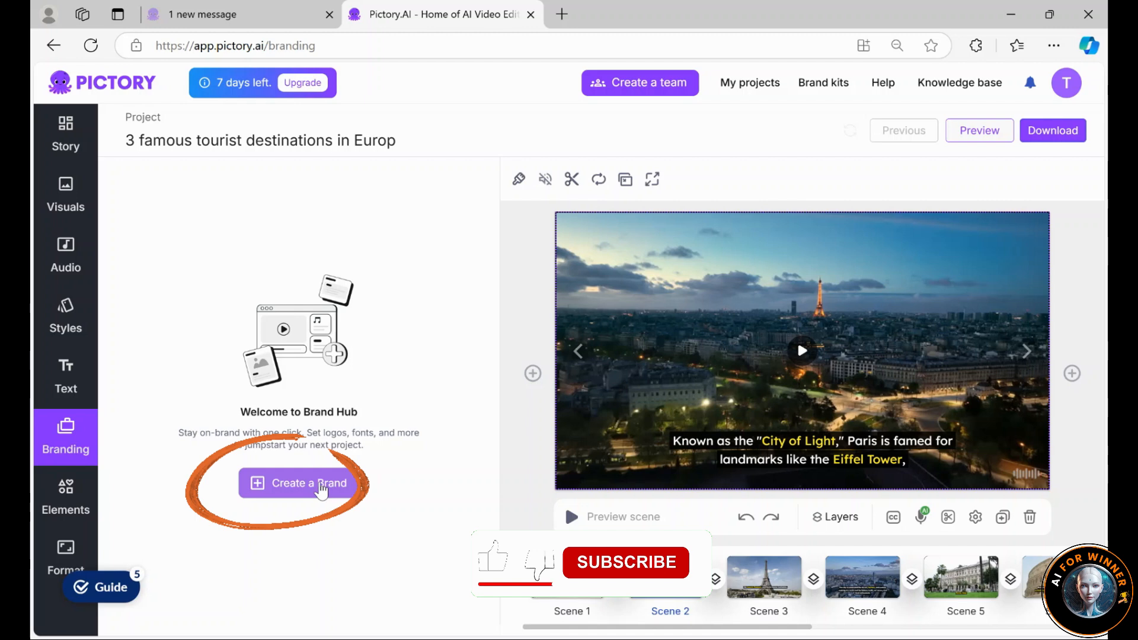
Create the 'AI for winner' brand with round logo, orange and black colours and Arial font
{"action": "left_click", "coordinate": [298, 484]}
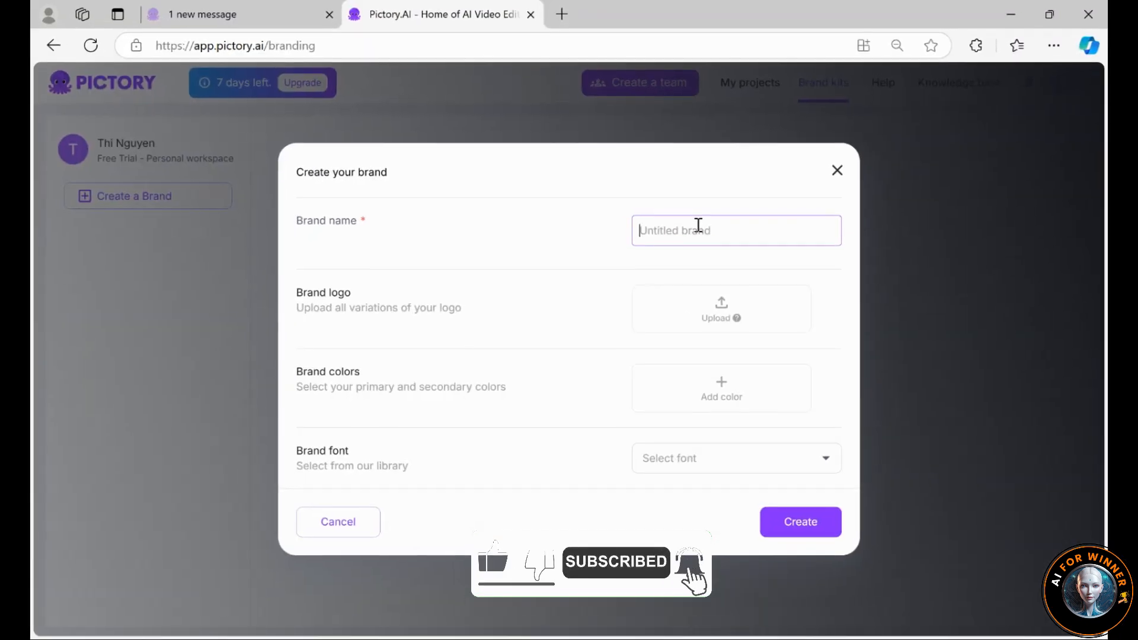
{"action": "type", "text": "AI for winner"}
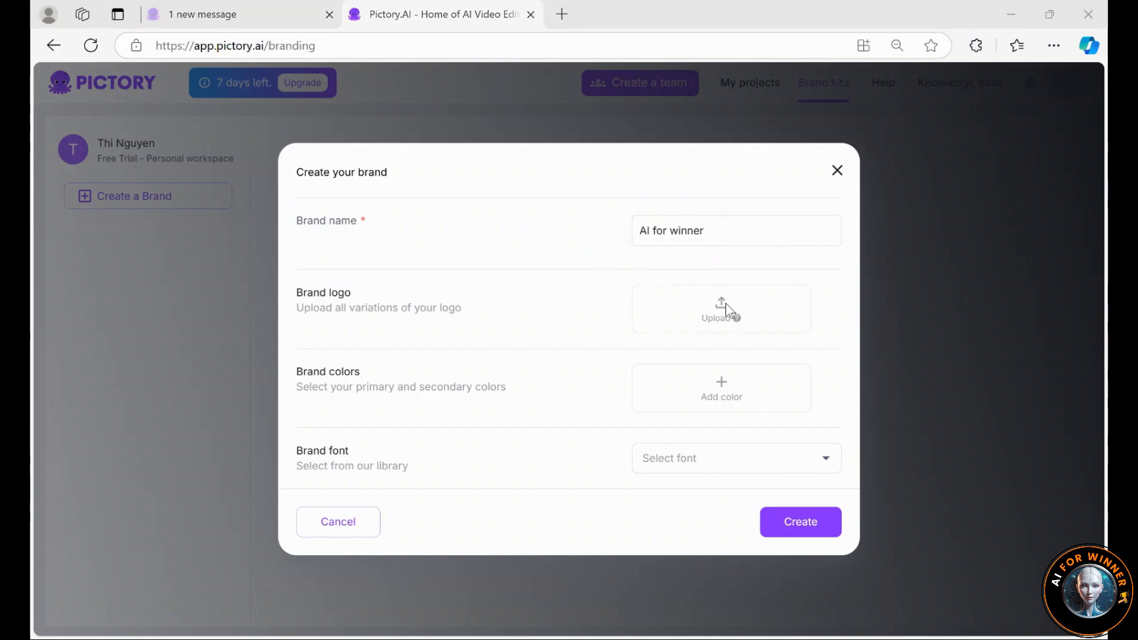
{"action": "left_click", "coordinate": [721, 308]}
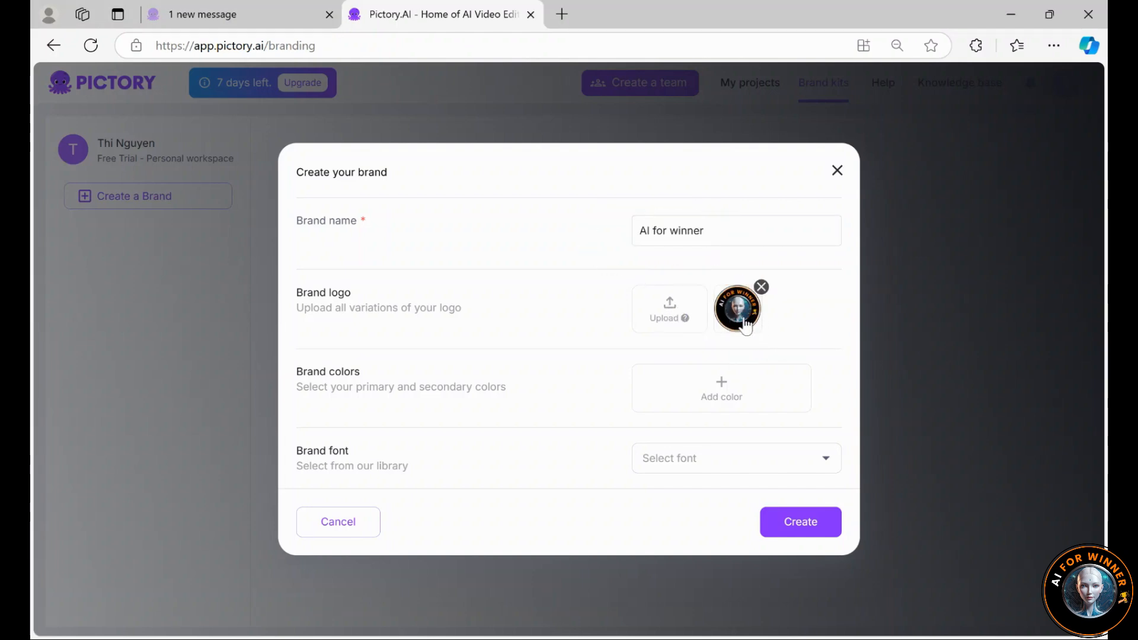
{"action": "left_click", "coordinate": [721, 388]}
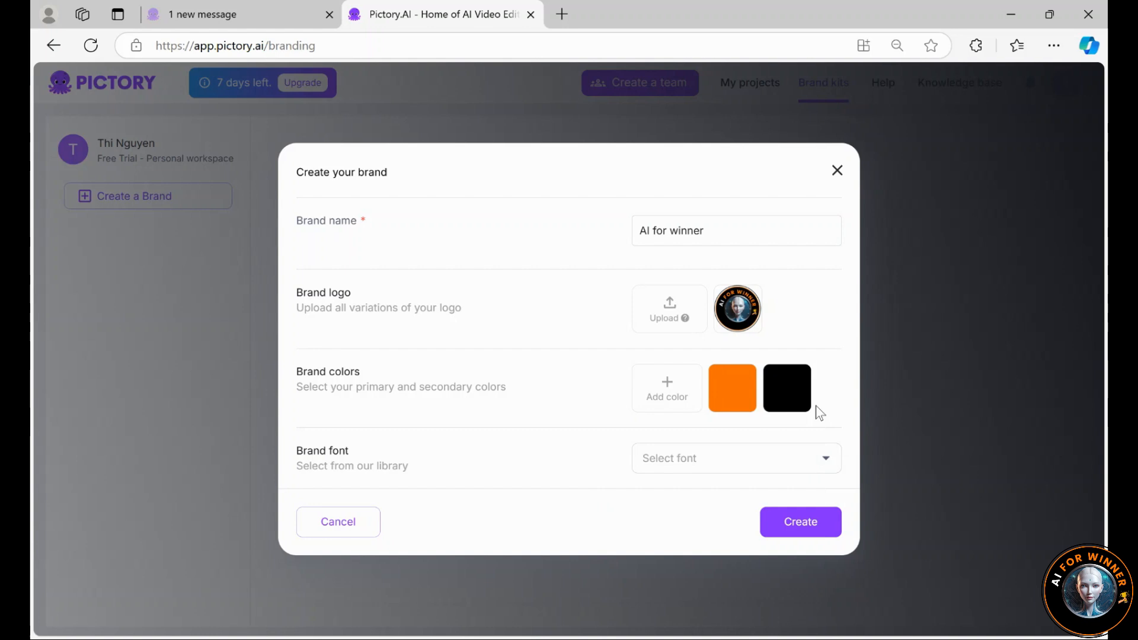
{"action": "left_click", "coordinate": [735, 457]}
{"action": "type", "text": "Arial"}
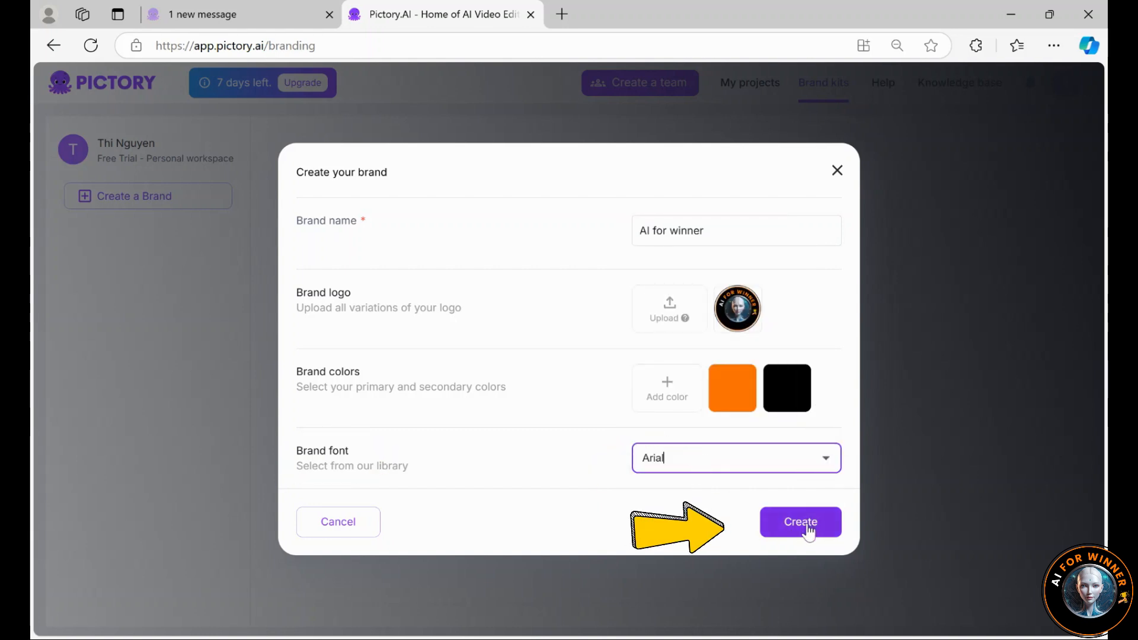
{"action": "left_click", "coordinate": [800, 522]}
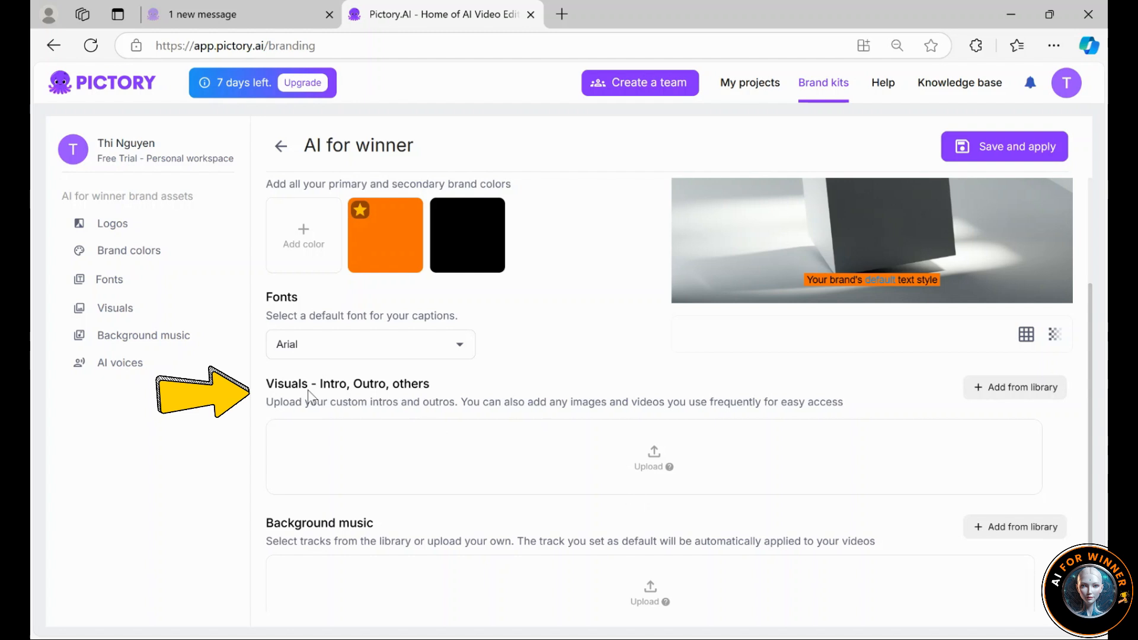
Add the Arnold male voice from the AI voice library to the brand kit
{"action": "scroll", "scroll_direction": "down", "scroll_amount": 3}
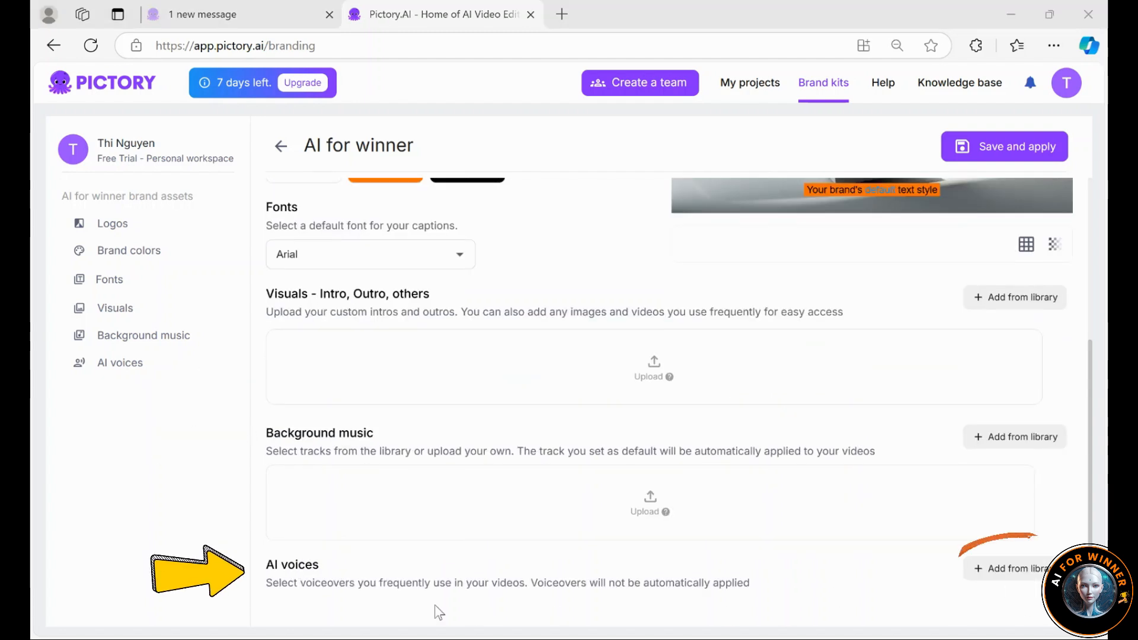
{"action": "left_click", "coordinate": [1015, 568]}
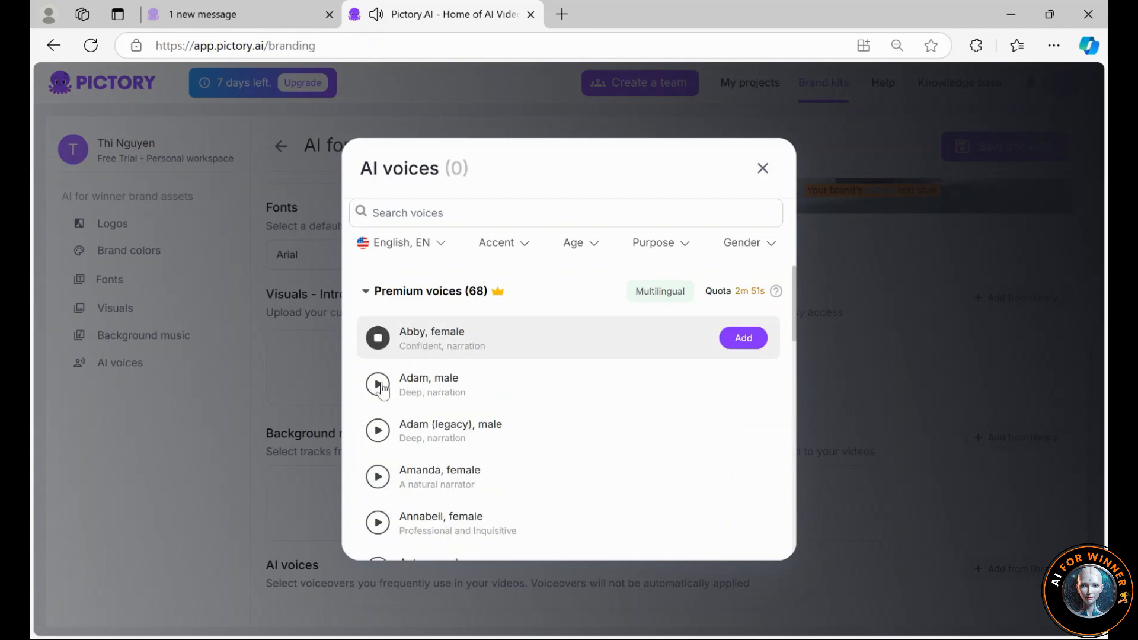
{"action": "scroll", "scroll_direction": "down", "scroll_amount": 3}
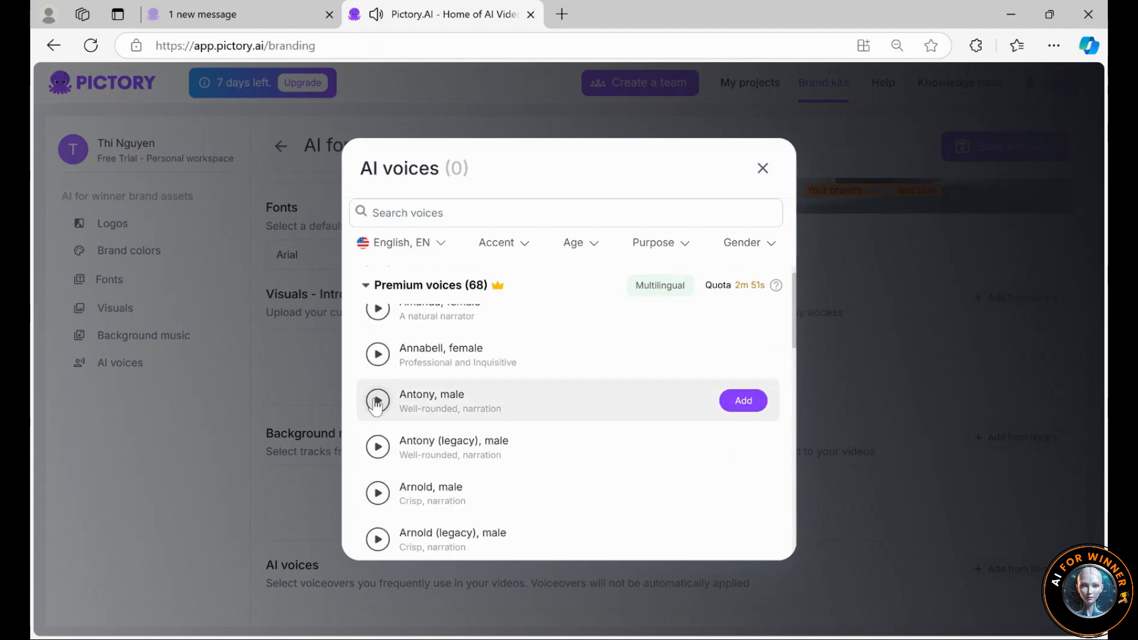
{"action": "scroll", "scroll_direction": "down", "scroll_amount": 3}
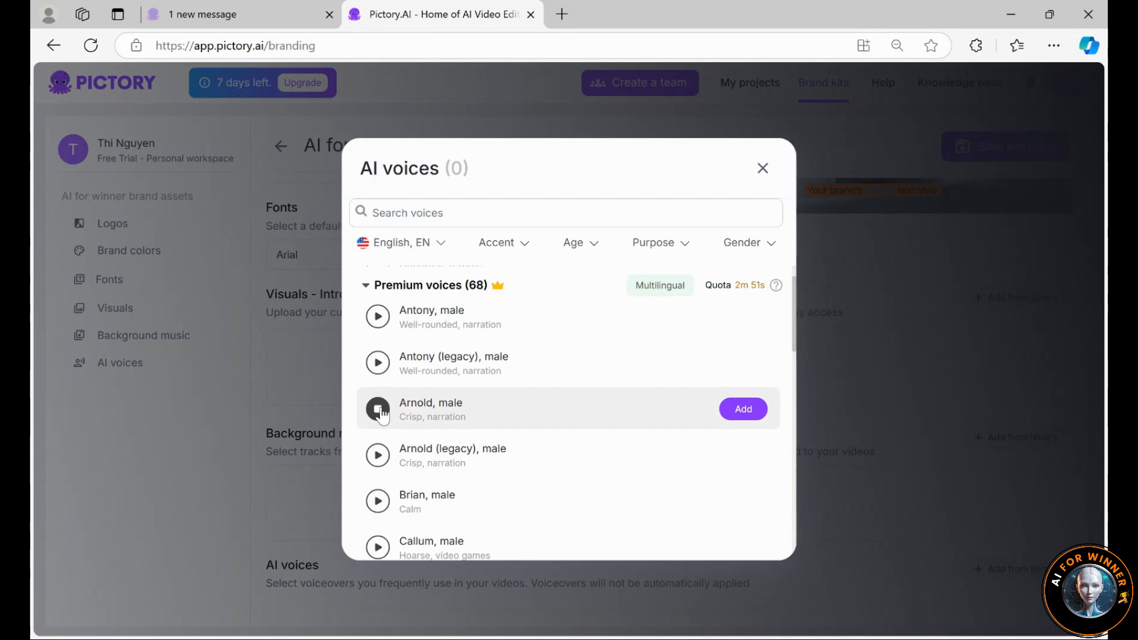
{"action": "left_click", "coordinate": [377, 409]}
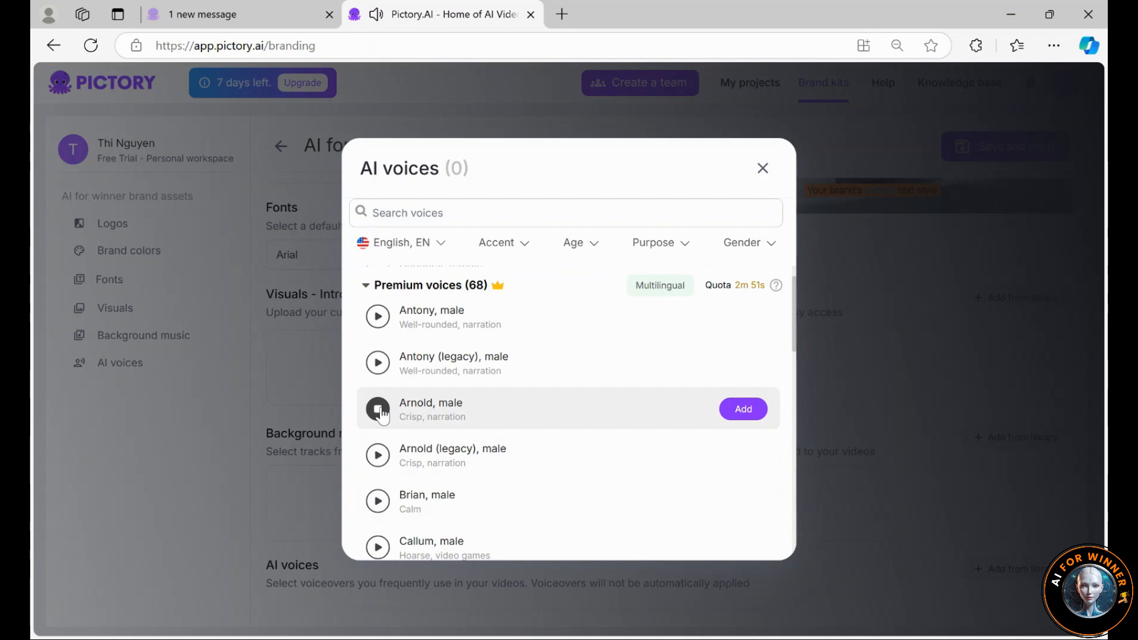
{"action": "left_click", "coordinate": [377, 409]}
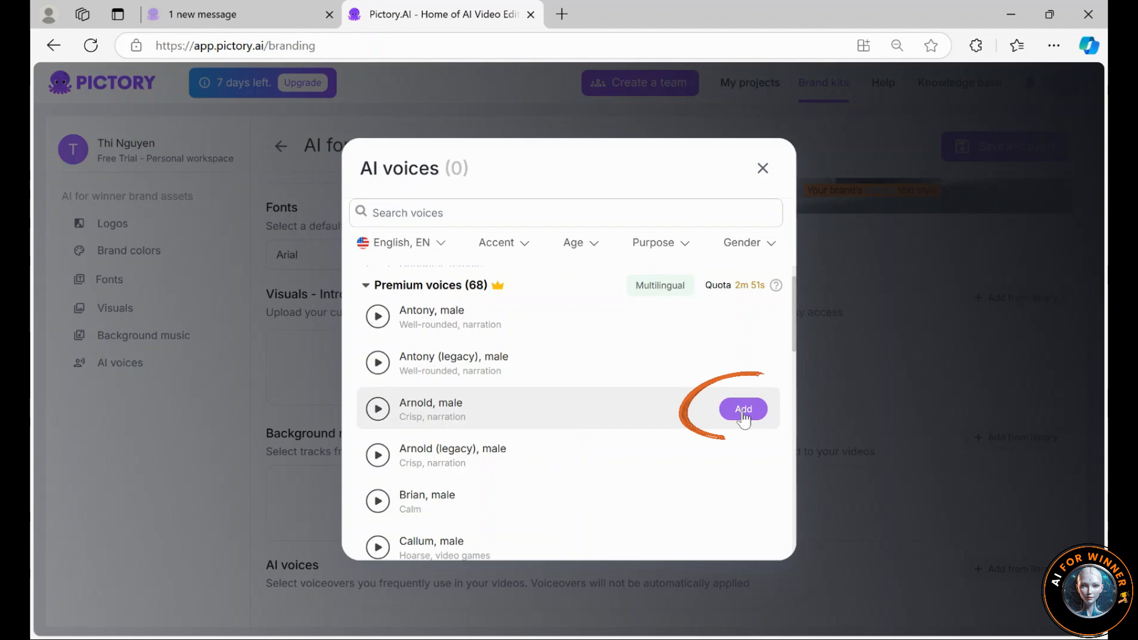
{"action": "left_click", "coordinate": [743, 409]}
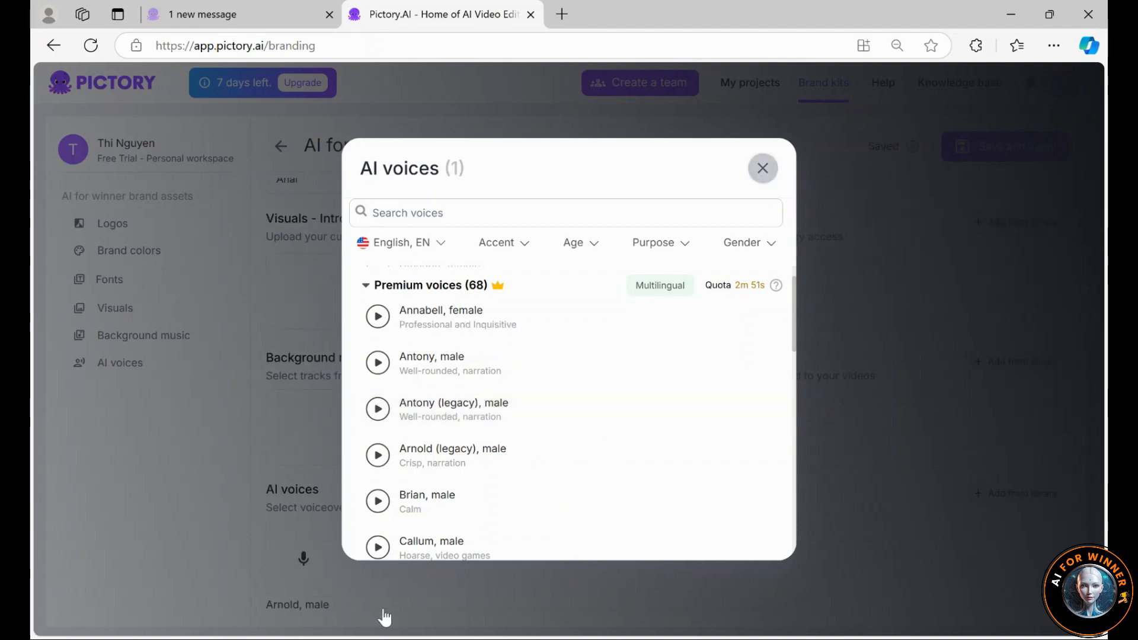
{"action": "left_click", "coordinate": [762, 167]}
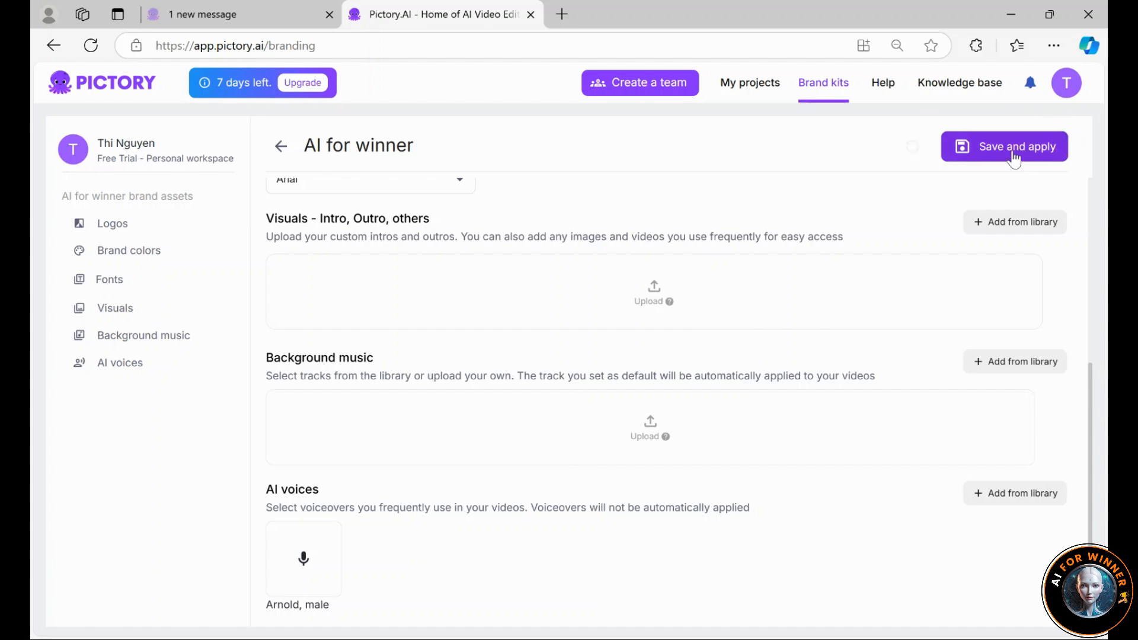
Save the brand kit and apply it to all scenes of the video
{"action": "left_click", "coordinate": [1004, 146]}
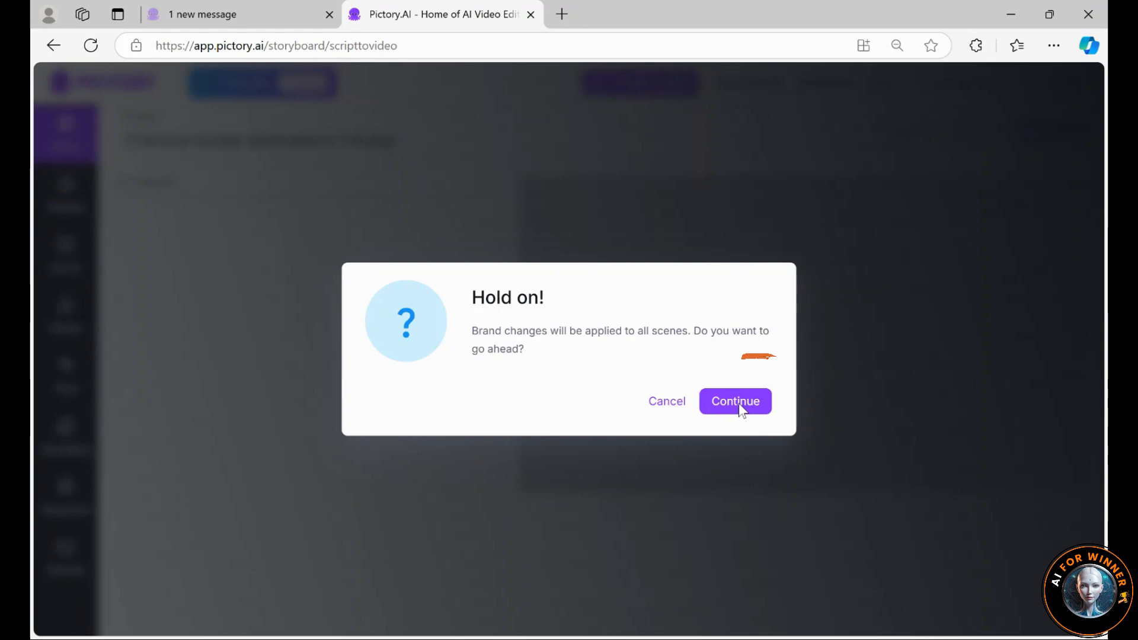
{"action": "left_click", "coordinate": [736, 401]}
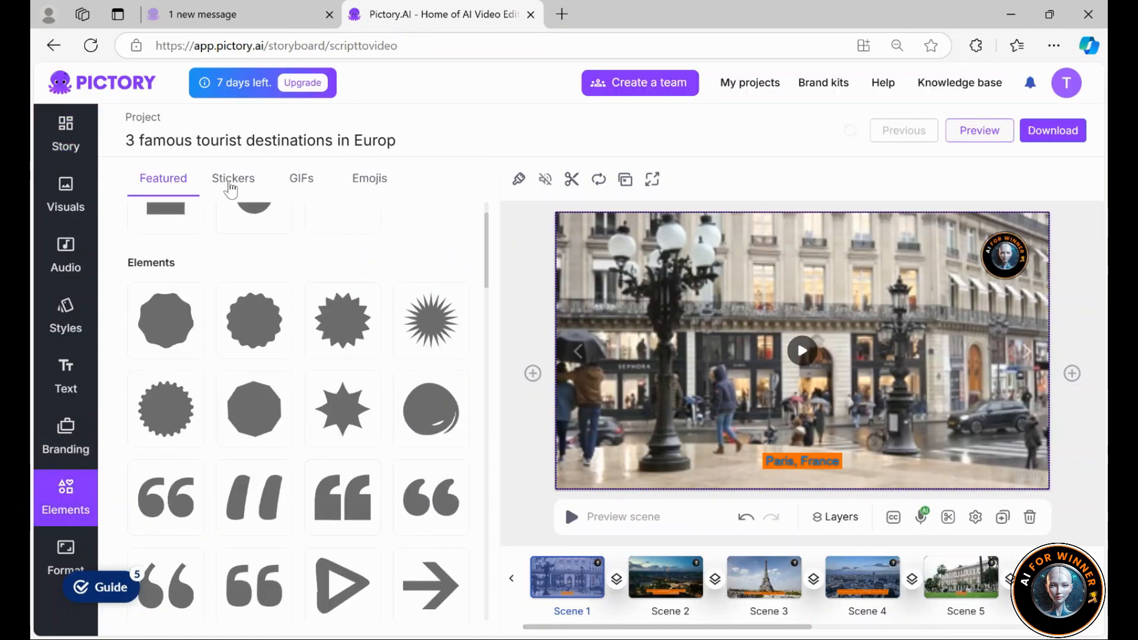
Browse the Stickers collection in the Elements panel, then switch to the GIFs collection
{"action": "left_click", "coordinate": [234, 178]}
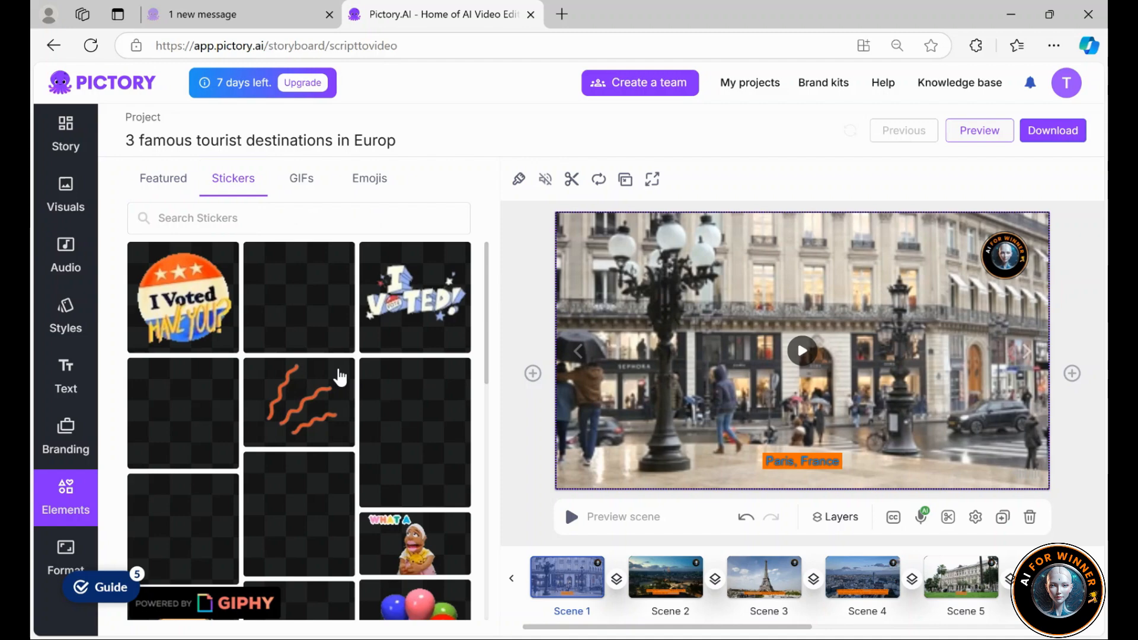
{"action": "scroll", "scroll_direction": "down", "scroll_amount": 3}
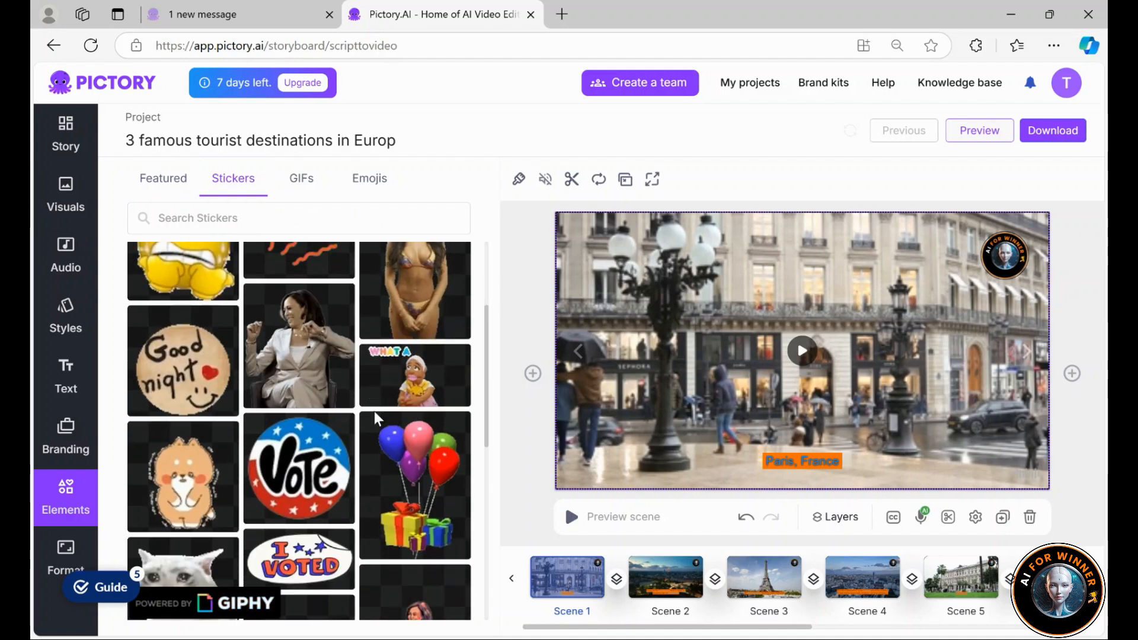
{"action": "left_click", "coordinate": [300, 178]}
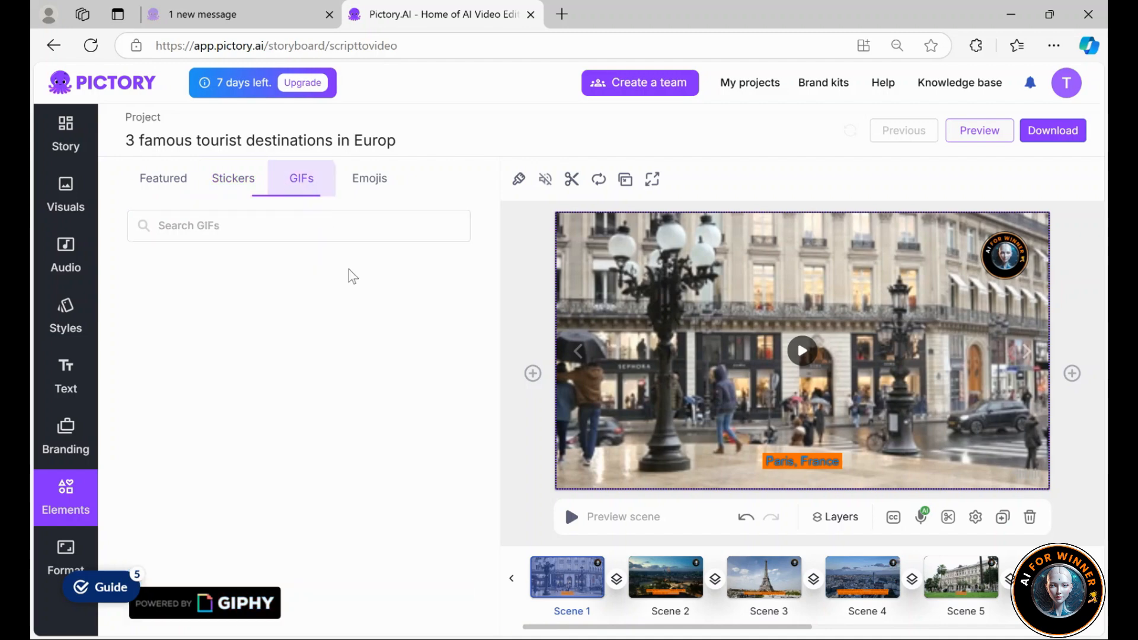
{"action": "left_click", "coordinate": [300, 178]}
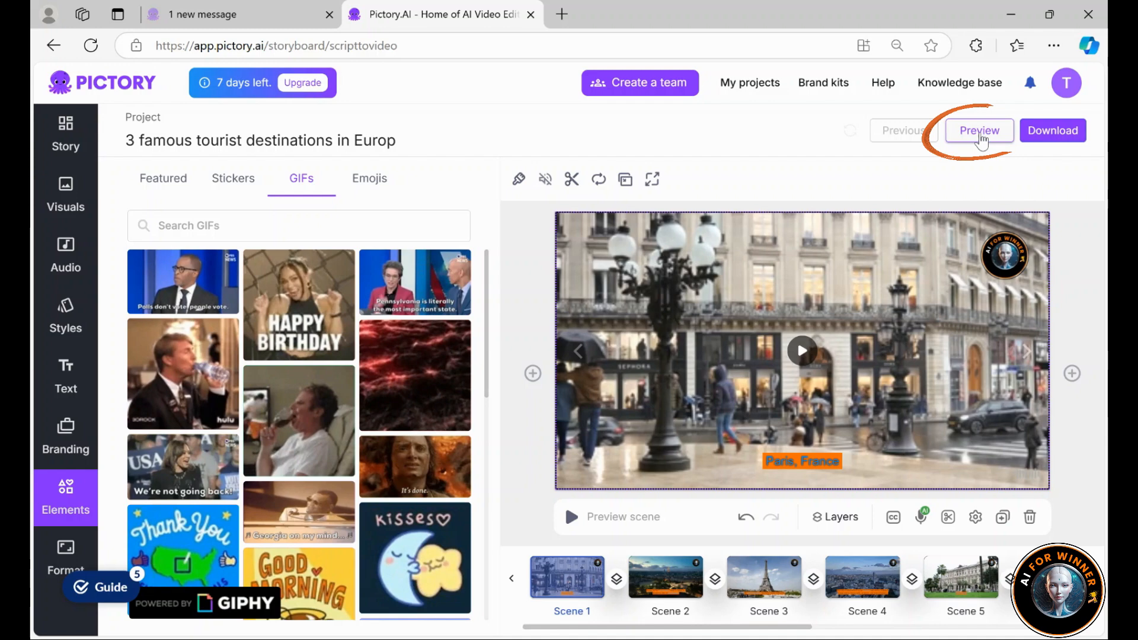
{"action": "left_click", "coordinate": [980, 130]}
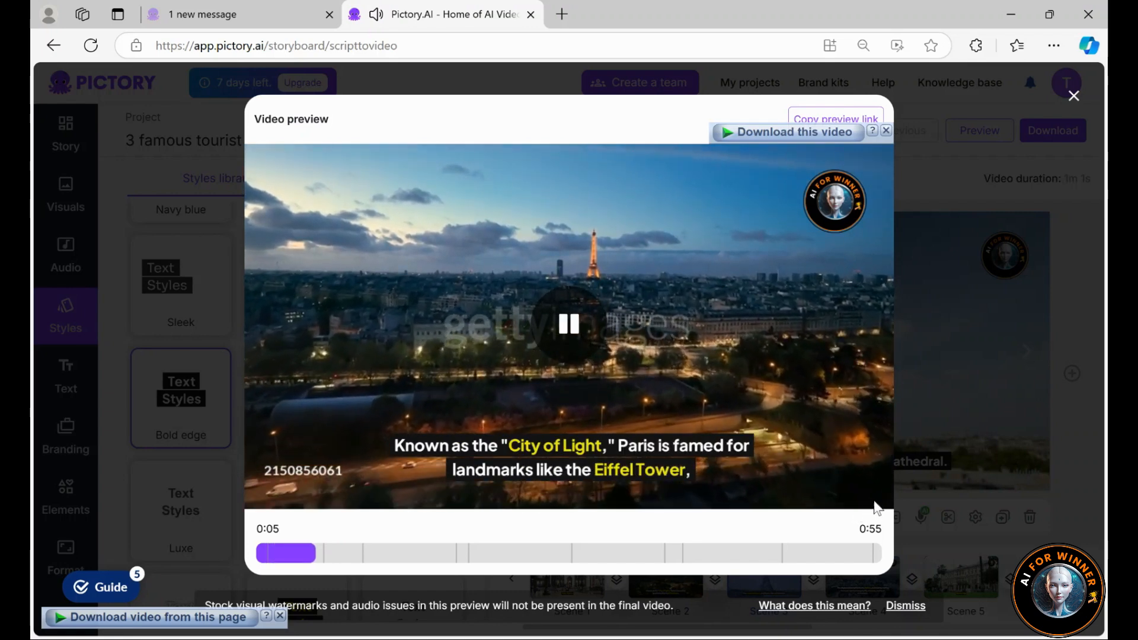
{"action": "left_click", "coordinate": [1073, 95]}
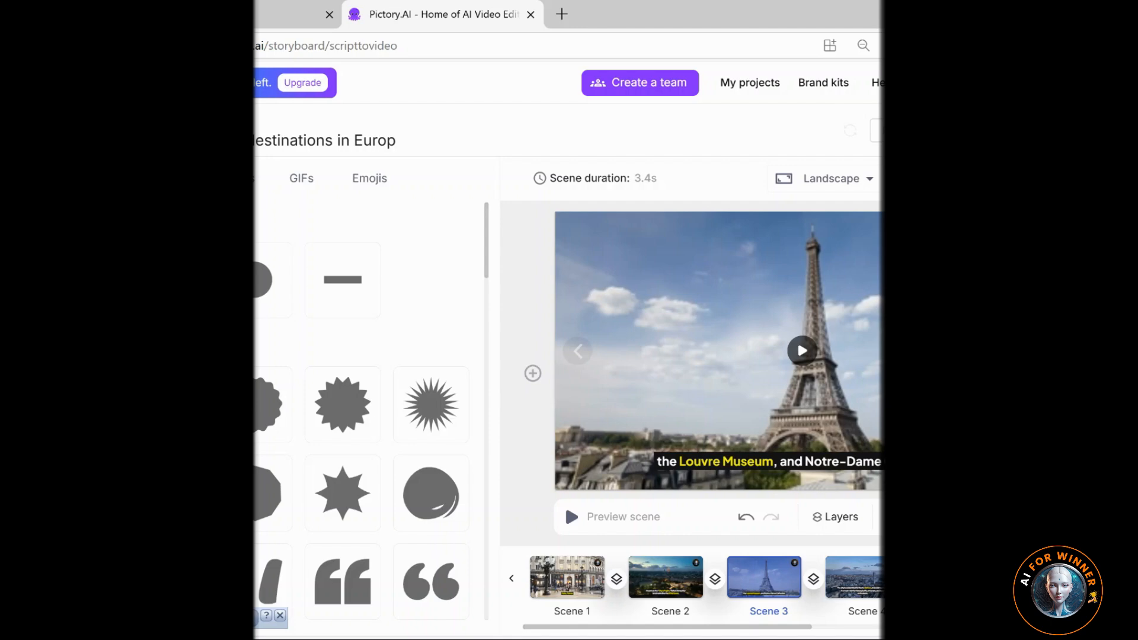
{"action": "left_click", "coordinate": [1042, 131]}
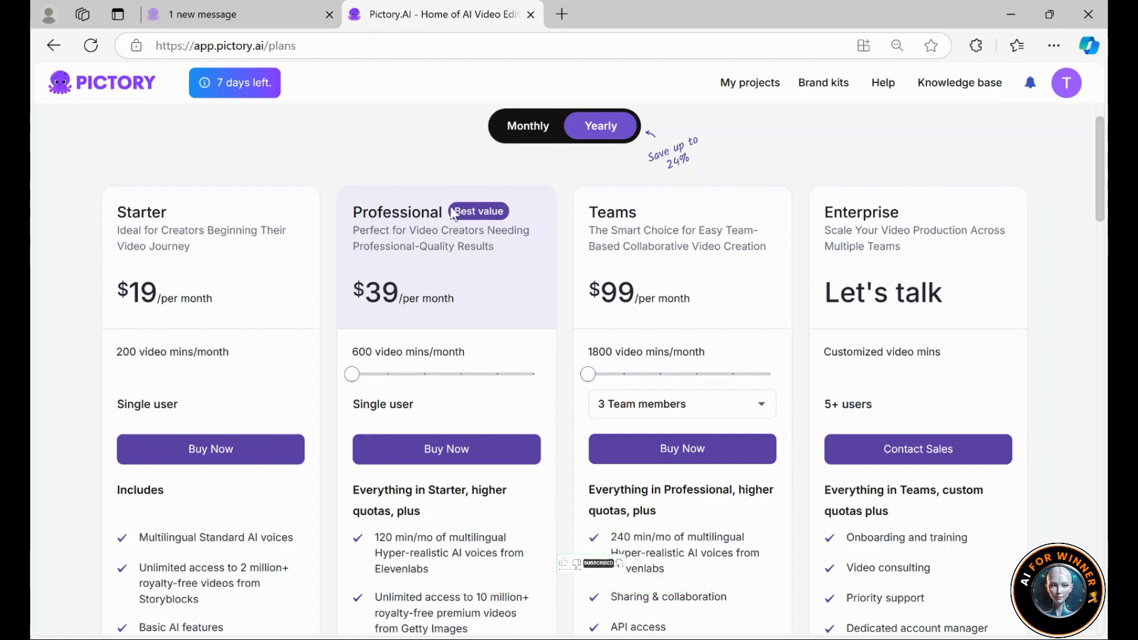
{"action": "mouse_move", "coordinate": [381, 221]}
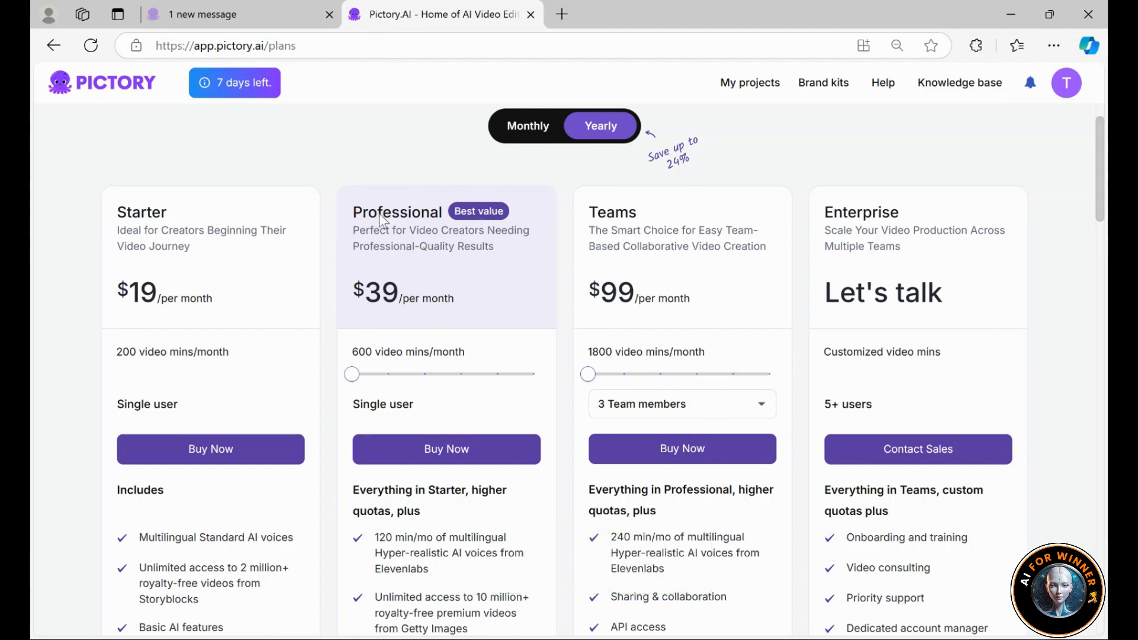
{"action": "mouse_move", "coordinate": [414, 326]}
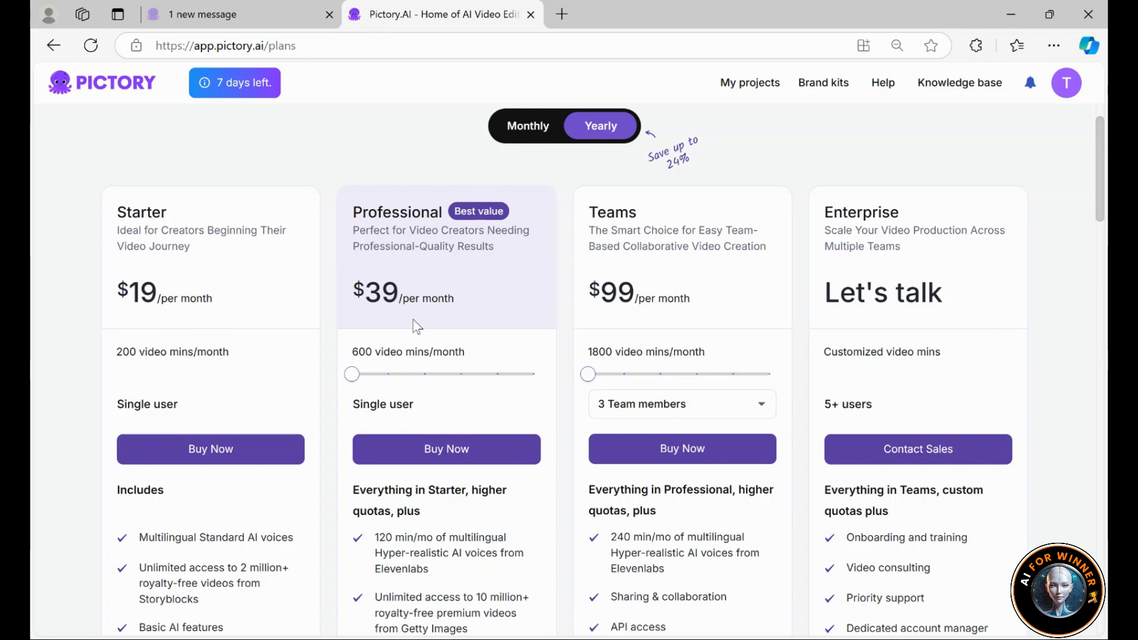
{"action": "mouse_move", "coordinate": [356, 360]}
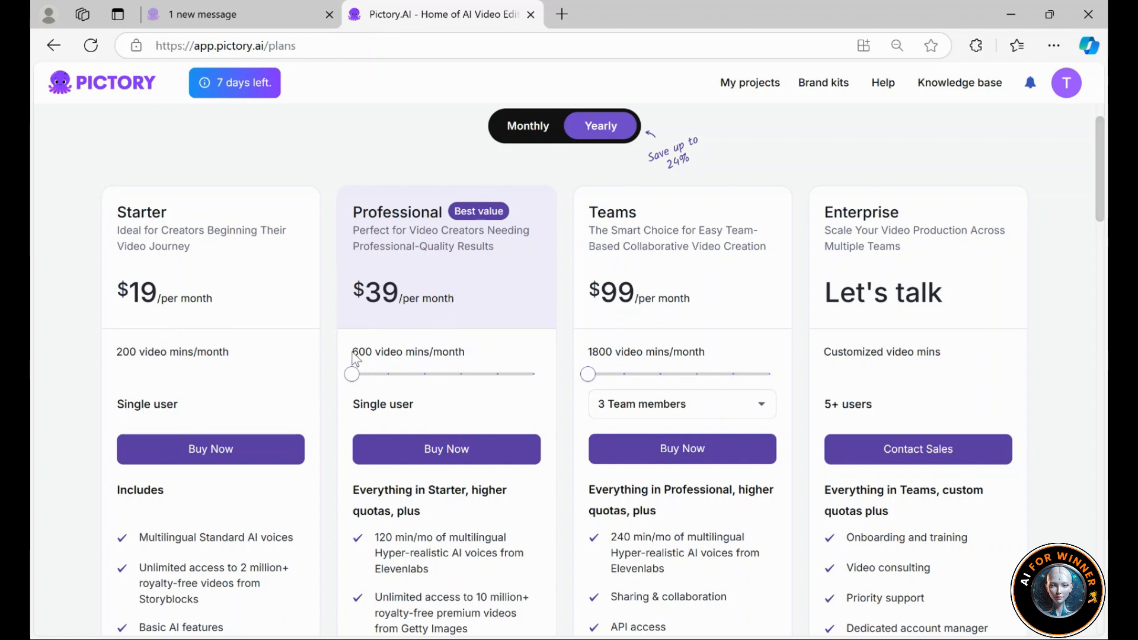